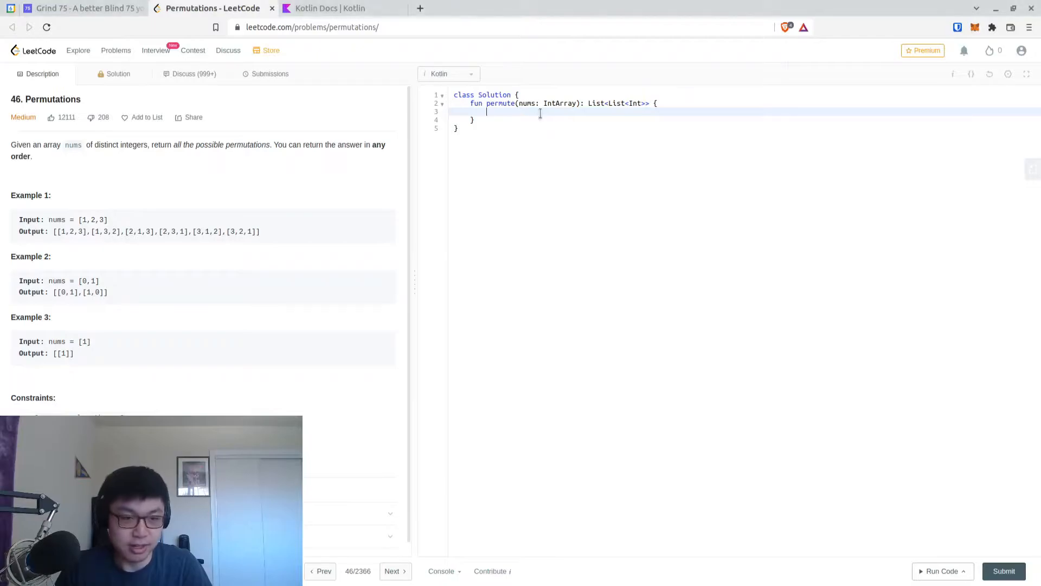
- Comment '//Potentially a backtracking problem' and begin a /* block with a 'Choice:' line
{"action": "type", "text": "//Potentially a backt"}
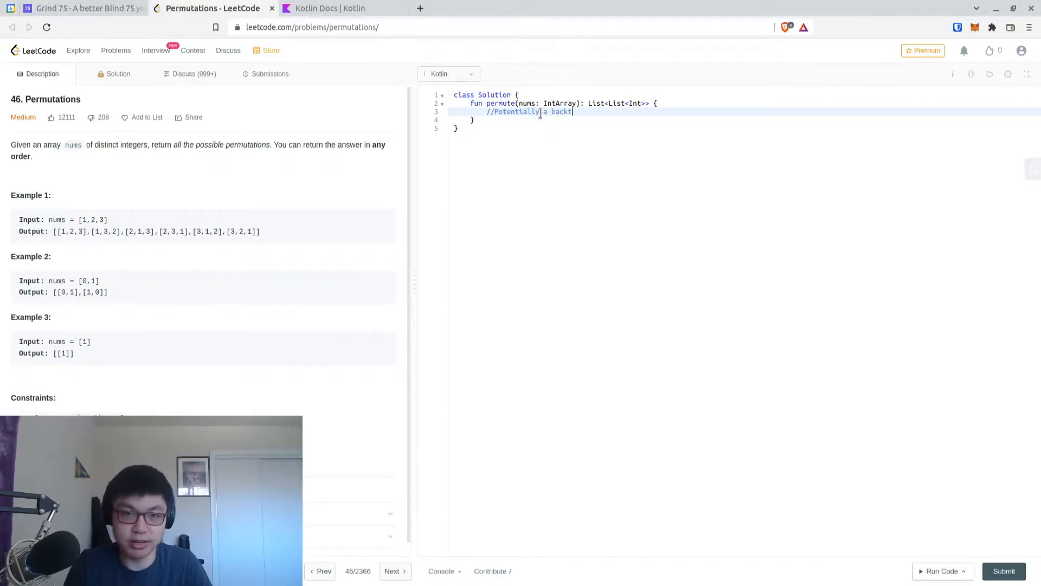
{"action": "type", "text": "racking problem"}
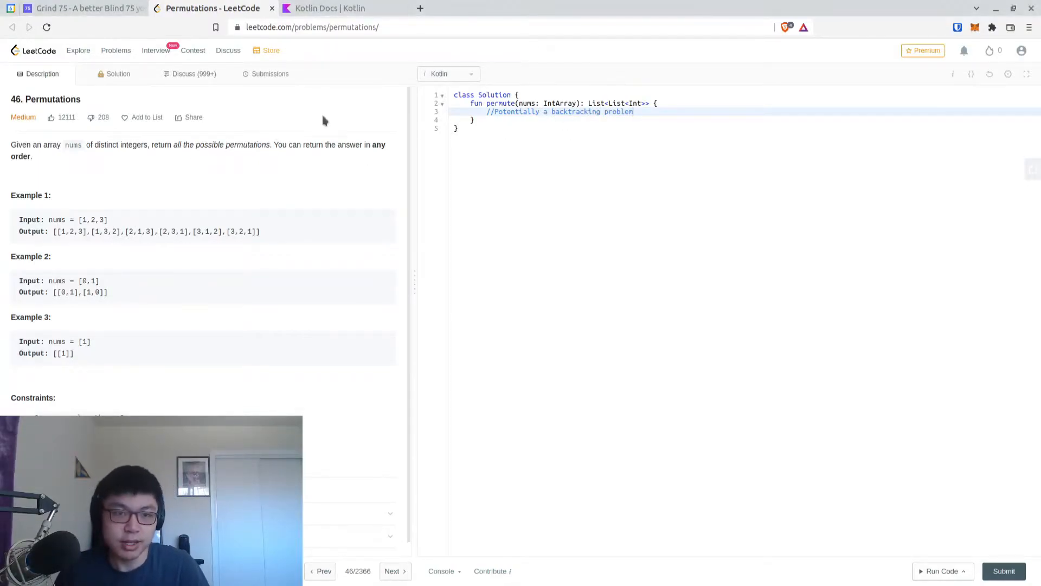
{"action": "left_click_drag", "start_coordinate": [173, 144], "coordinate": [269, 145]}
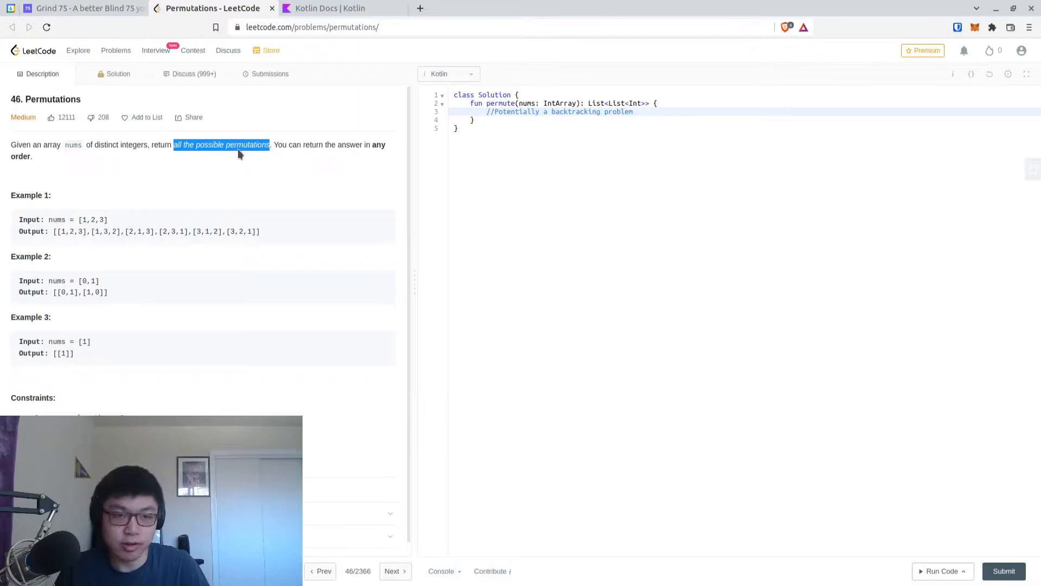
{"action": "mouse_move", "coordinate": [630, 225]}
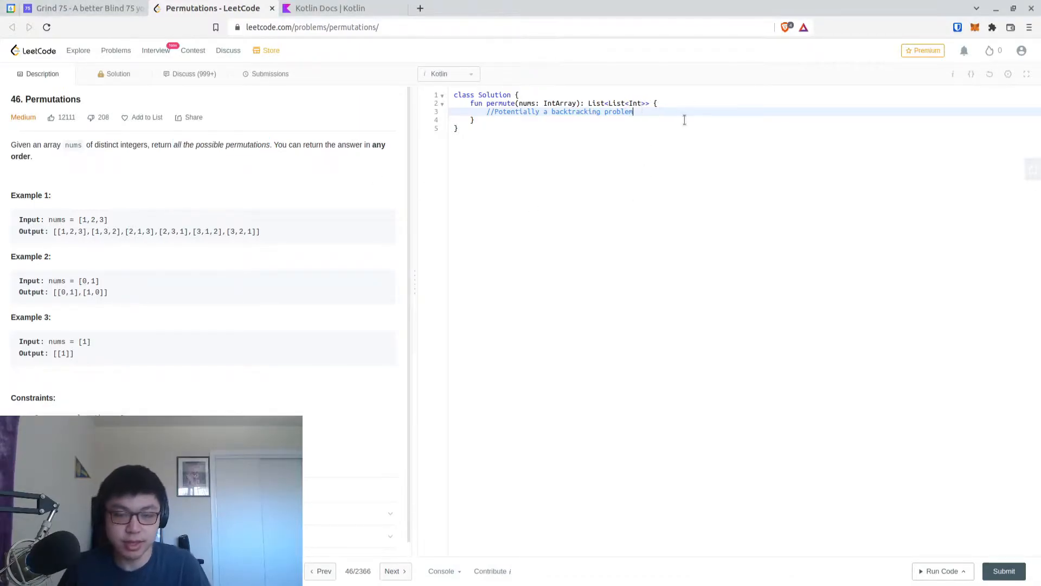
{"action": "type", "text": "/*"}
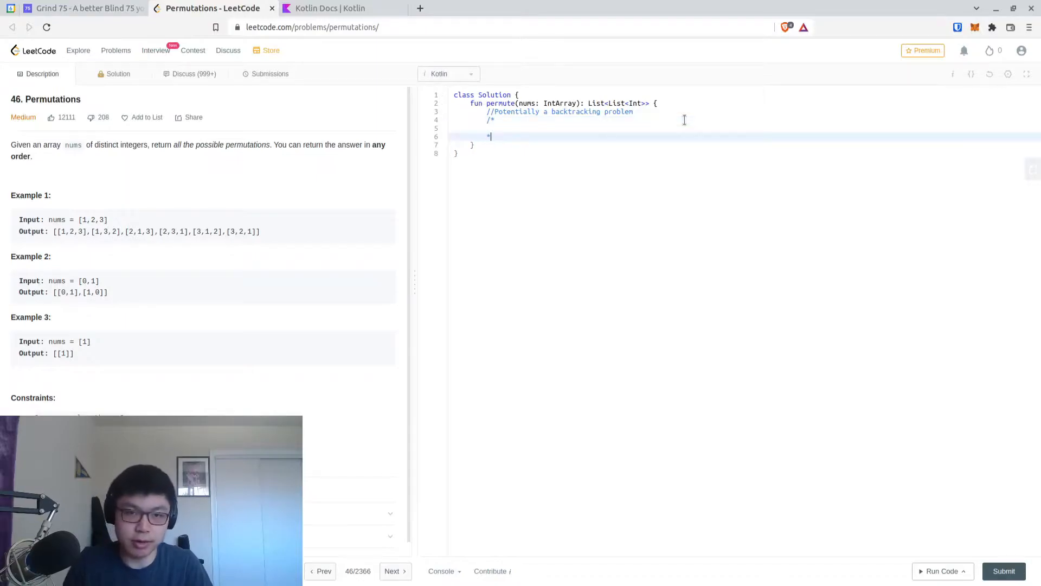
{"action": "type", "text": "Choice:"}
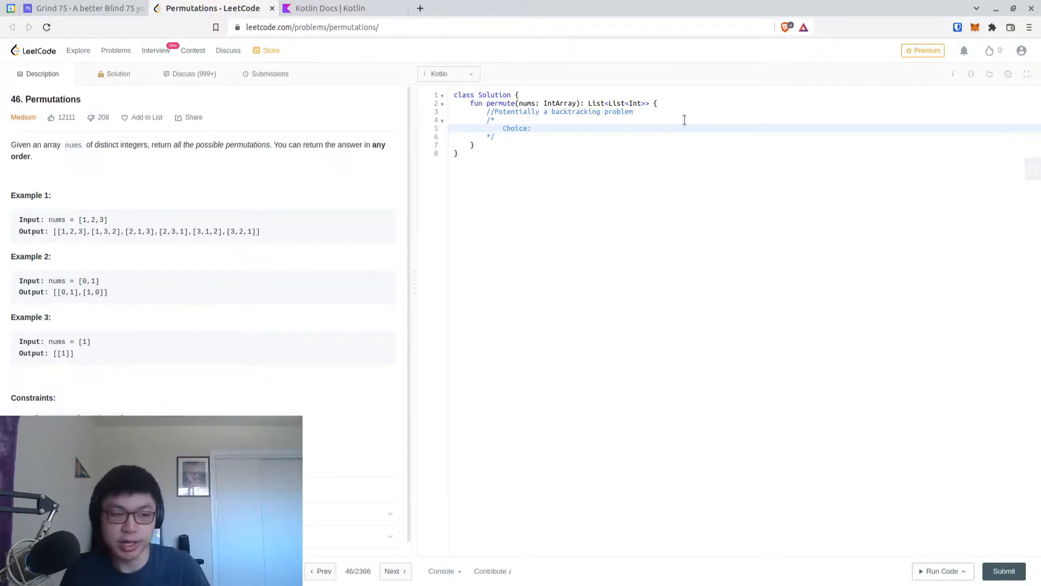
- Write the Choice line about a list the same size as the original, and start Constraint
{"action": "type", "text": "Lisdt"}
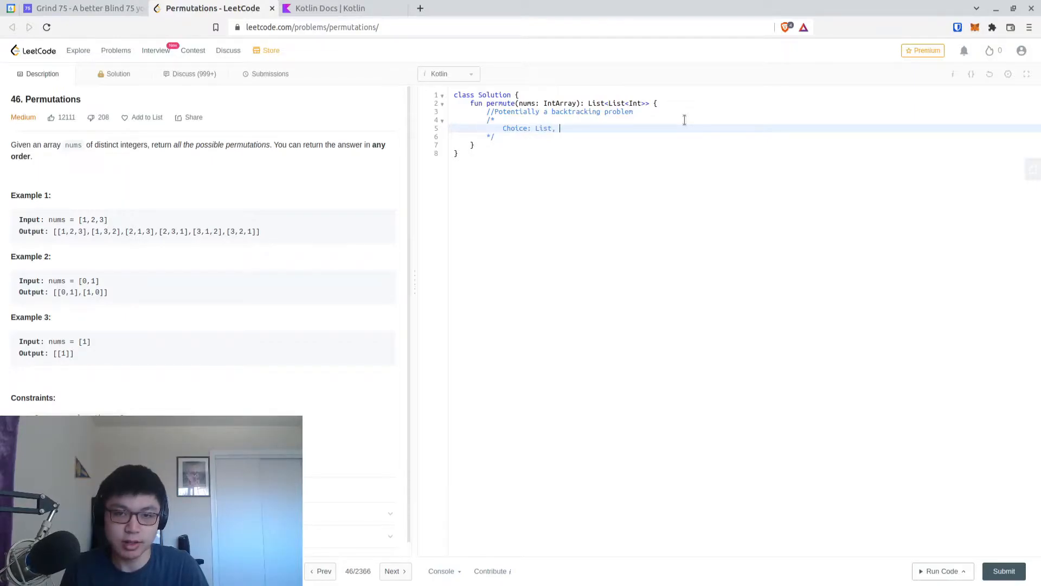
{"action": "type", "text": "with the same size"}
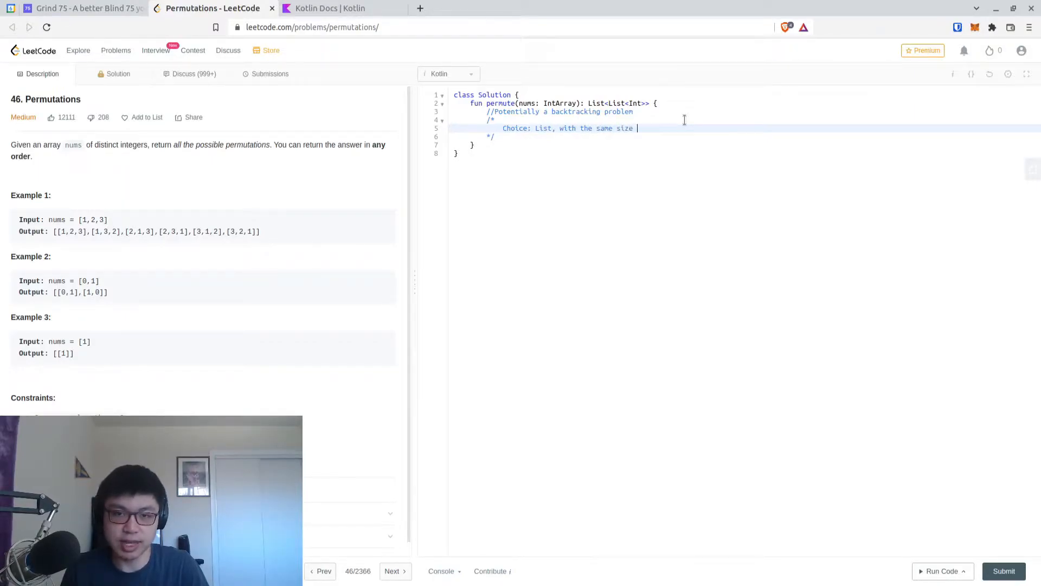
{"action": "type", "text": "as the original list"}
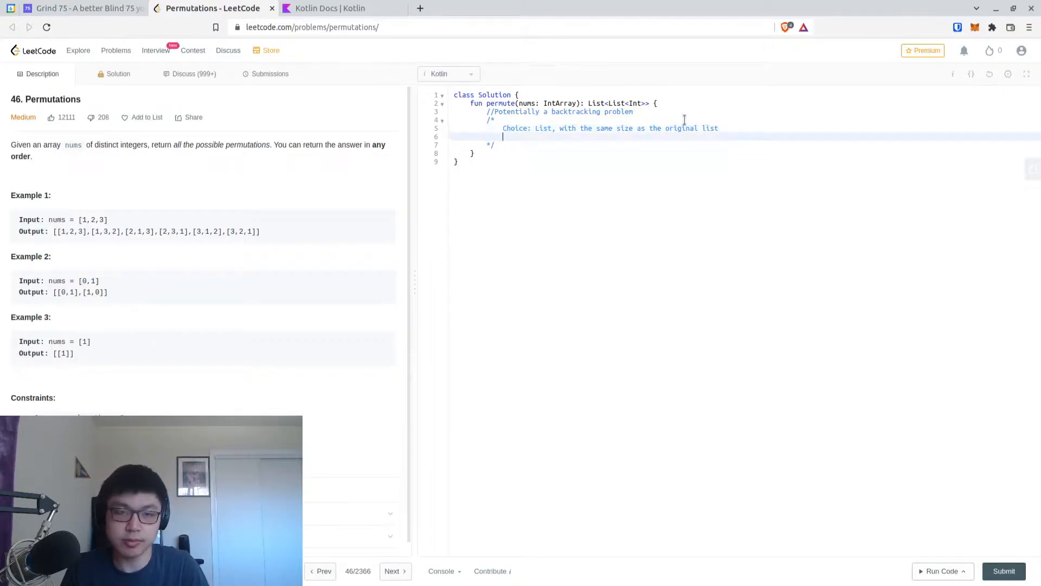
{"action": "type", "text": "Constraint: The list must be unique"}
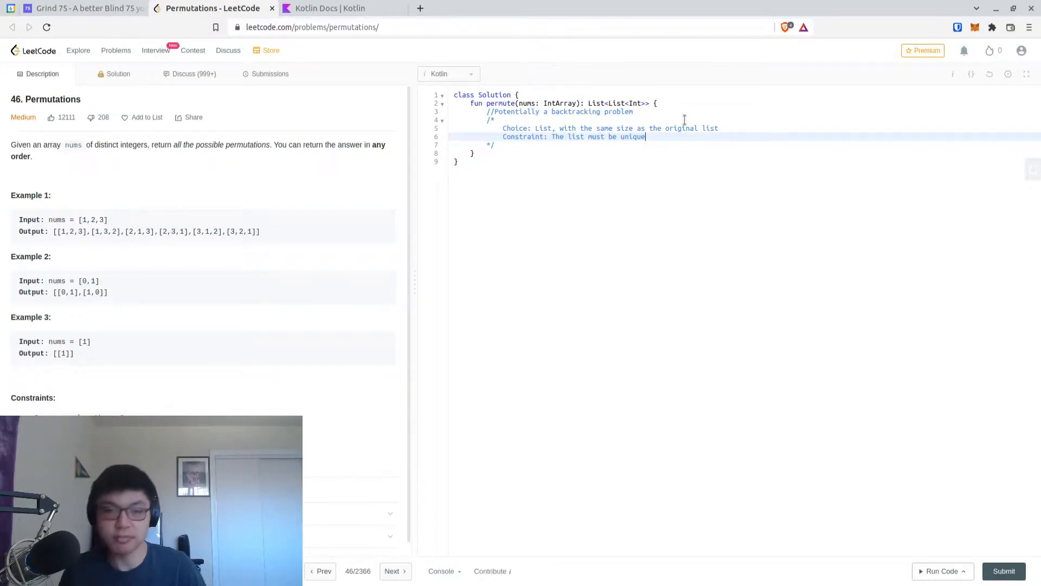
- Write the Convergance line: when the list is "complete" or full, size == nums.size
{"action": "type", "text": "Conver"}
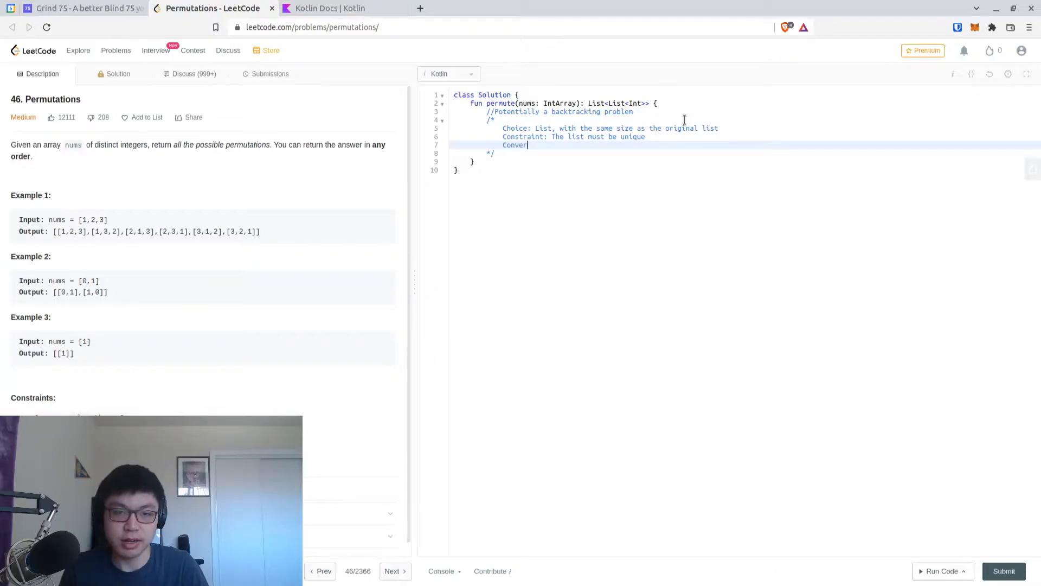
{"action": "type", "text": "gance:"}
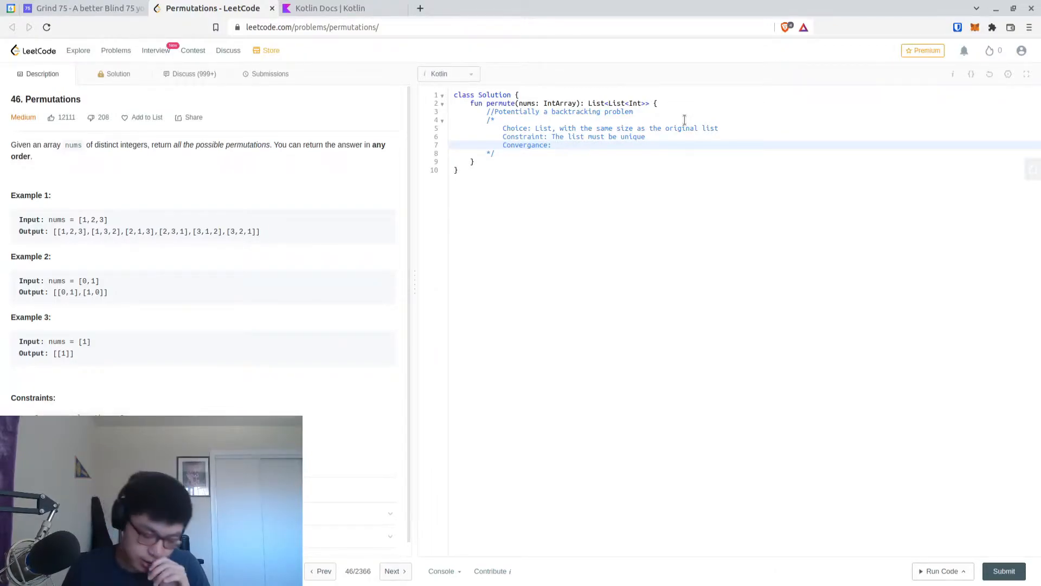
{"action": "type", "text": "When our"}
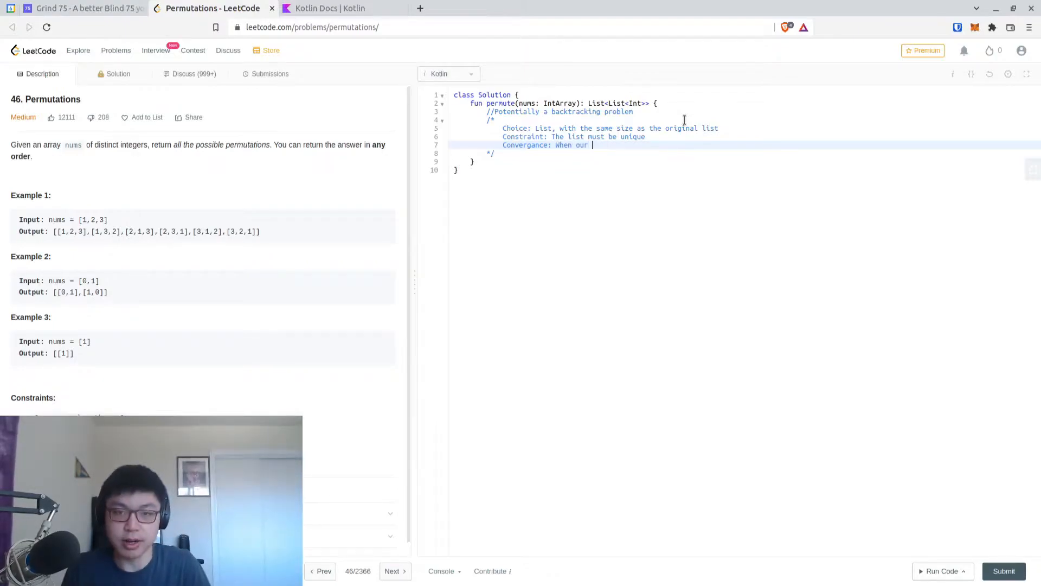
{"action": "type", "text": "list is"}
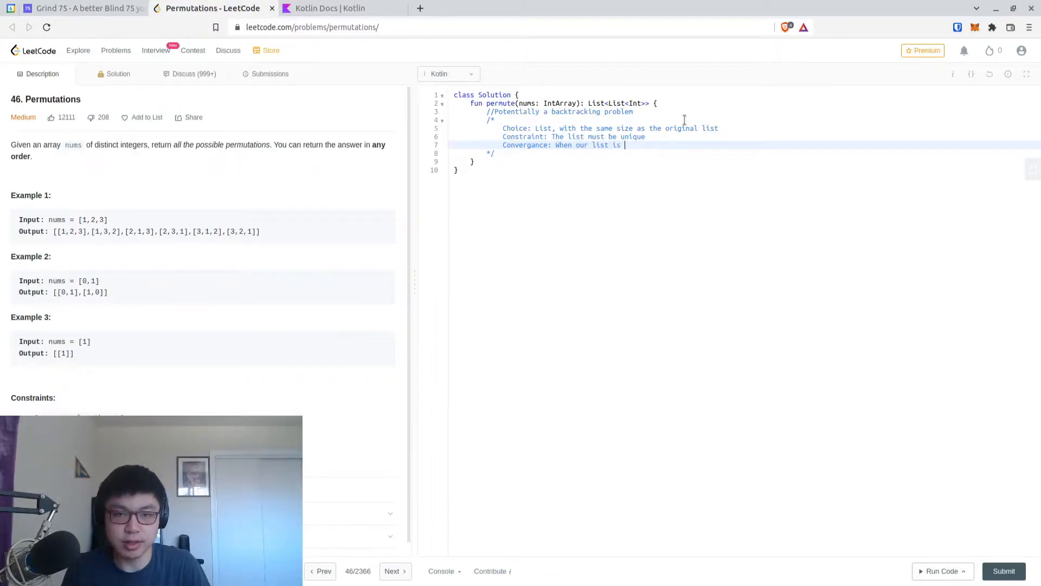
{"action": "type", "text": "essentially"}
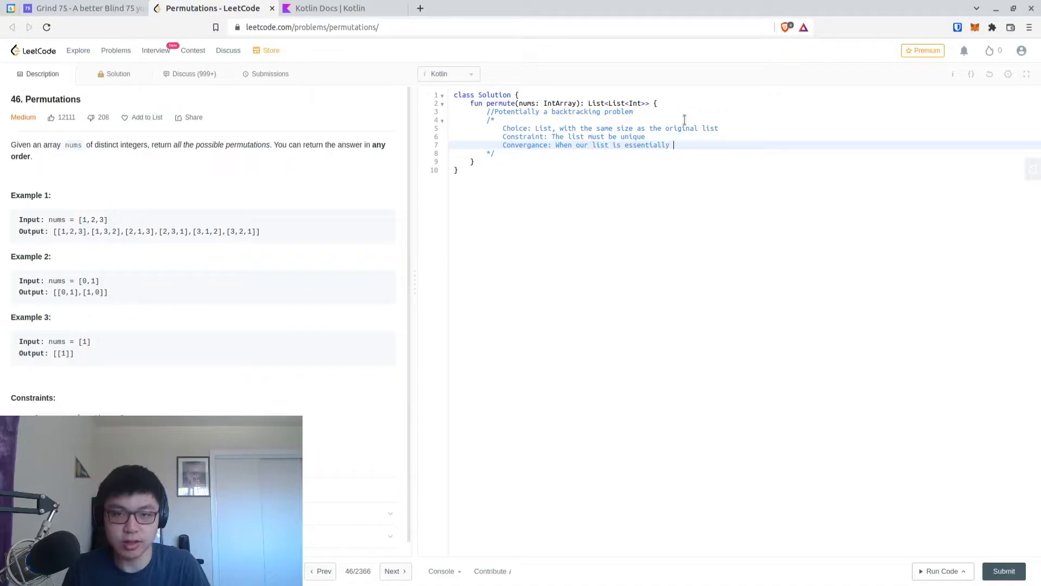
{"action": "type", "text": "\"complete\""}
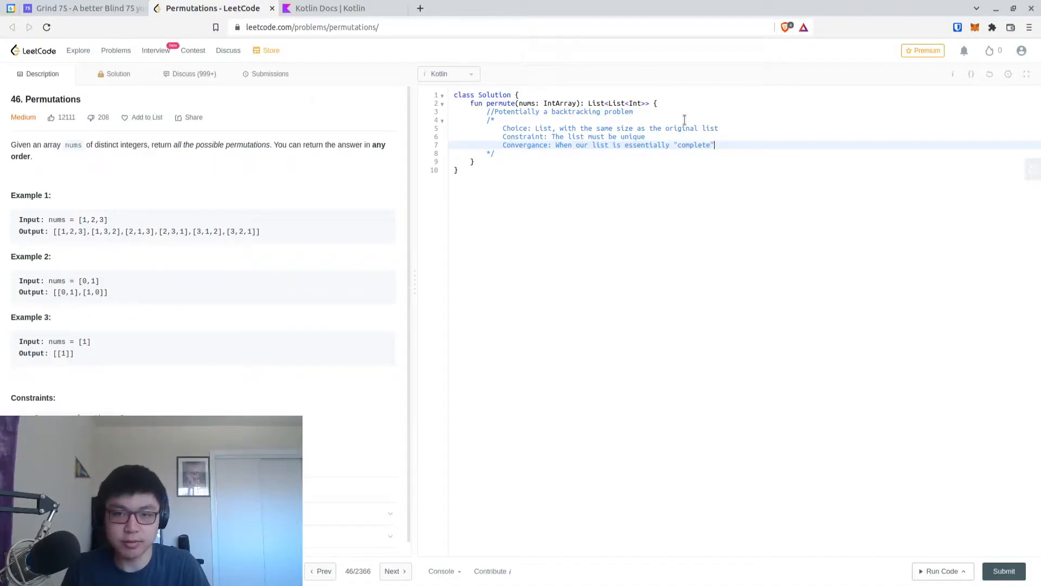
{"action": "type", "text": "or full -> MutableList, and up until"}
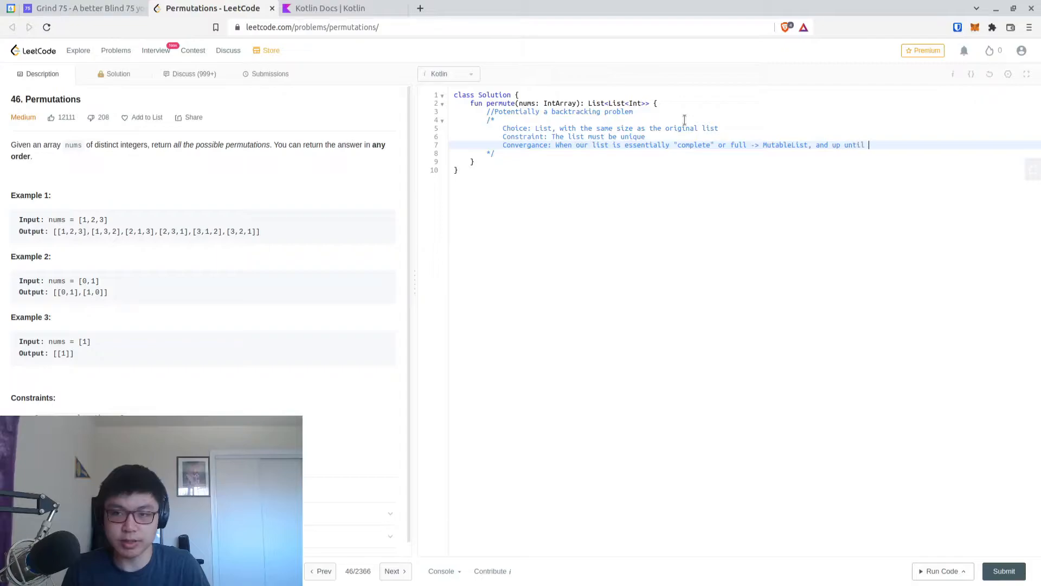
{"action": "type", "text": "size == nums.size"}
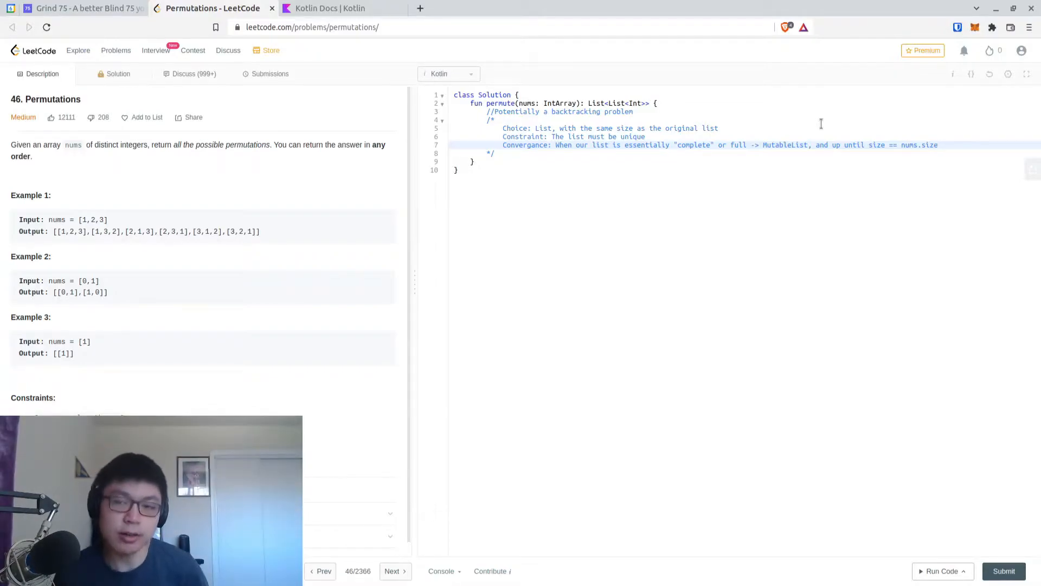
{"action": "mouse_move", "coordinate": [719, 88]}
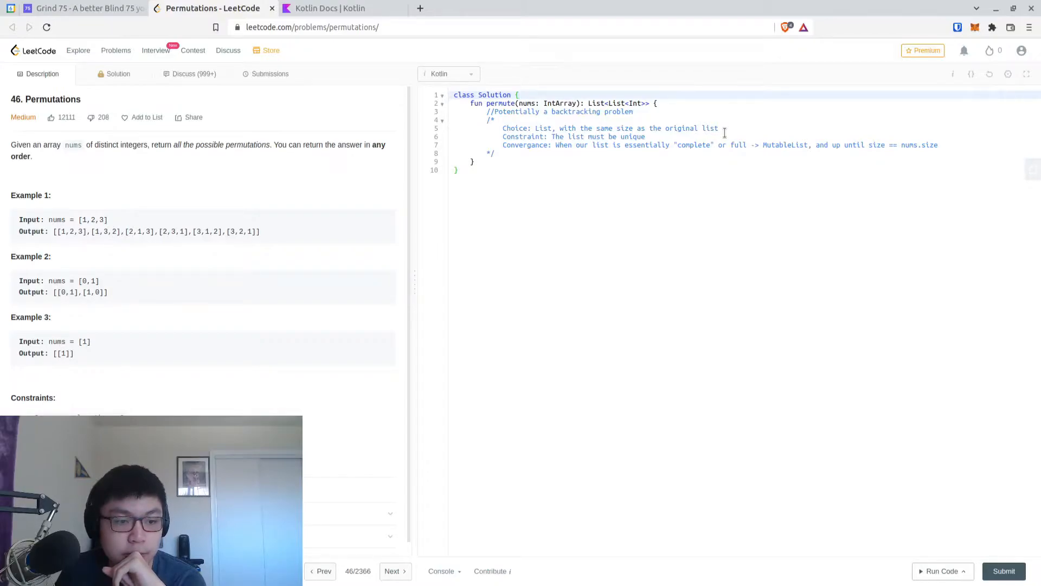
{"action": "left_click", "coordinate": [495, 153]}
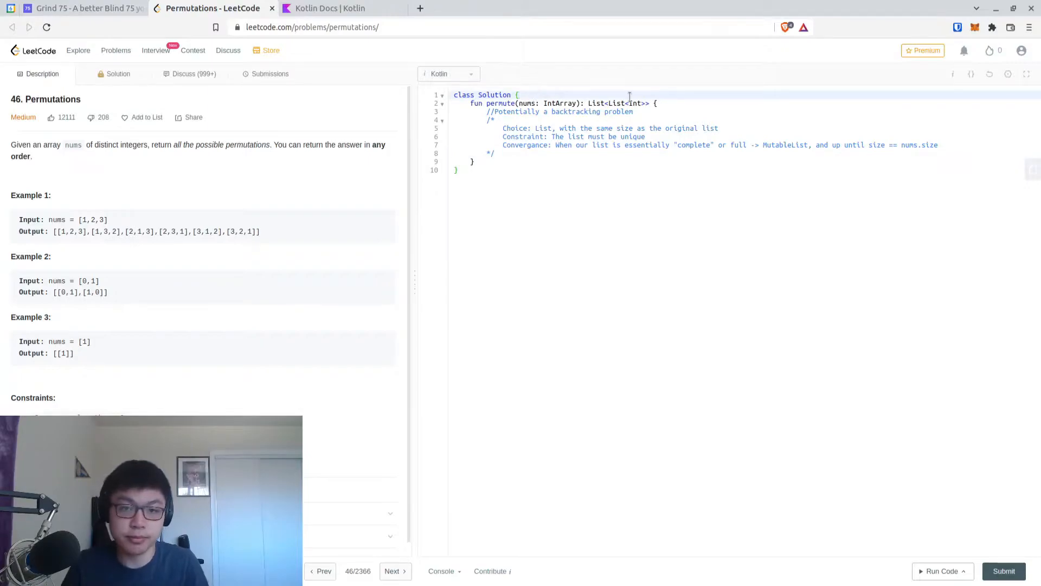
- Declare helper fun permute(nums, list: MutableList<Int>): List<List<Int>>
{"action": "type", "text": "fun"}
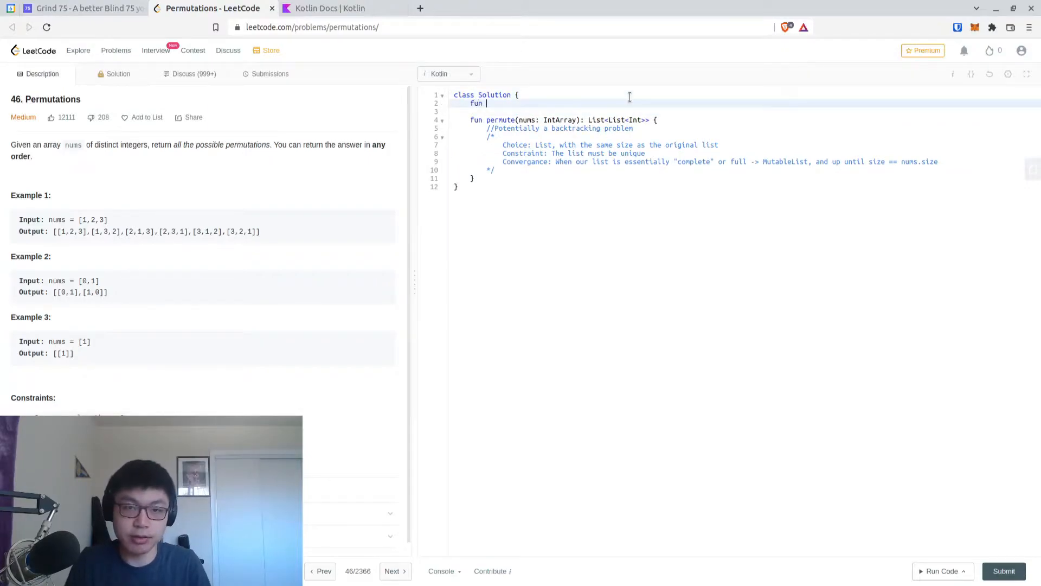
{"action": "type", "text": "premute(nums: IntArray, list:"}
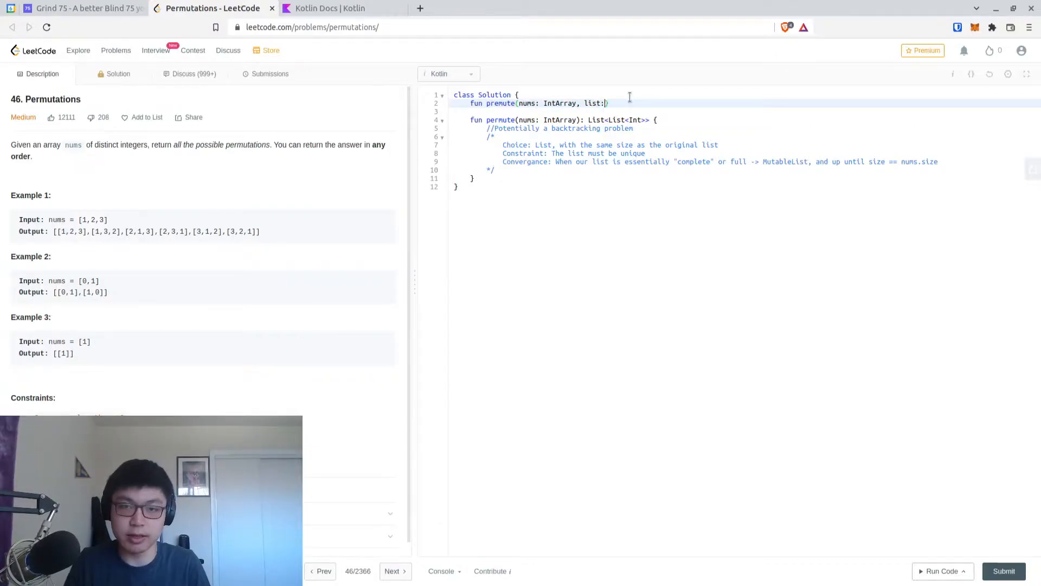
{"action": "type", "text": "MutableList"}
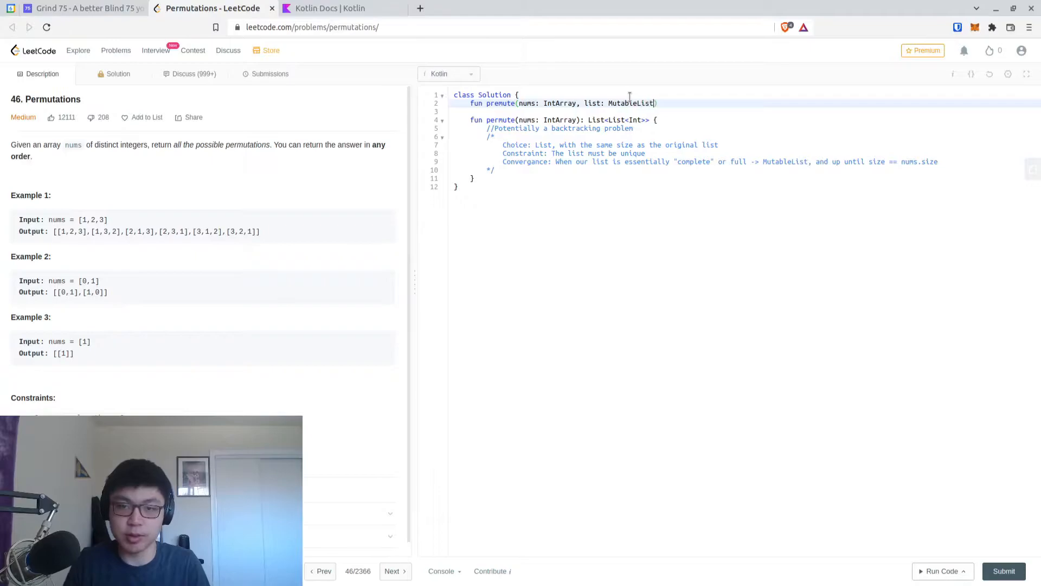
{"action": "type", "text": "<IntE"}
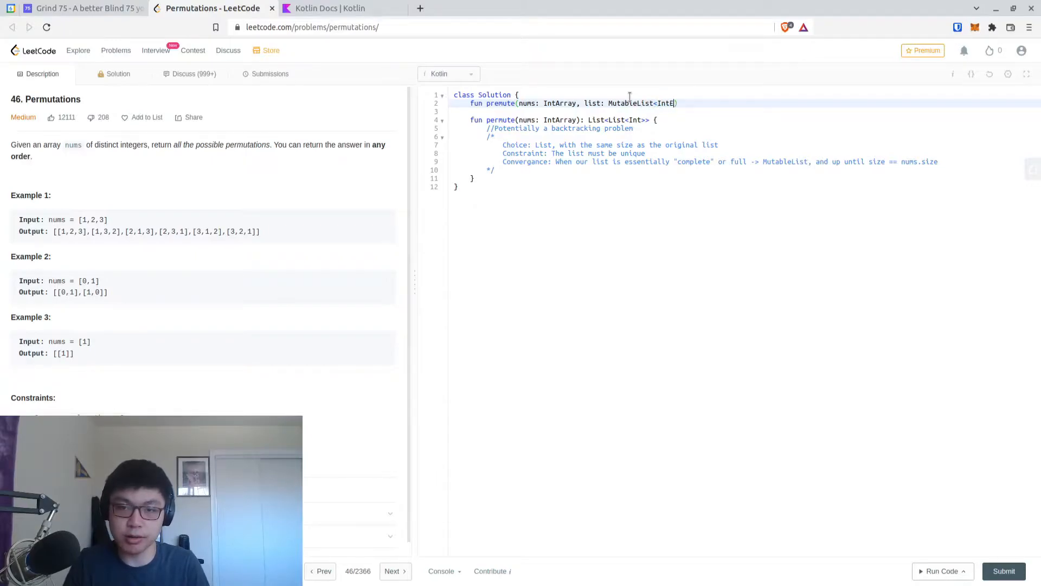
{"action": "type", "text": ">)"}
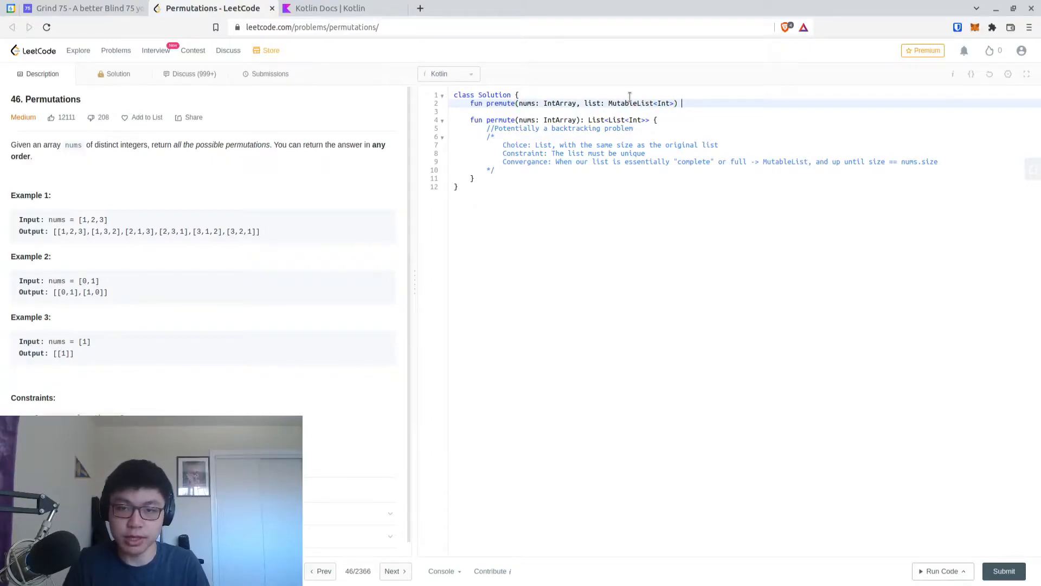
{"action": "type", "text": "): List<List"}
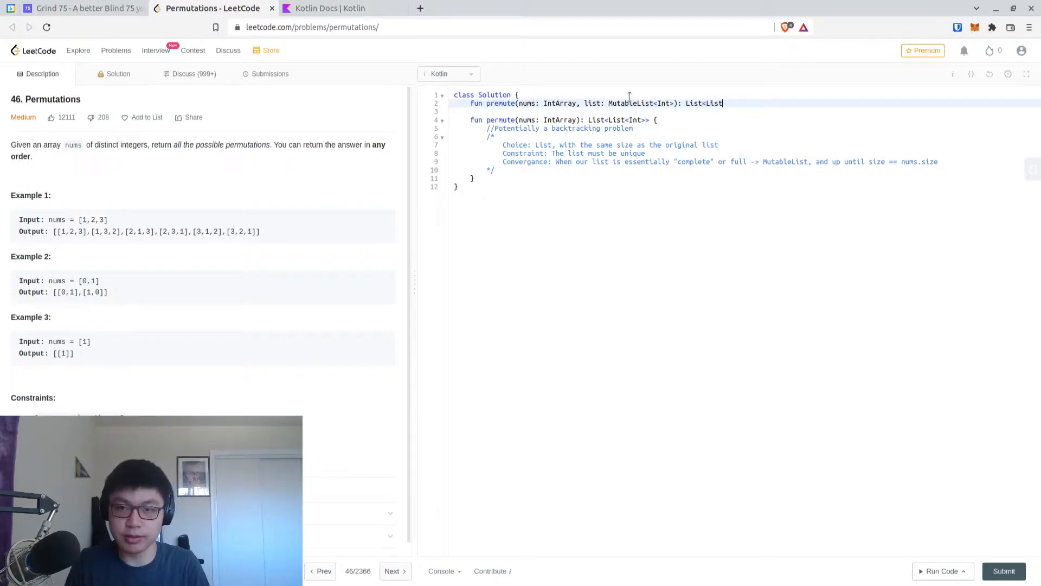
{"action": "type", "text": "<Int>>"}
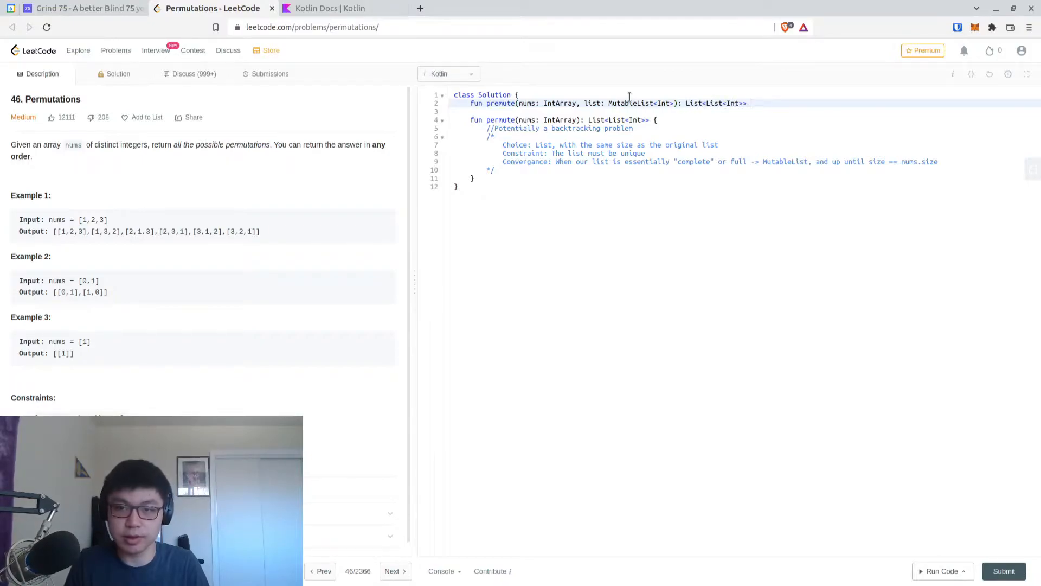
- Make the main function return permute(nums, mutableListOf<Int>())
{"action": "type", "text": "return (pr)"}
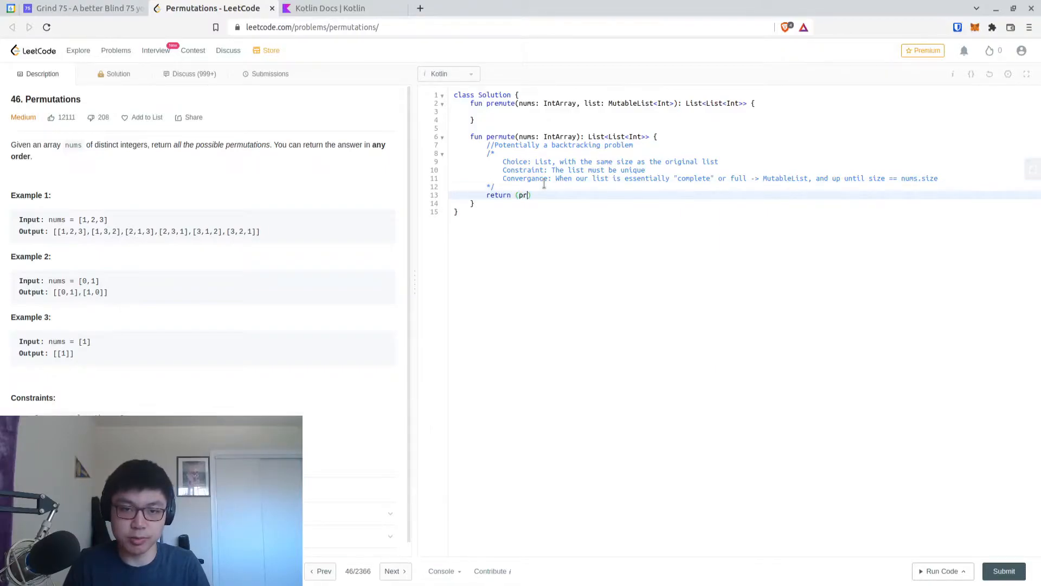
{"action": "type", "text": "ermute"}
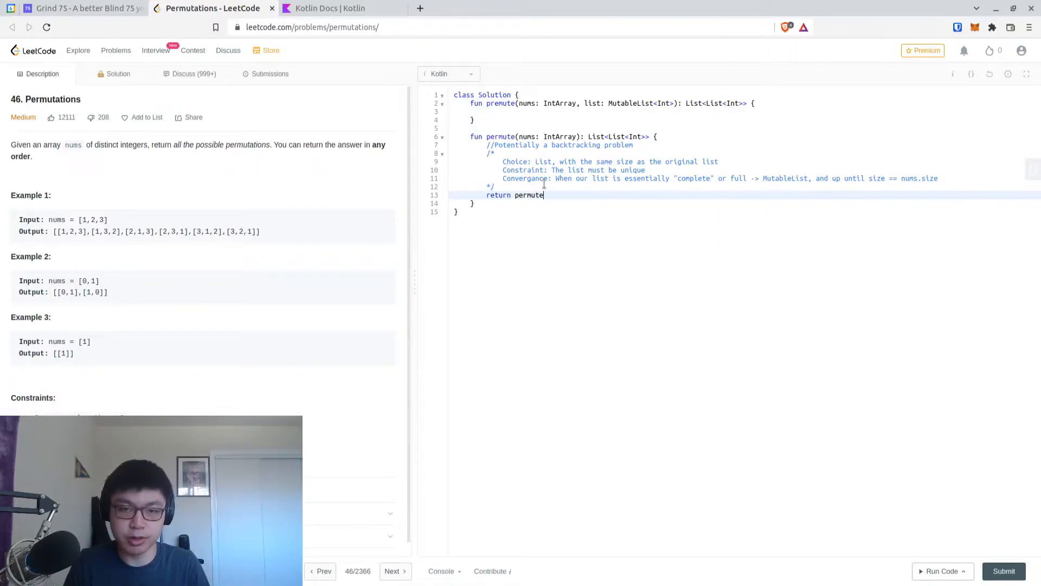
{"action": "type", "text": "(nums, mutab)"}
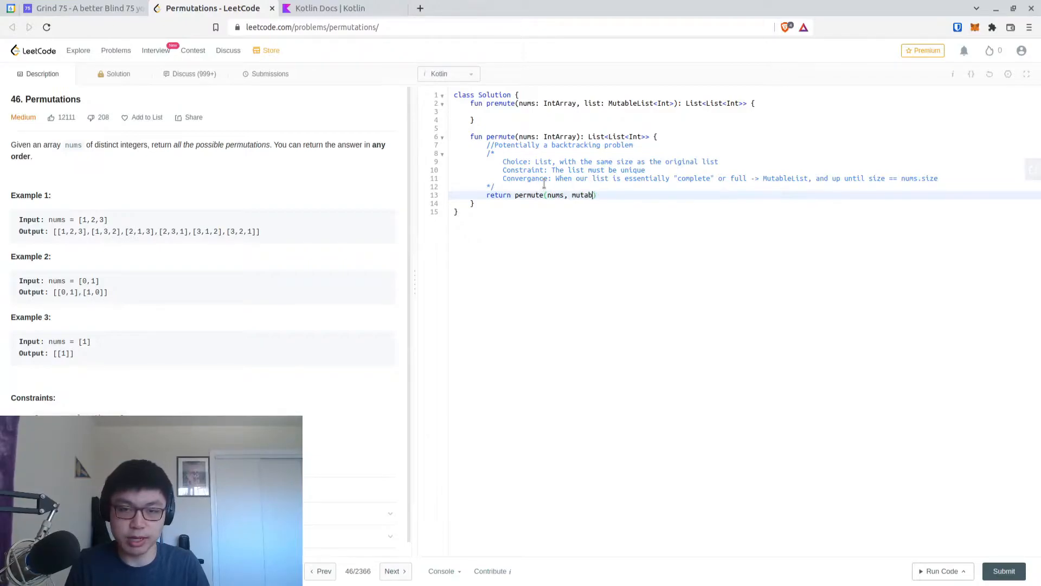
{"action": "type", "text": "leListOf<Int>*"}
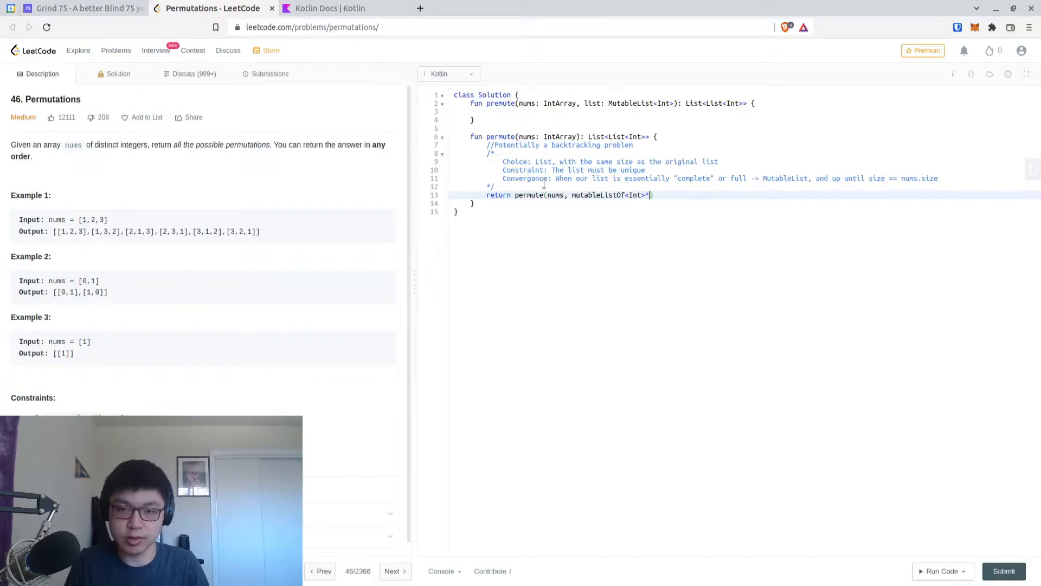
{"action": "type", "text": "()"}
{"action": "left_click", "coordinate": [746, 111]}
{"action": "type", "text": "val resultList = m"}
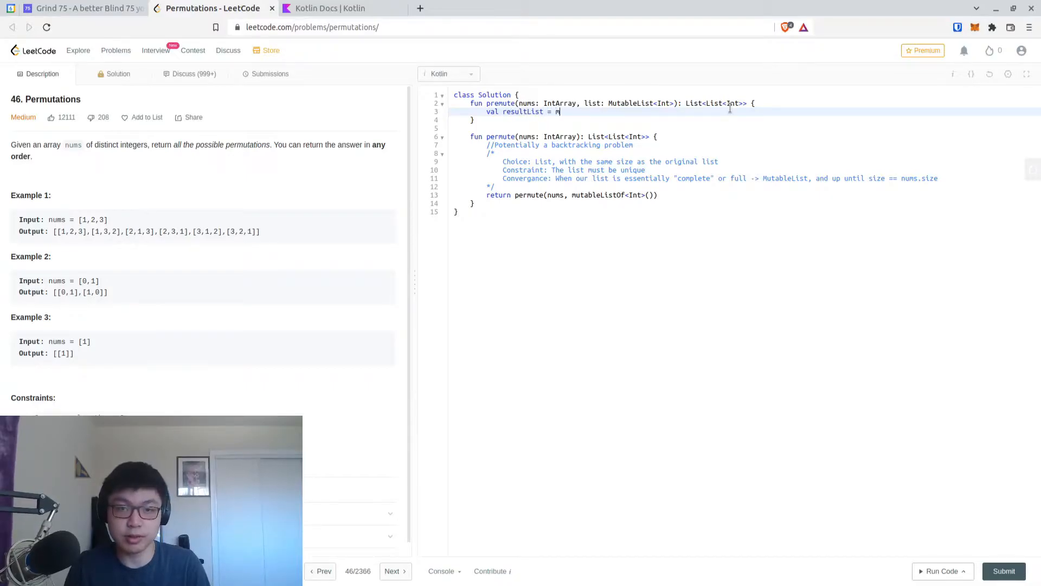
- Declare val resultList = mutableListOf<List<Int>>() in the helper
{"action": "type", "text": "utableListOf<"}
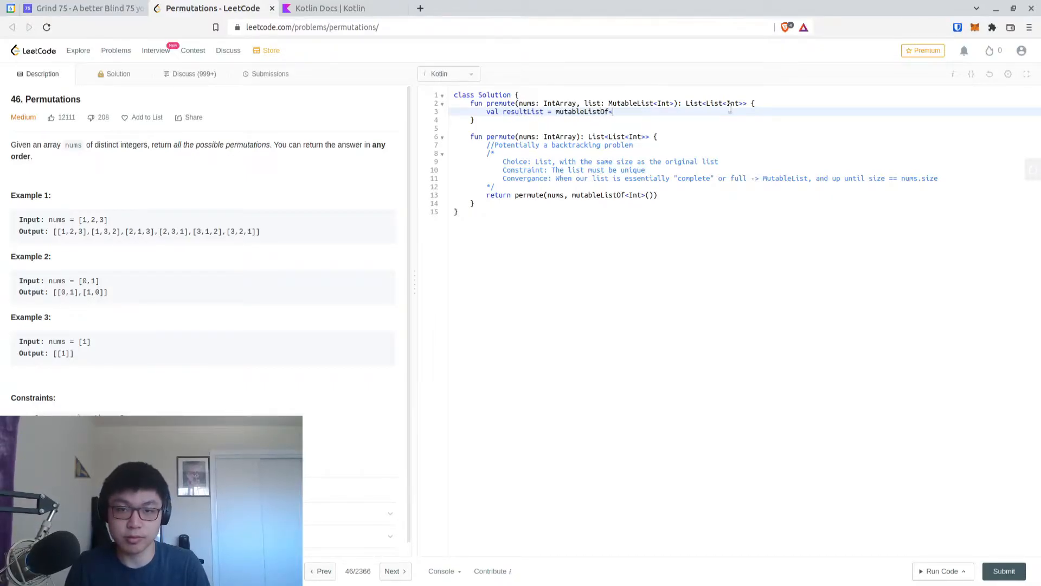
{"action": "type", "text": "List<Int>>("}
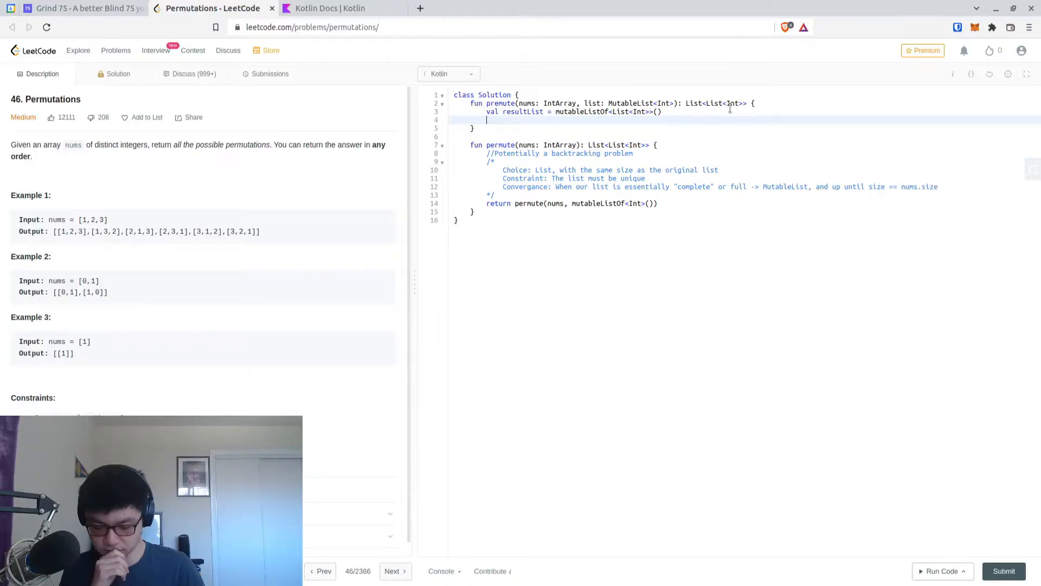
{"action": "type", "text": "for"}
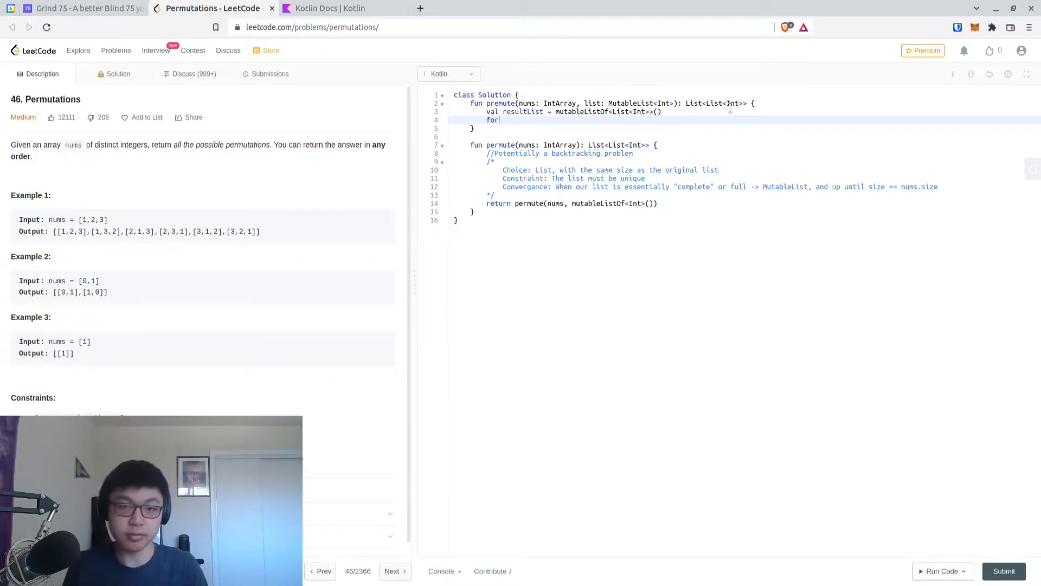
{"action": "key", "text": "Backspace"}
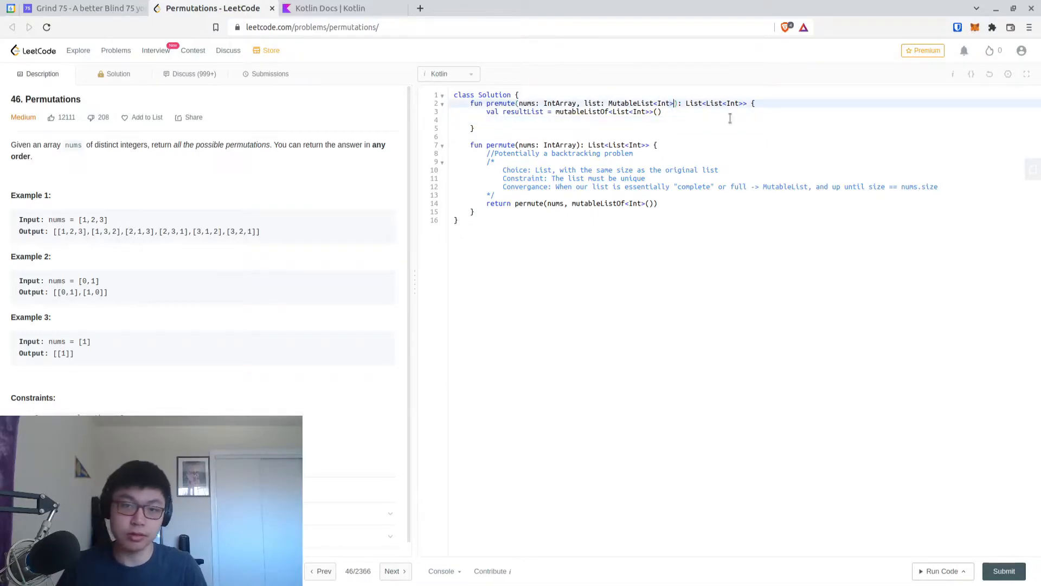
- Add an index: Int parameter to the helper and pass 0 in the initial call
{"action": "type", "text": ","}
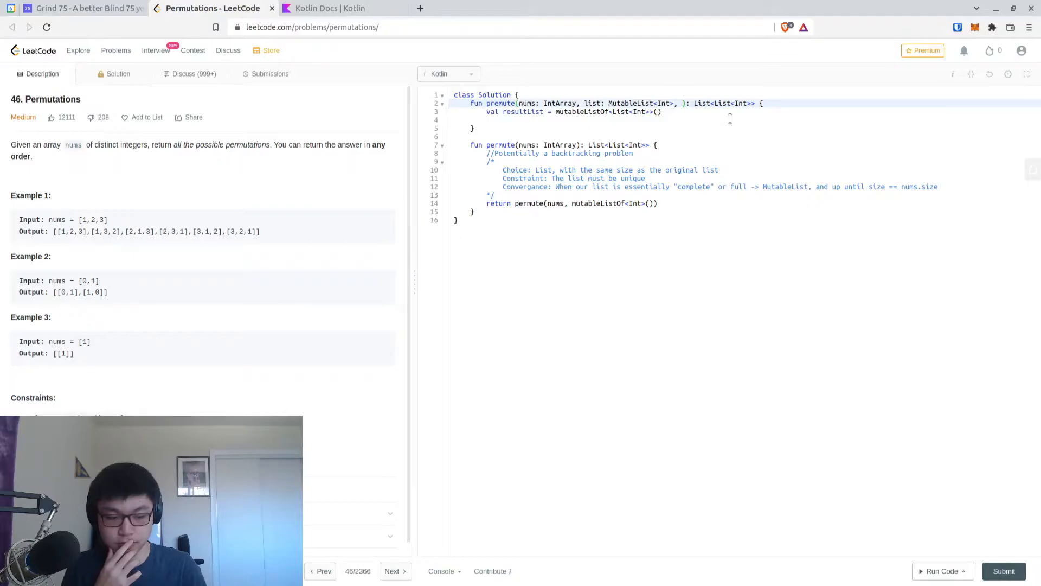
{"action": "type", "text": "index: Int"}
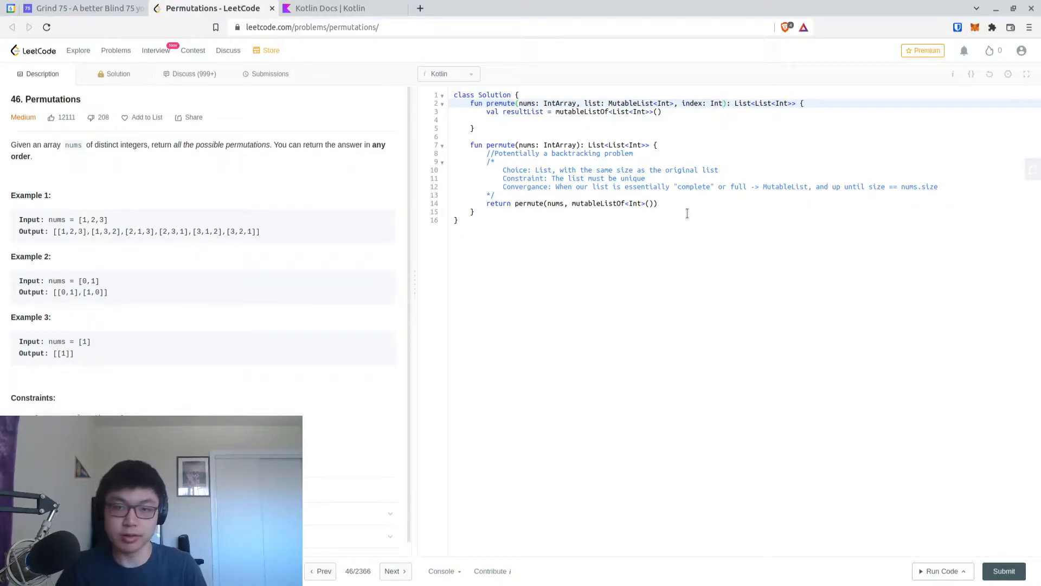
{"action": "type", "text": ", 0"}
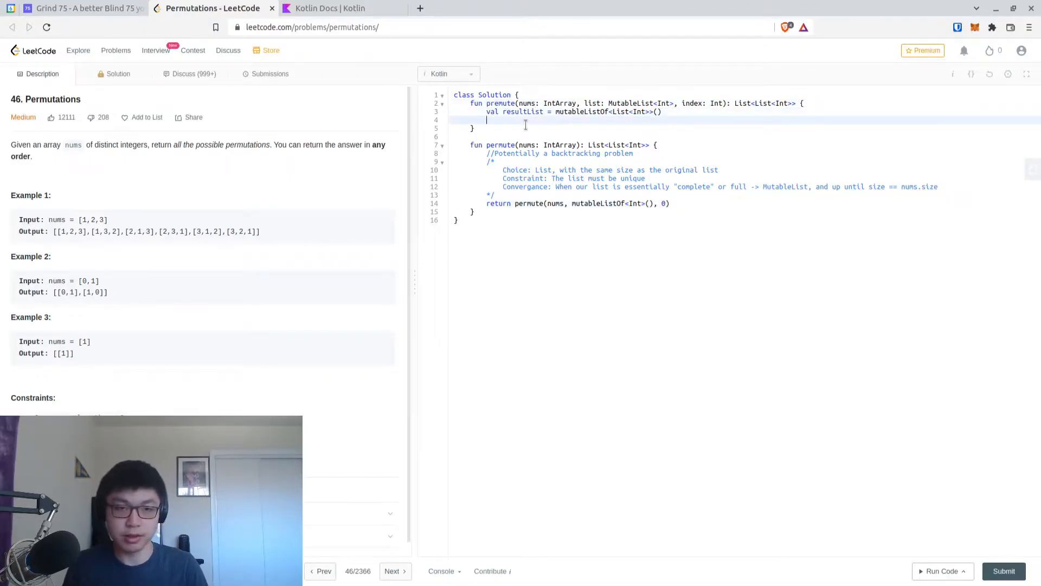
- Open a for(i in index..nums.size - 1) loop
{"action": "type", "text": "for()"}
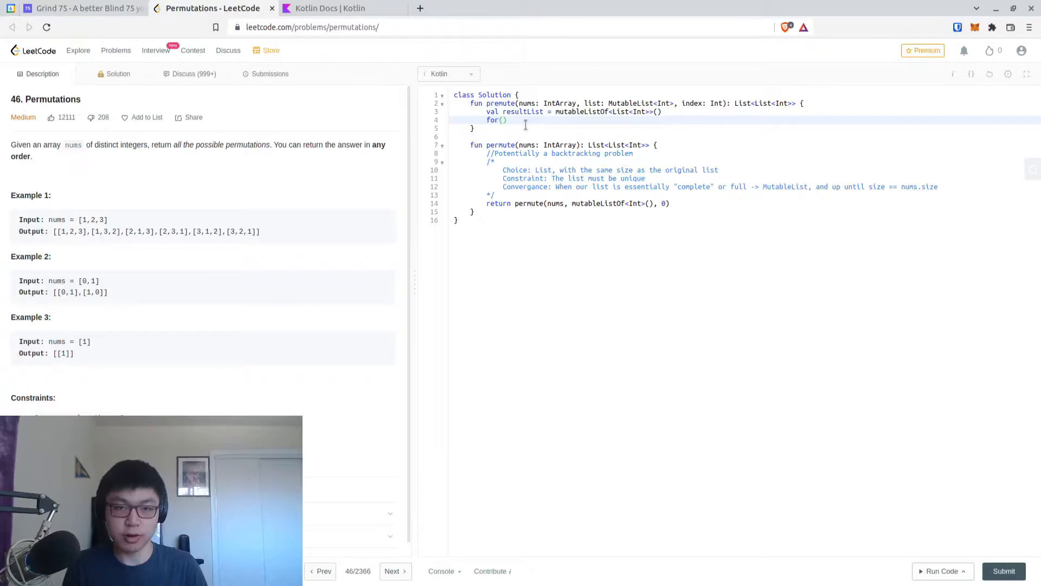
{"action": "type", "text": "i in index..n"}
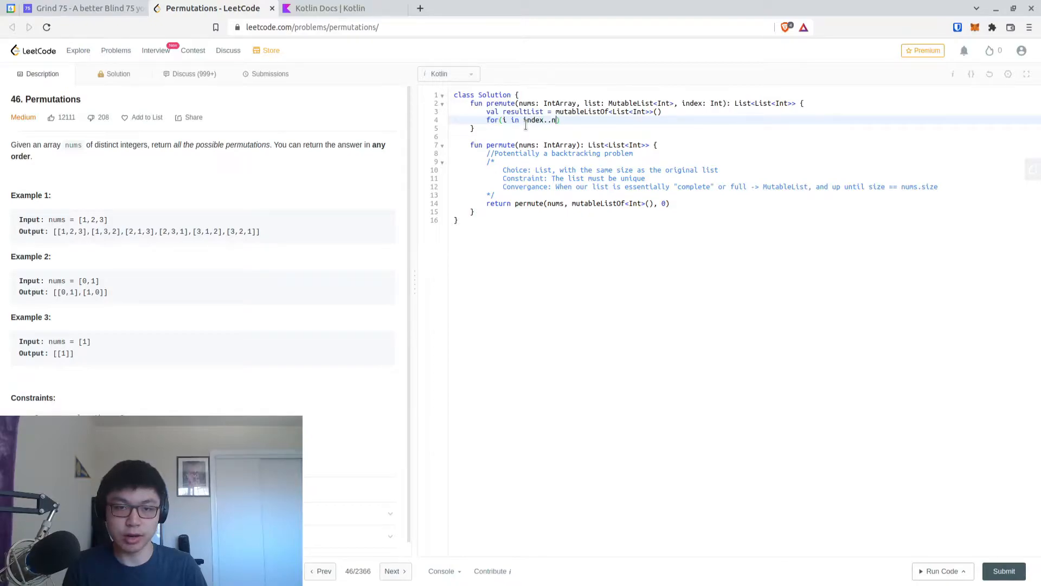
{"action": "type", "text": "ums.size - 1"}
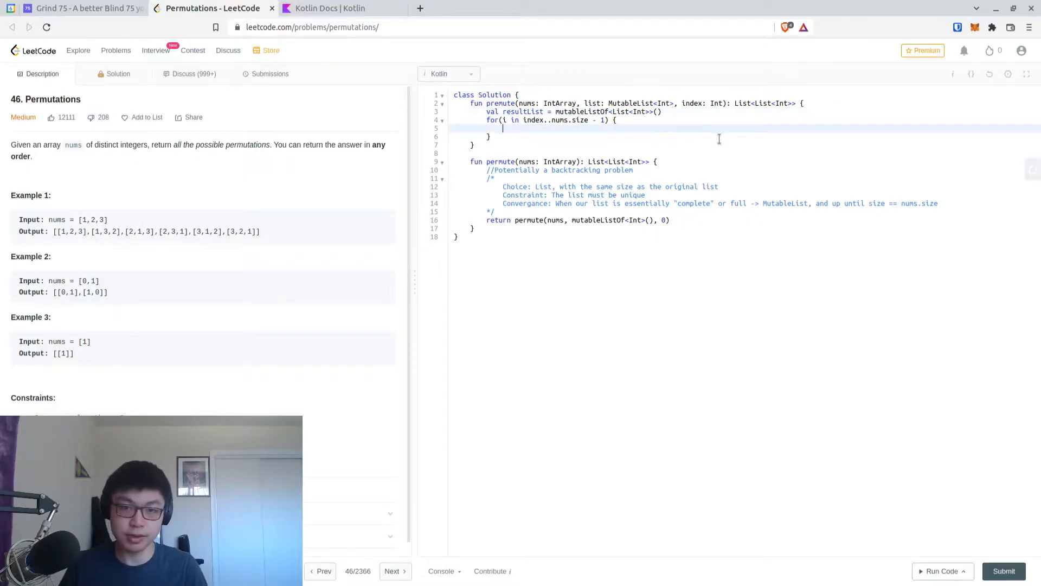
- Draft an if(list.size < nums...) else block inside the loop and delete it
{"action": "type", "text": "i"}
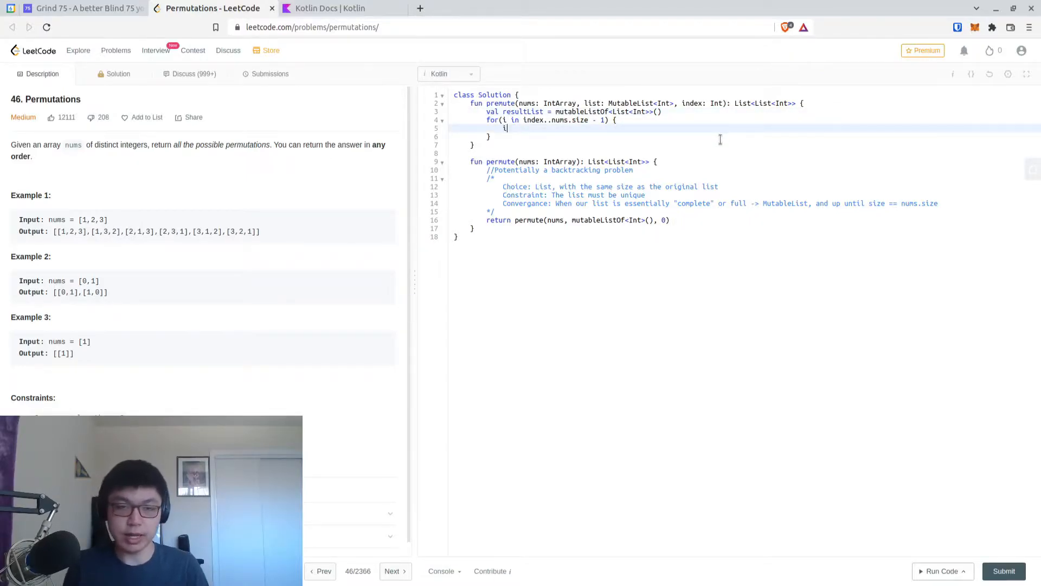
{"action": "type", "text": "f(list."}
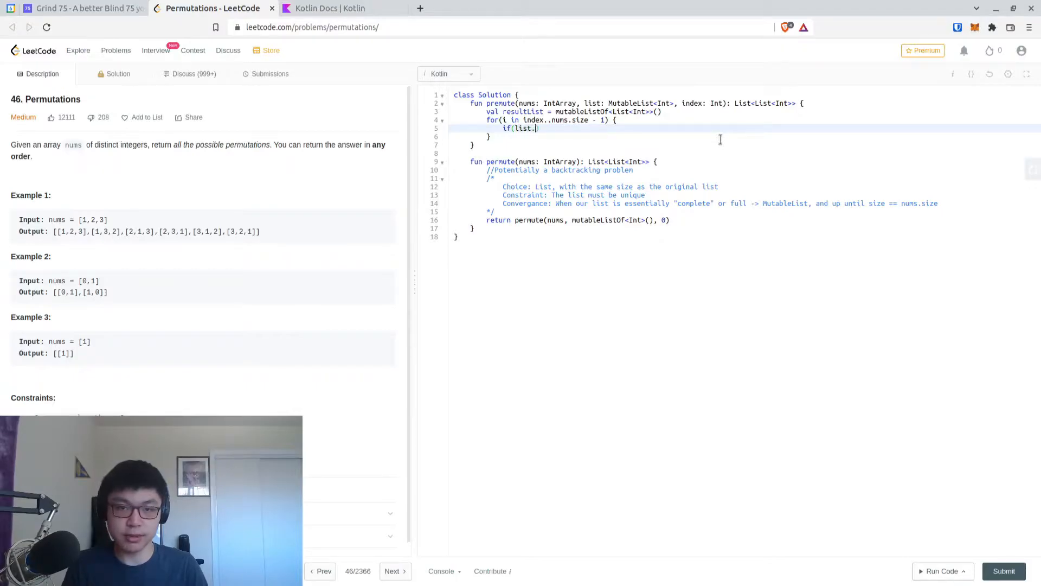
{"action": "type", "text": "size < nums.size"}
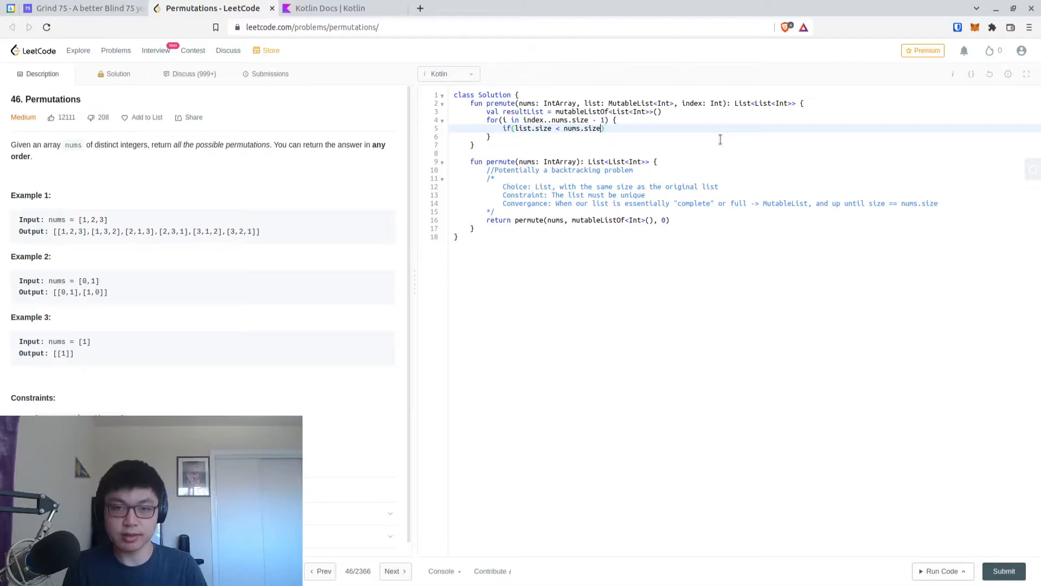
{"action": "type", "text": "} else {"}
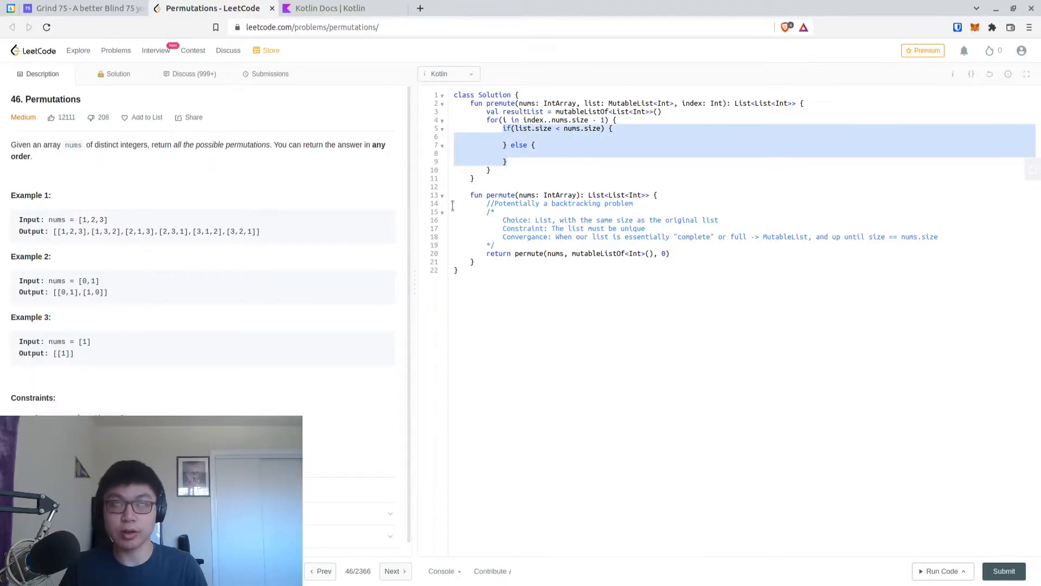
{"action": "key", "text": "Delete"}
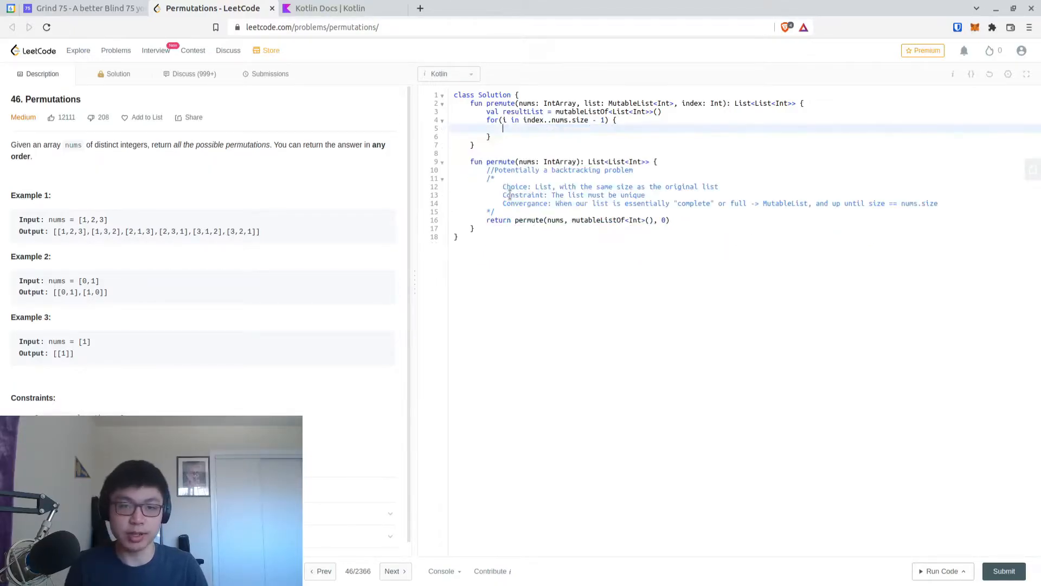
- Add list.add(nums[i]) as the loop body
{"action": "type", "text": "nu"}
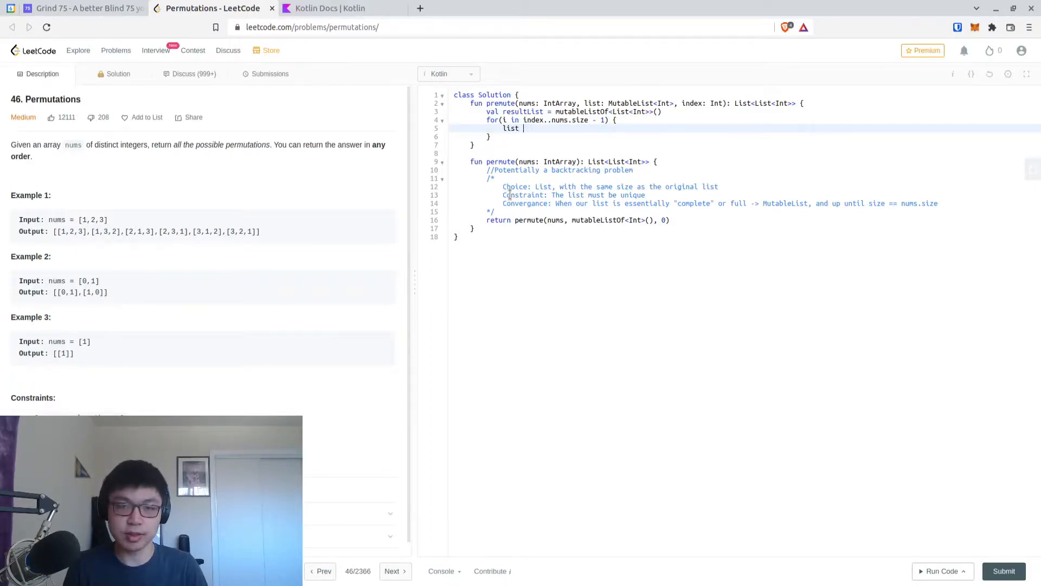
{"action": "type", "text": "add(nums[])"}
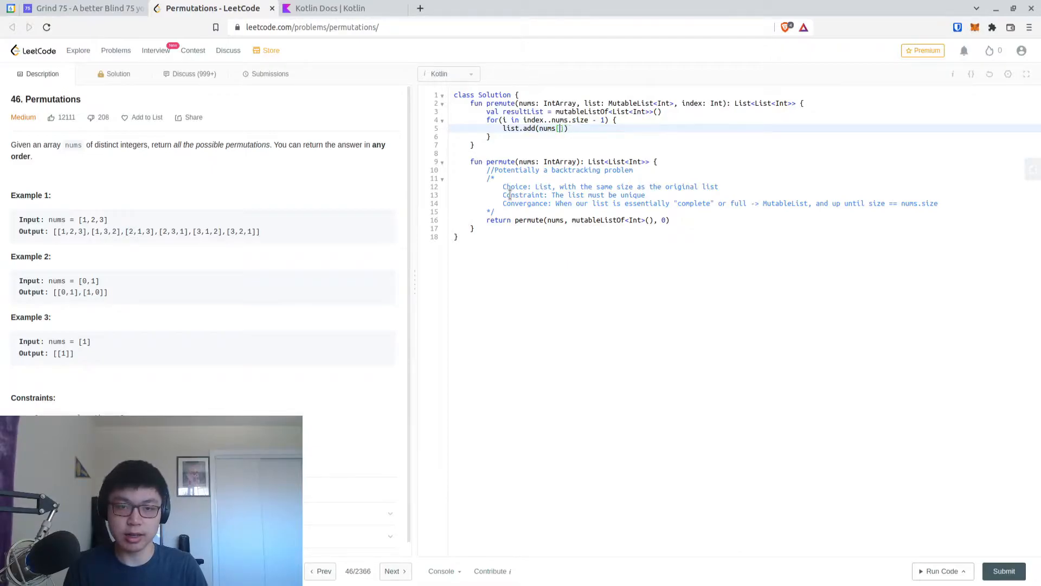
{"action": "type", "text": "i"}
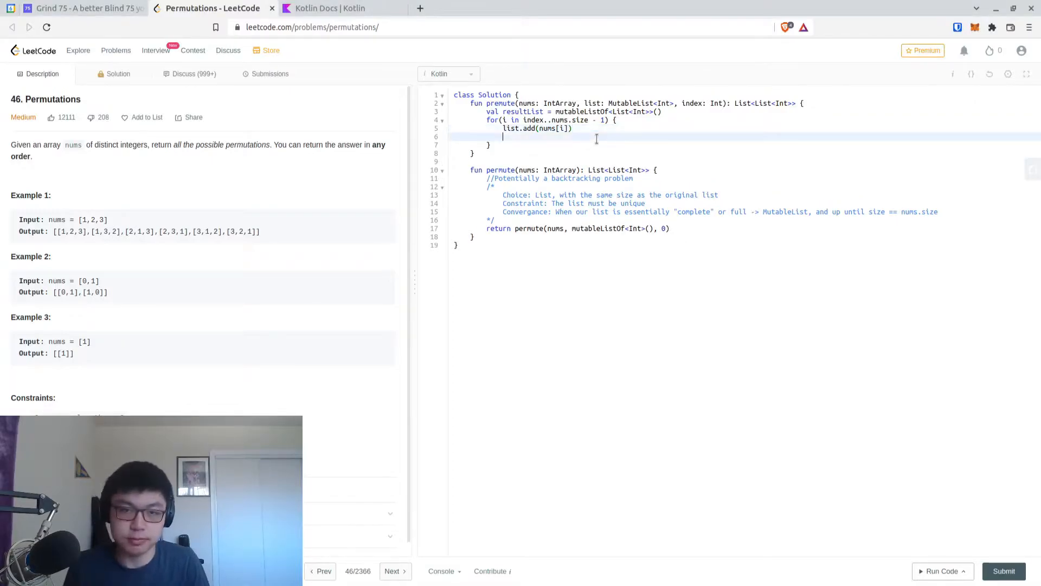
- Add list to resultList when list.size == nums.size
{"action": "type", "text": "if(list.size )"}
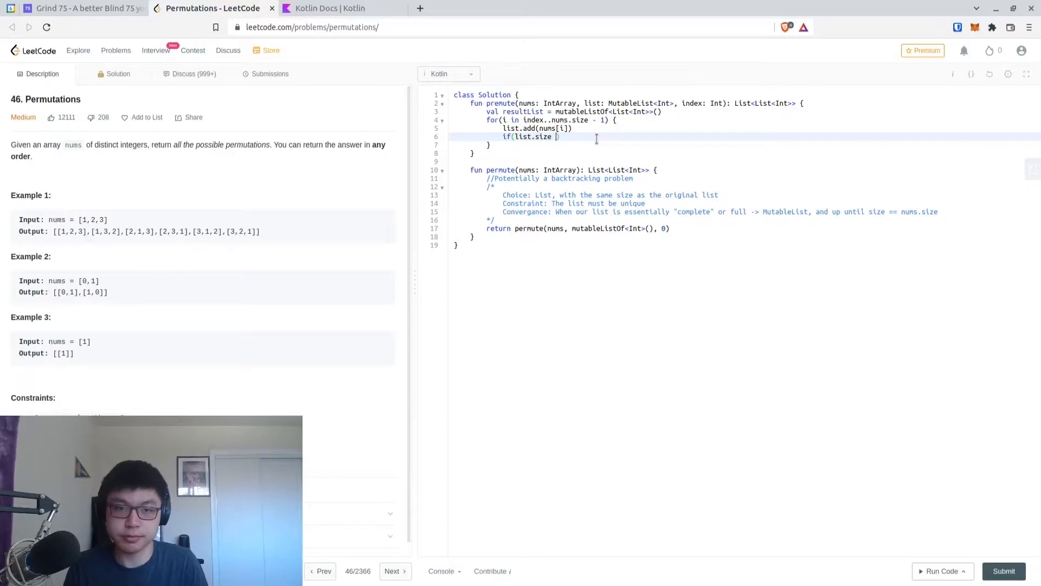
{"action": "type", "text": "== nums)"}
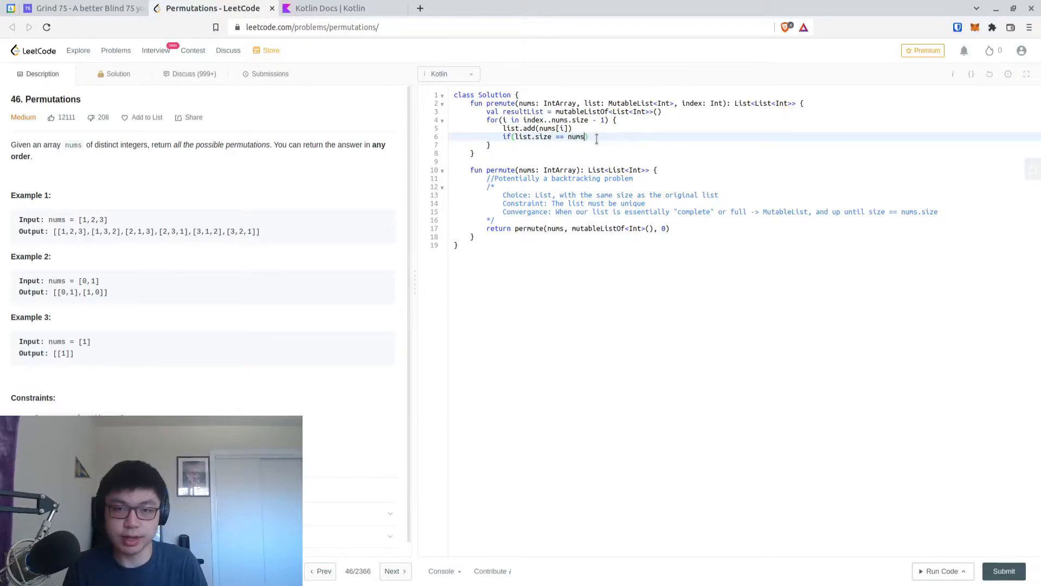
{"action": "type", "text": ".size)"}
{"action": "type", "text": "} else {"}
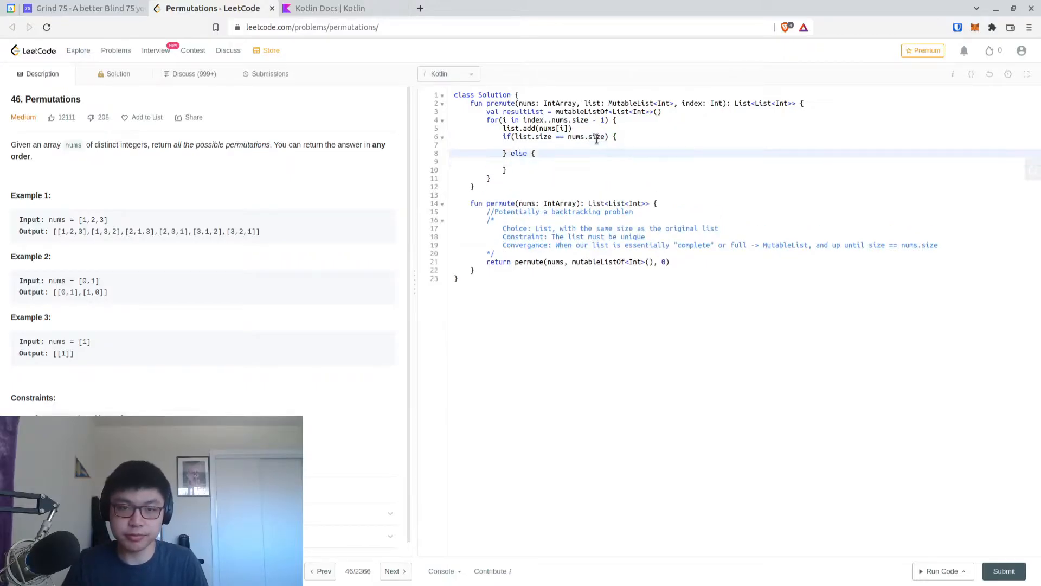
{"action": "type", "text": "resultList.add(list)"}
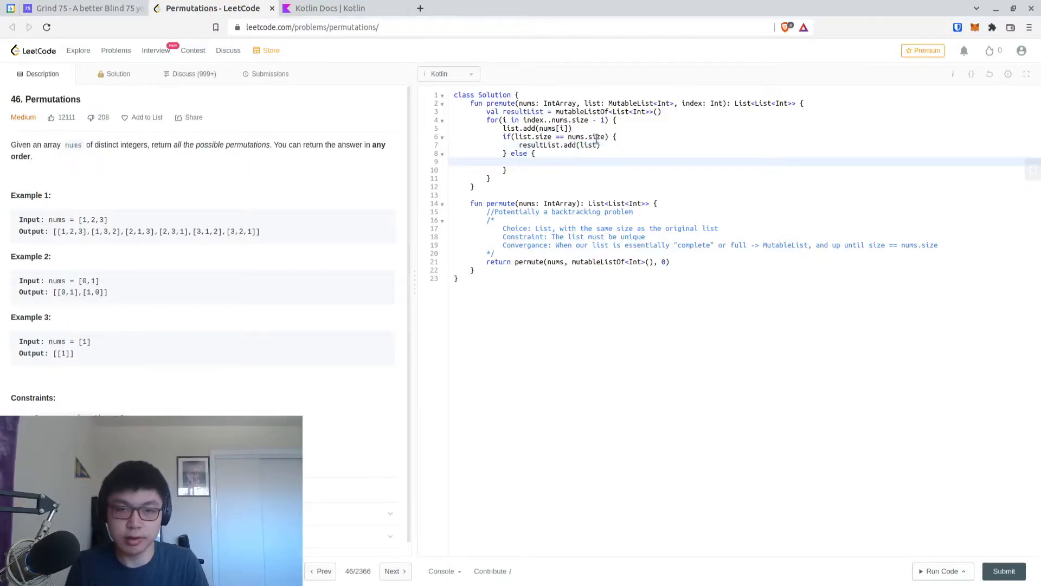
- Otherwise set val recursiveResult = permute(nums, list, (index + 1) % nums.size)
{"action": "type", "text": "val"}
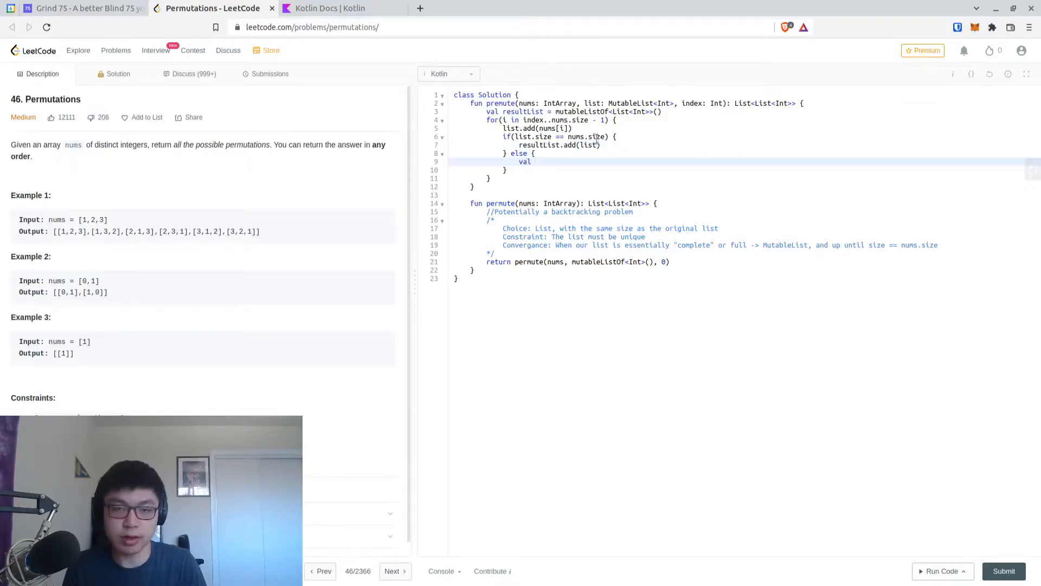
{"action": "type", "text": "recursi"}
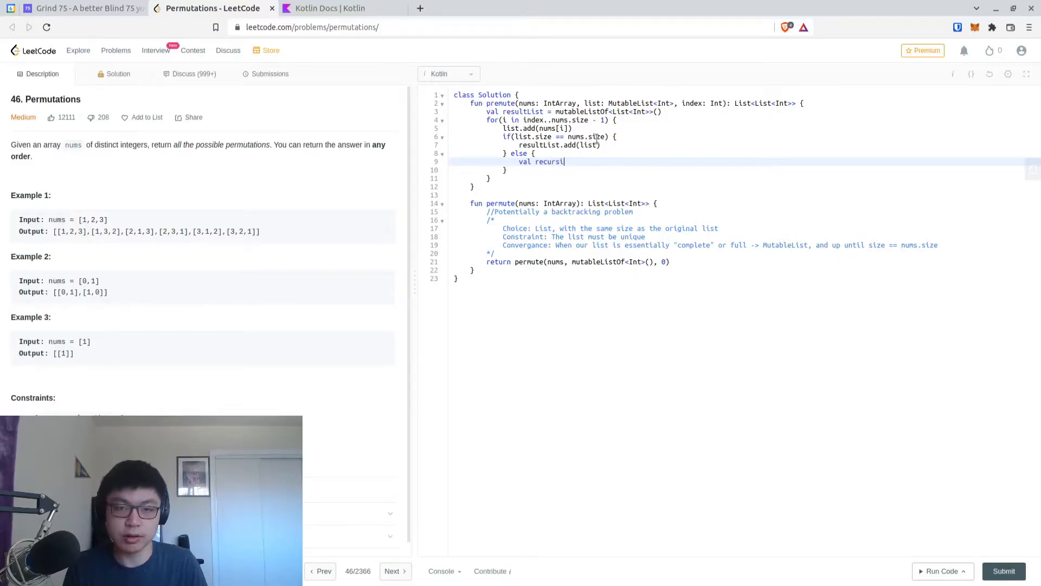
{"action": "type", "text": "veResulv"}
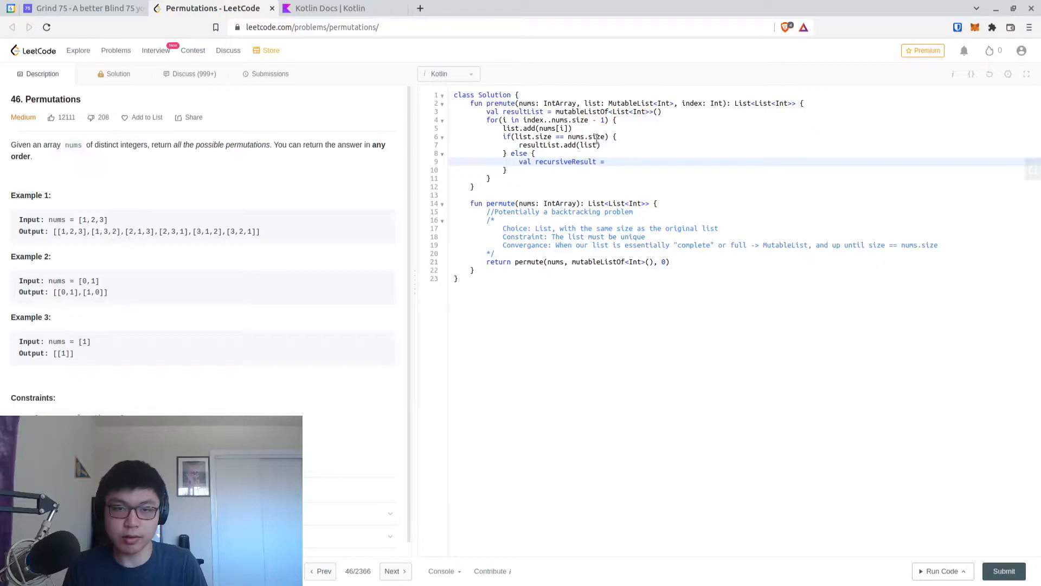
{"action": "type", "text": "pe"}
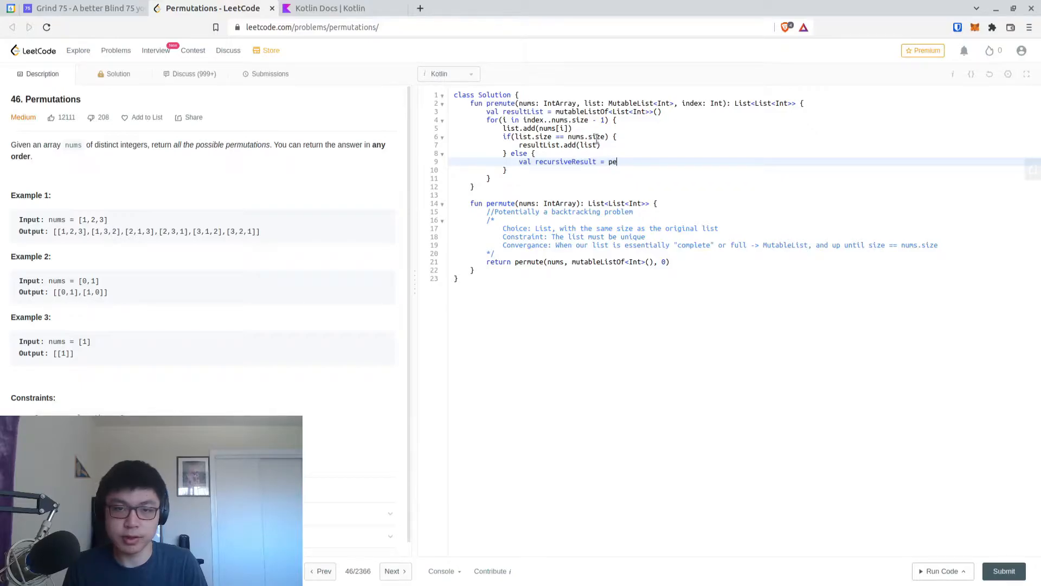
{"action": "type", "text": "rmute"}
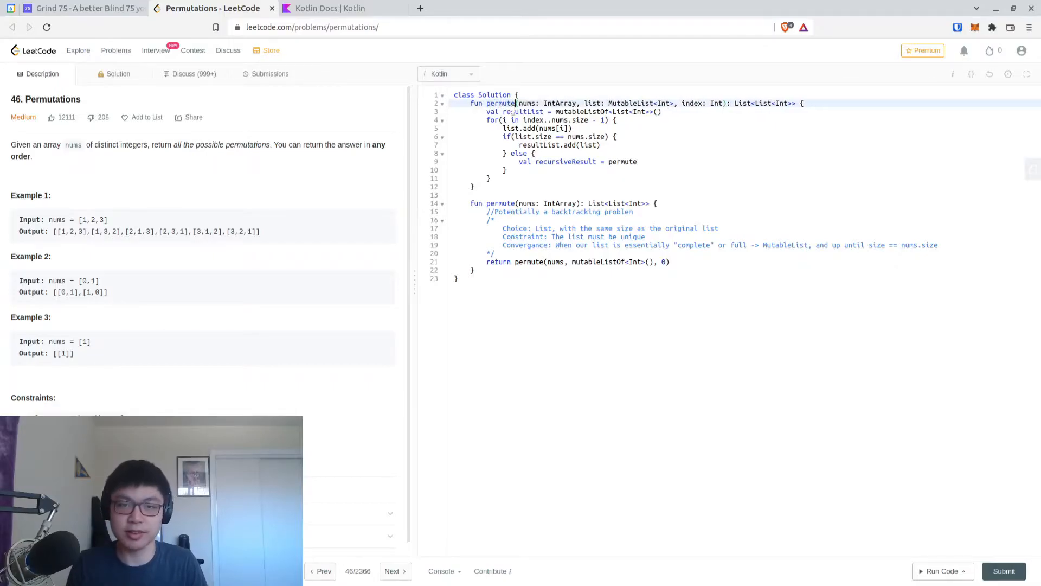
{"action": "type", "text": "()"}
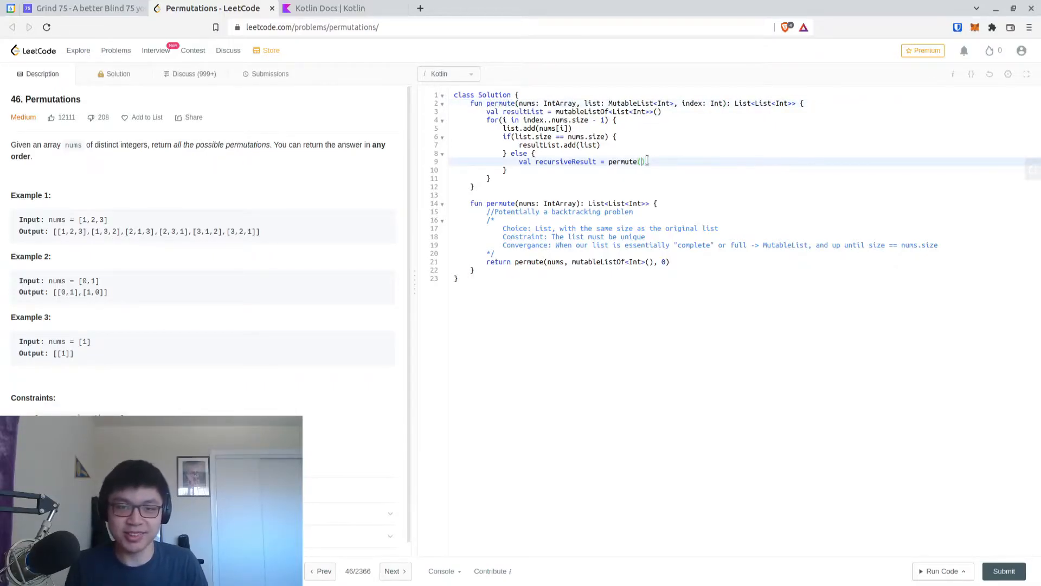
{"action": "type", "text": "nums, list,"}
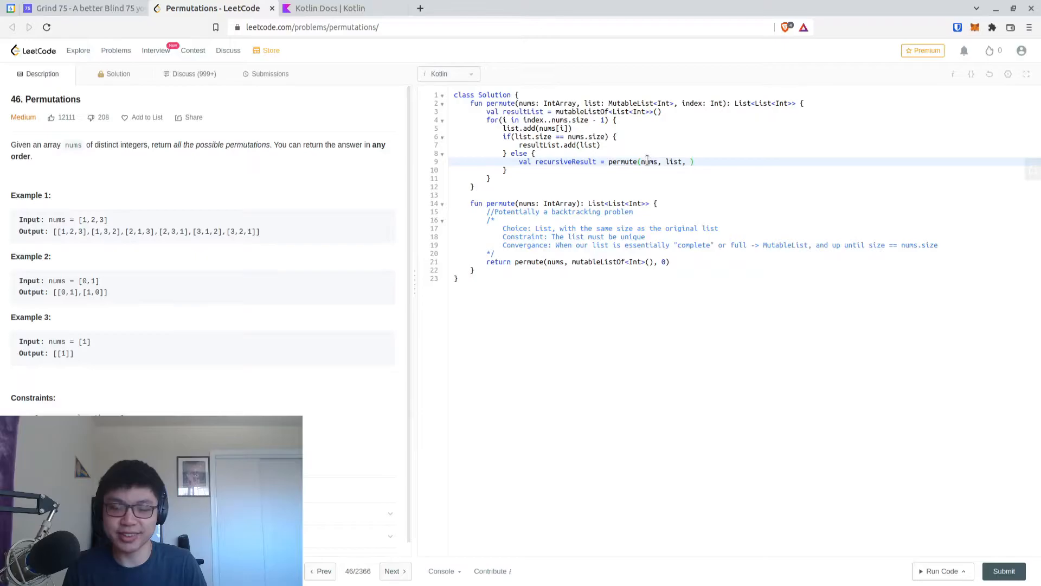
{"action": "type", "text": "index + 1"}
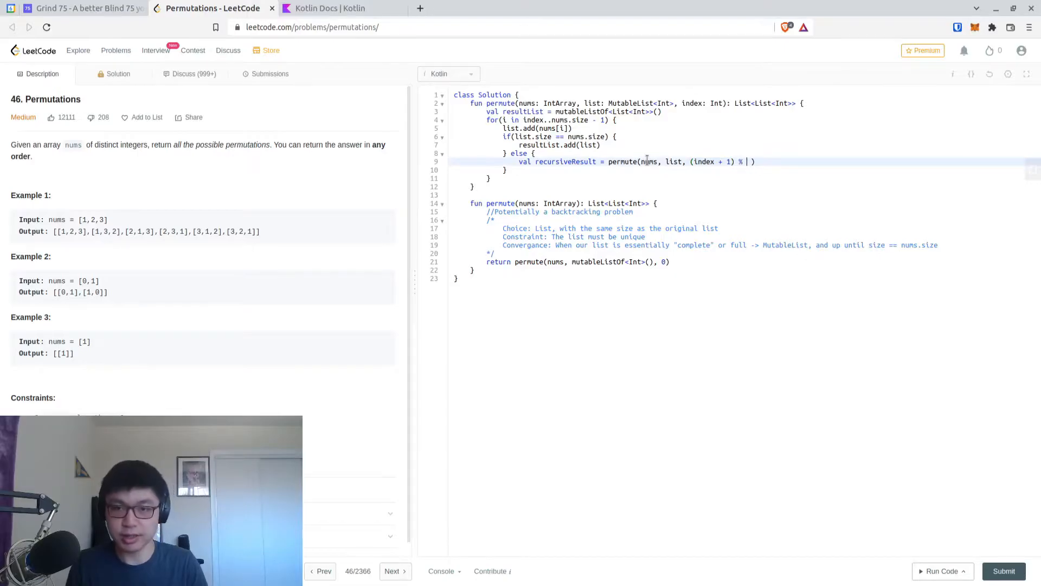
{"action": "type", "text": "nums.size"}
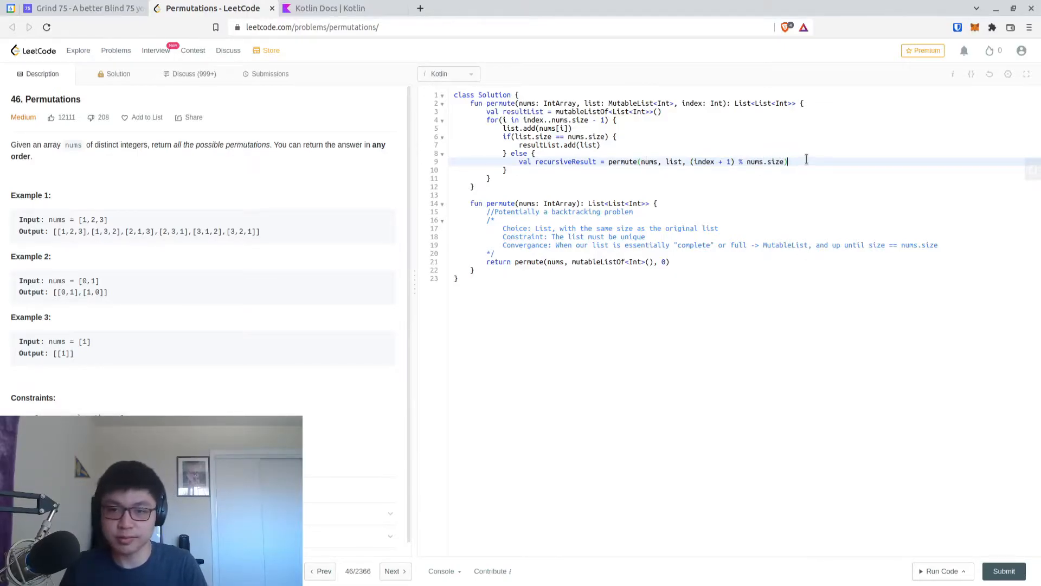
- If recursiveResult.isNotEmpty(), add each listItem from it to resultList via forEach
{"action": "type", "text": "if()"}
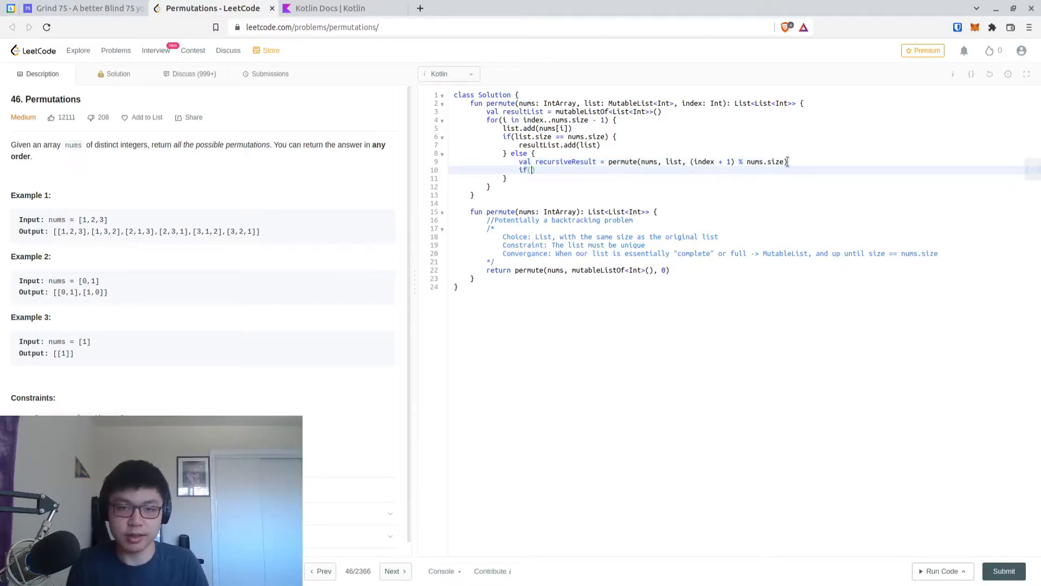
{"action": "type", "text": "recusiveResult.is"}
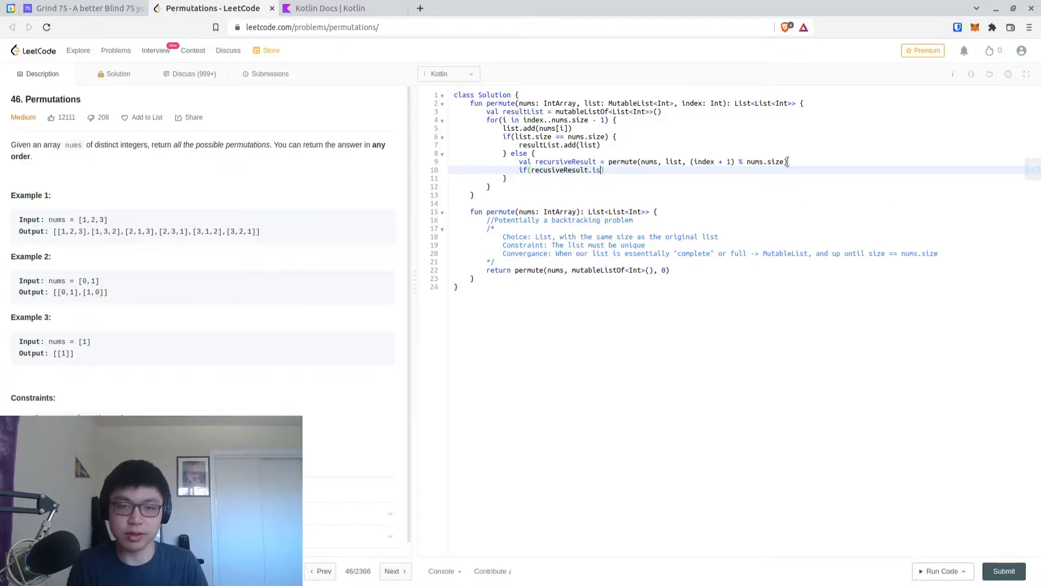
{"action": "type", "text": "NotEmpty("}
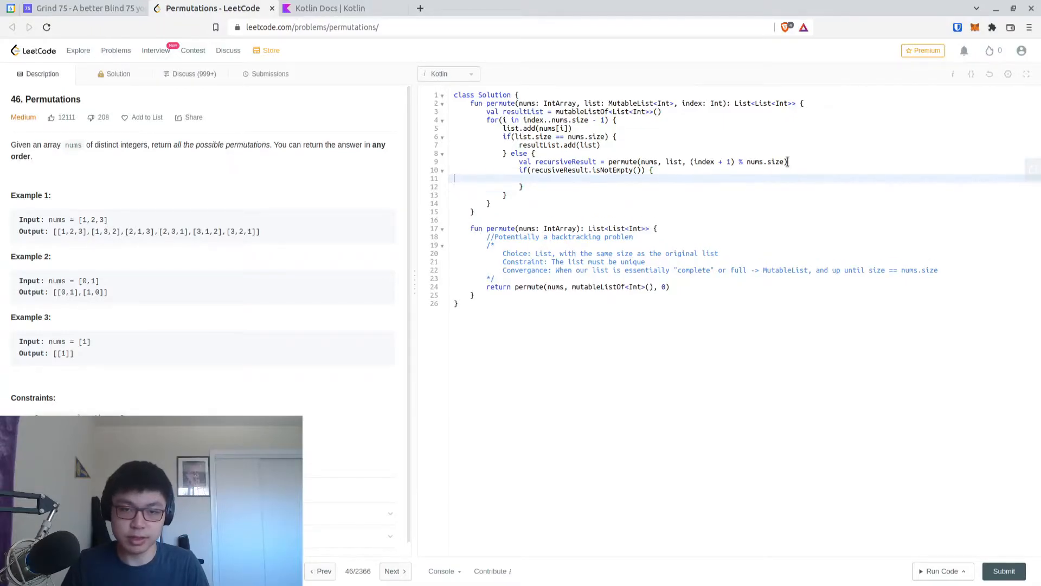
{"action": "type", "text": "re"}
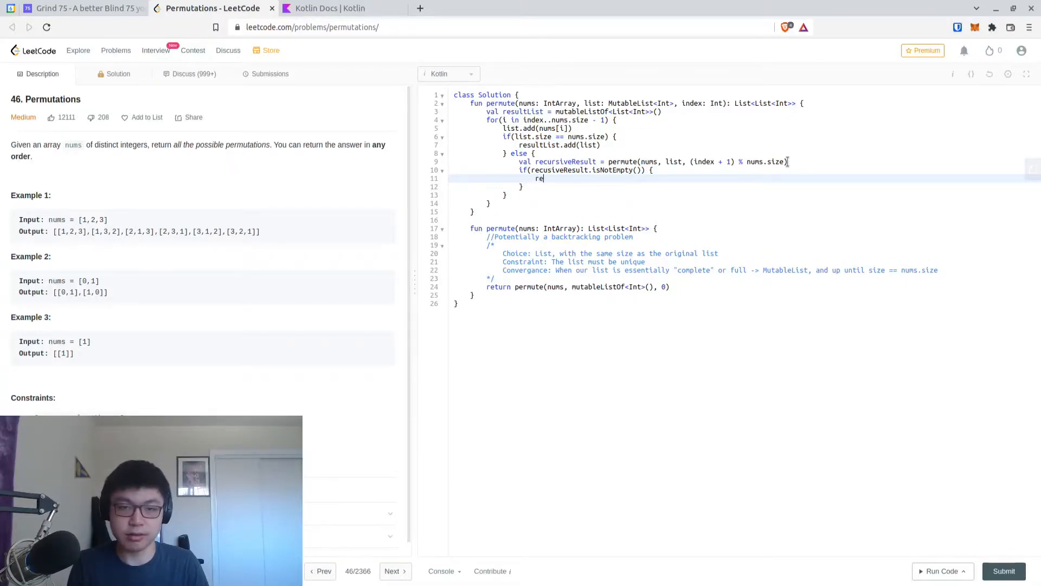
{"action": "type", "text": "cursiveResult.forEach {"}
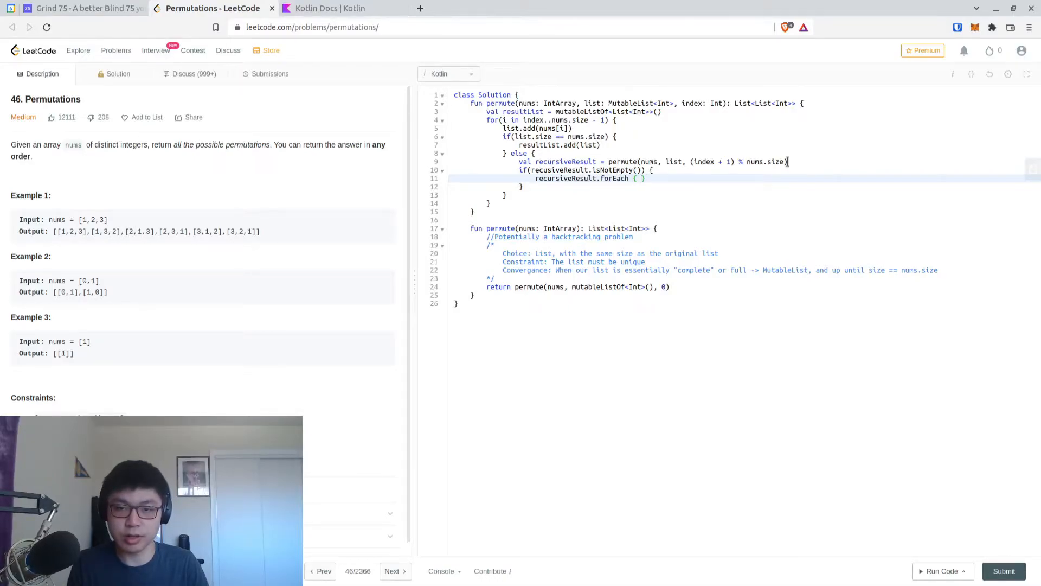
{"action": "type", "text": "listItem ->"}
{"action": "type", "text": "resultList.add(listItem)"}
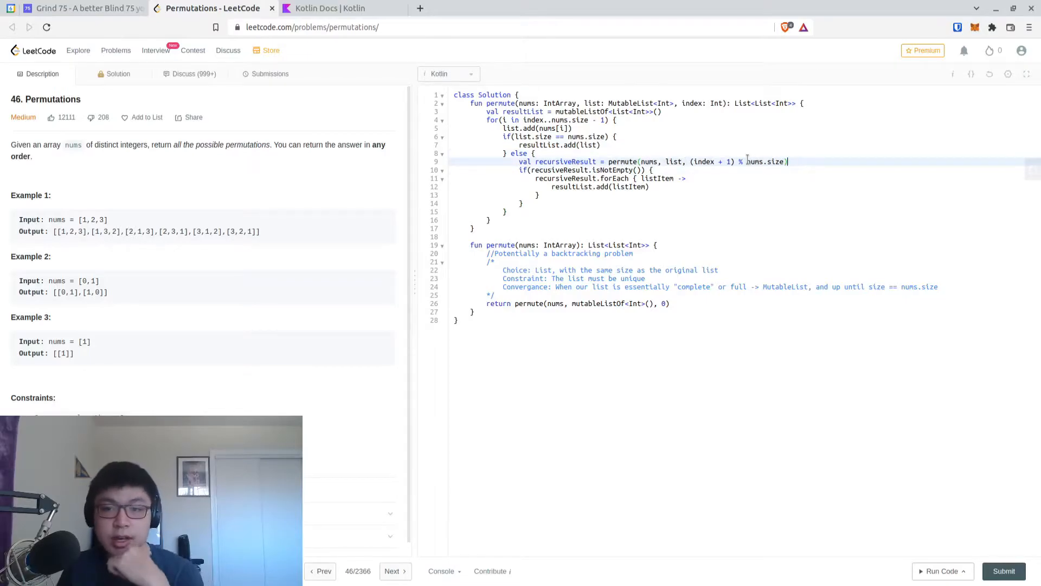
{"action": "left_click_drag", "start_coordinate": [687, 161], "coordinate": [767, 162]}
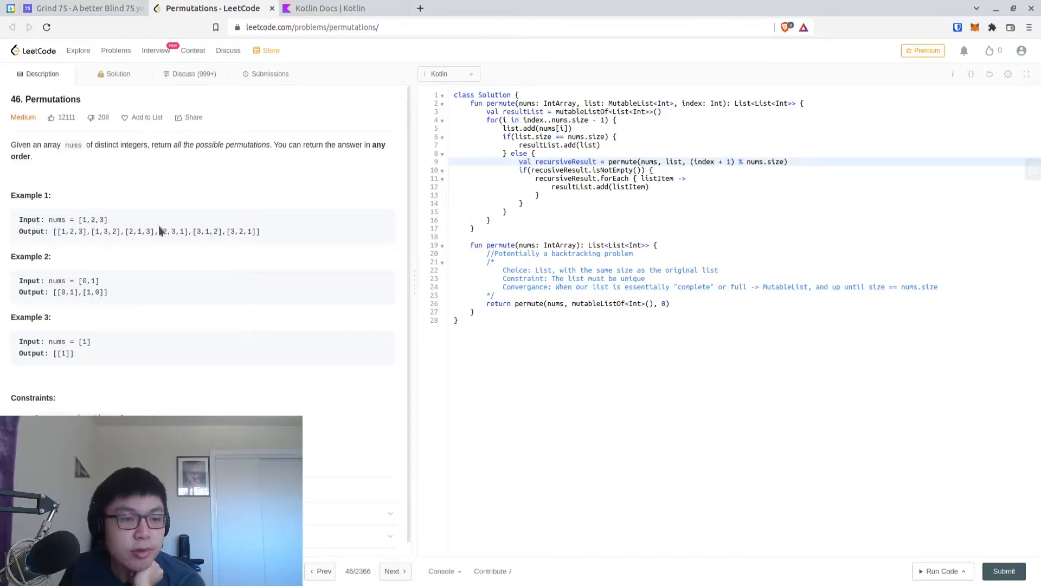
{"action": "left_click", "coordinate": [617, 136]}
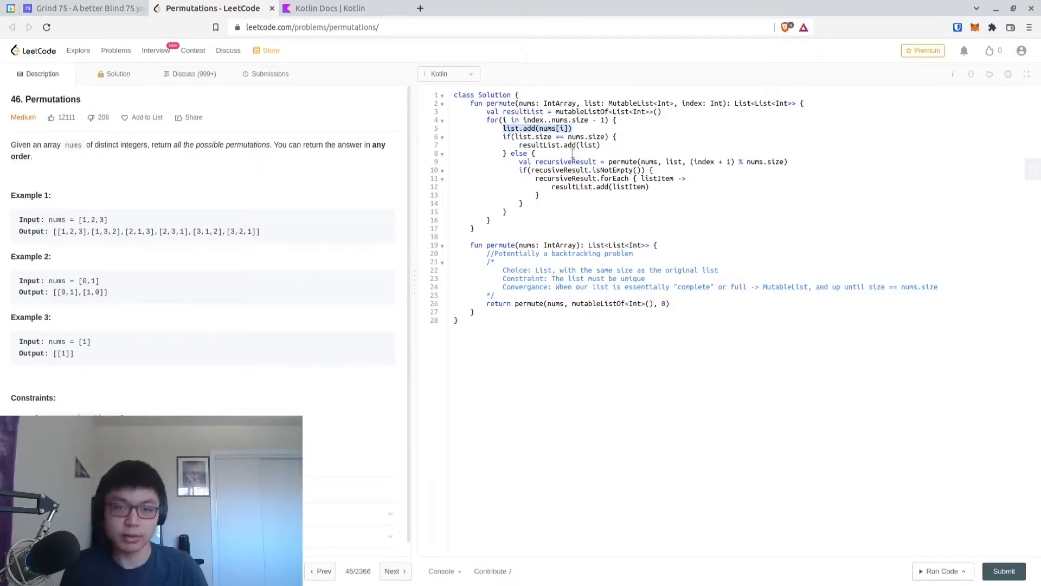
- Replace list.add with val copy = list.toMutableList() and copy.add(nums[i])
{"action": "type", "text": "val copy ="}
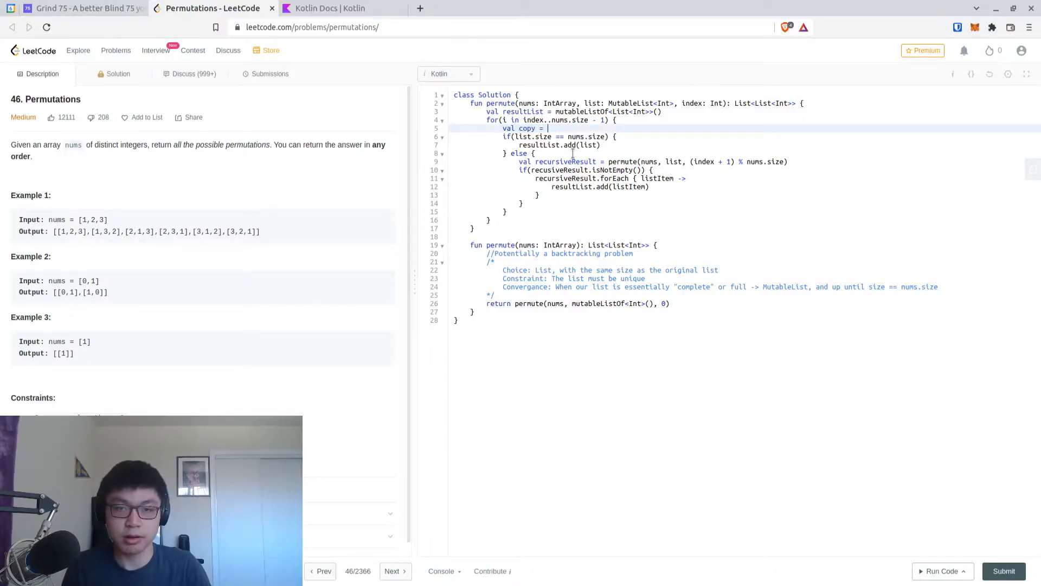
{"action": "type", "text": "list.toMutableList("}
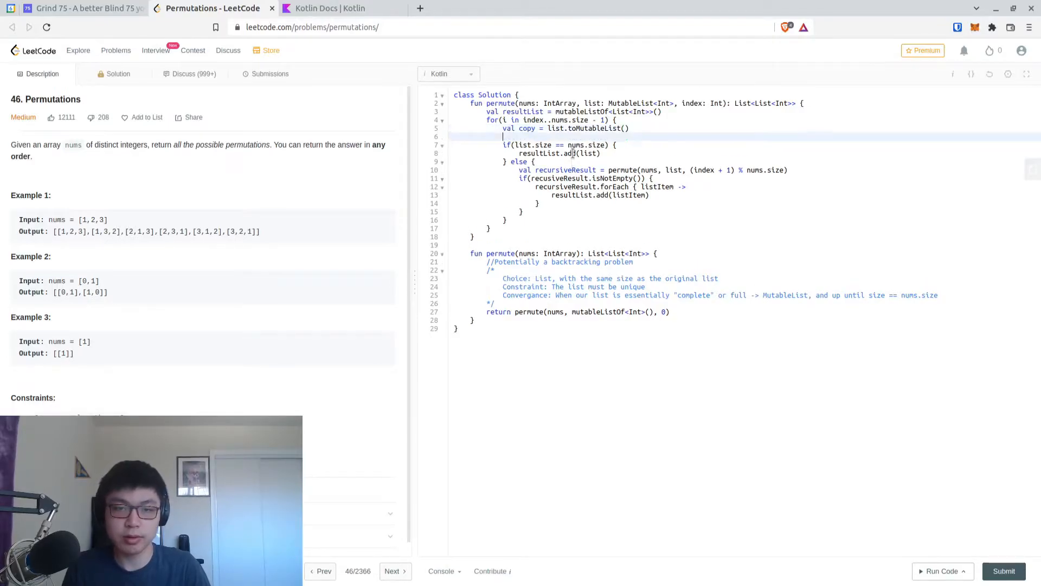
{"action": "type", "text": "copy.add"}
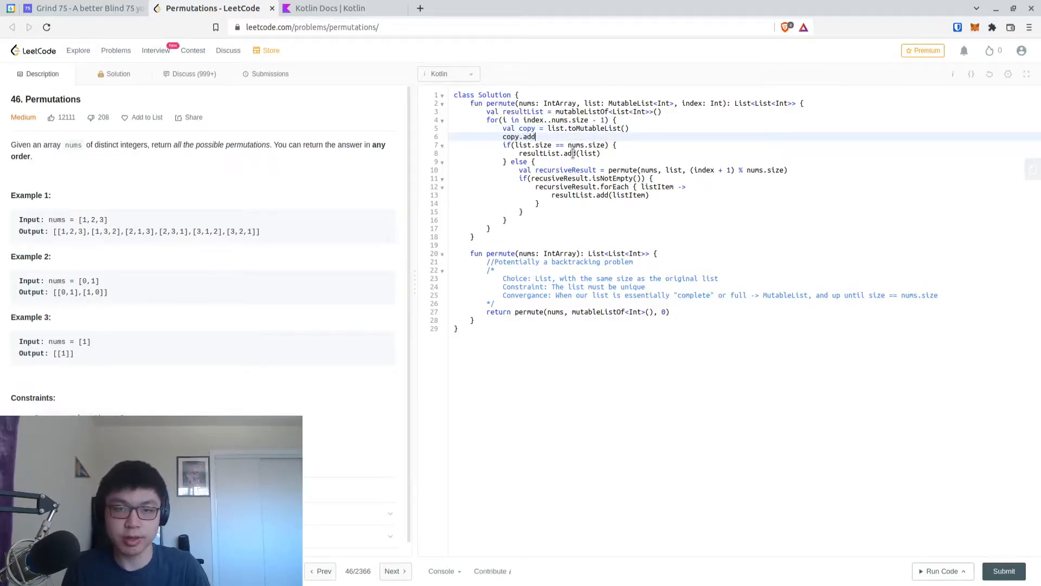
{"action": "type", "text": "("}
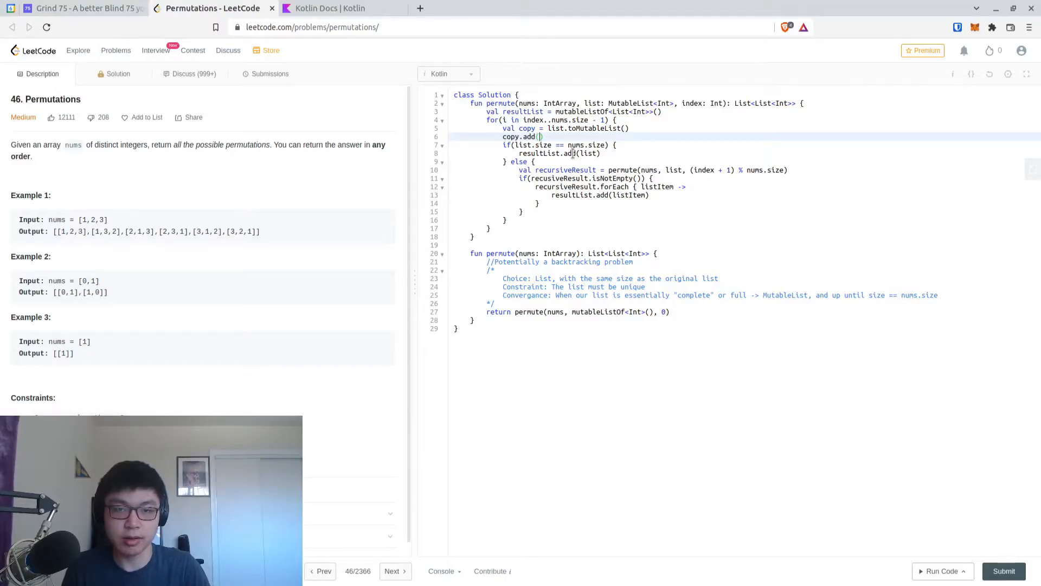
{"action": "type", "text": "nums[i]"}
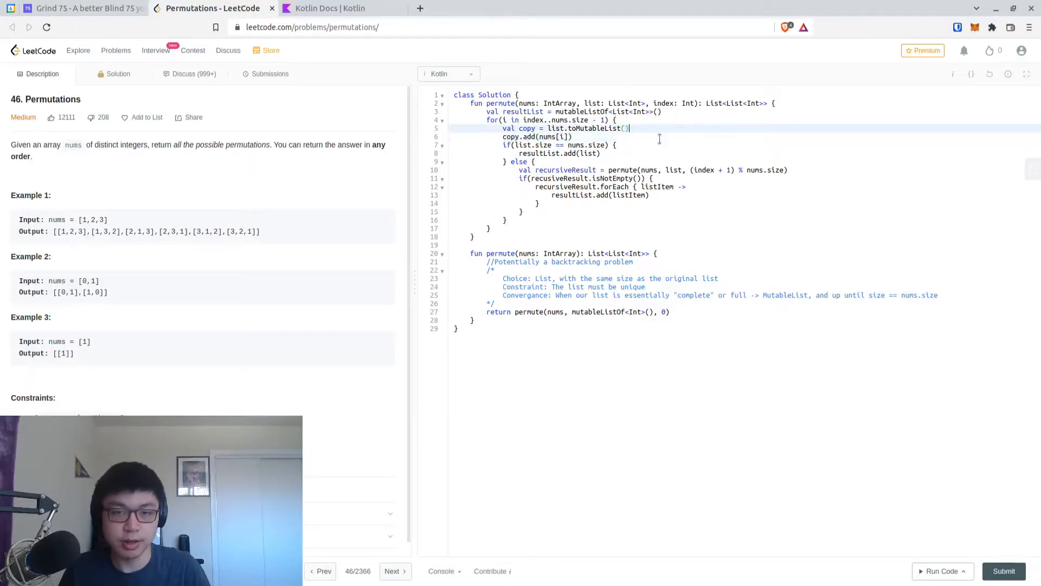
- Comment '//Create a copy of the existing list, and add the value'
{"action": "type", "text": "//Create a copuy"}
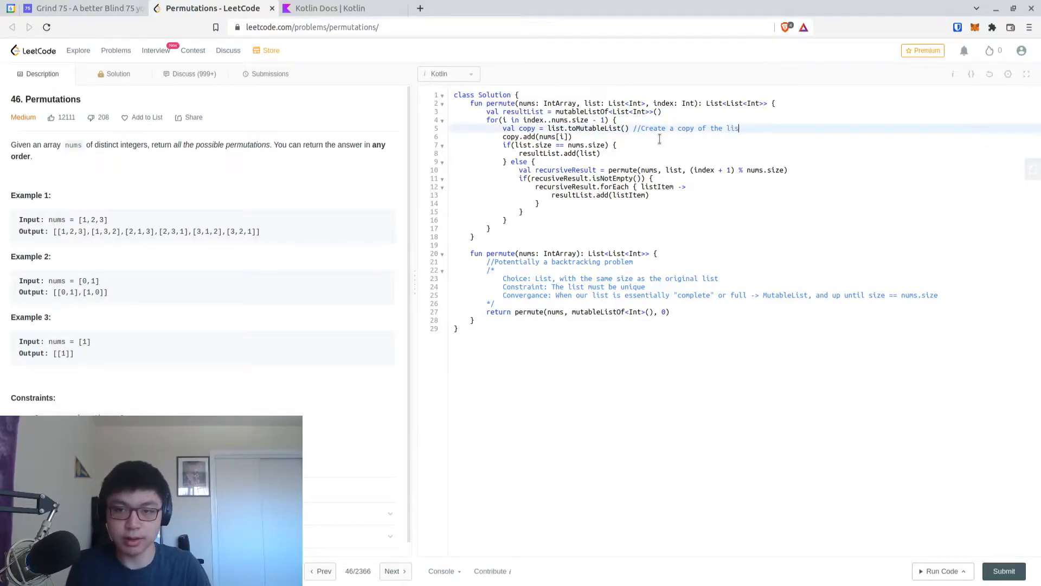
{"action": "type", "text": "existing list,"}
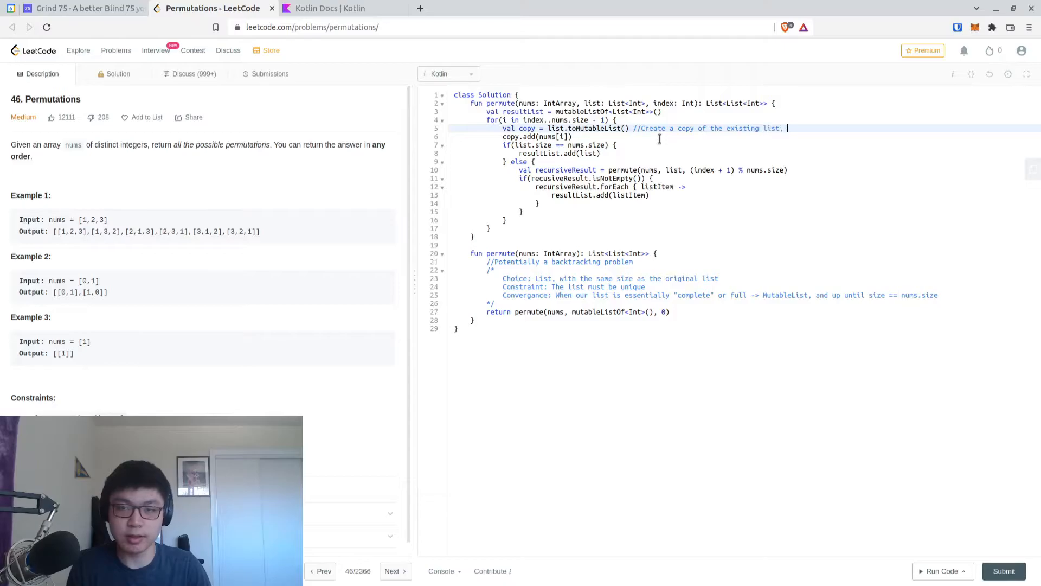
{"action": "type", "text": "and add the value"}
{"action": "type", "text": "[1"}
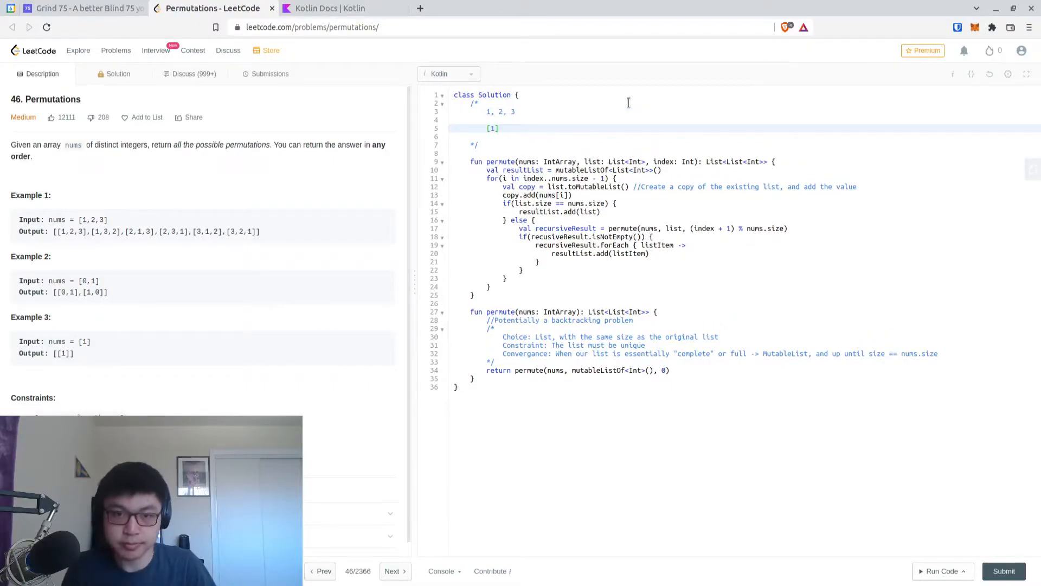
- Trace [1], [2], [3] each leading to a permute call in the comment
{"action": "type", "text": "->"}
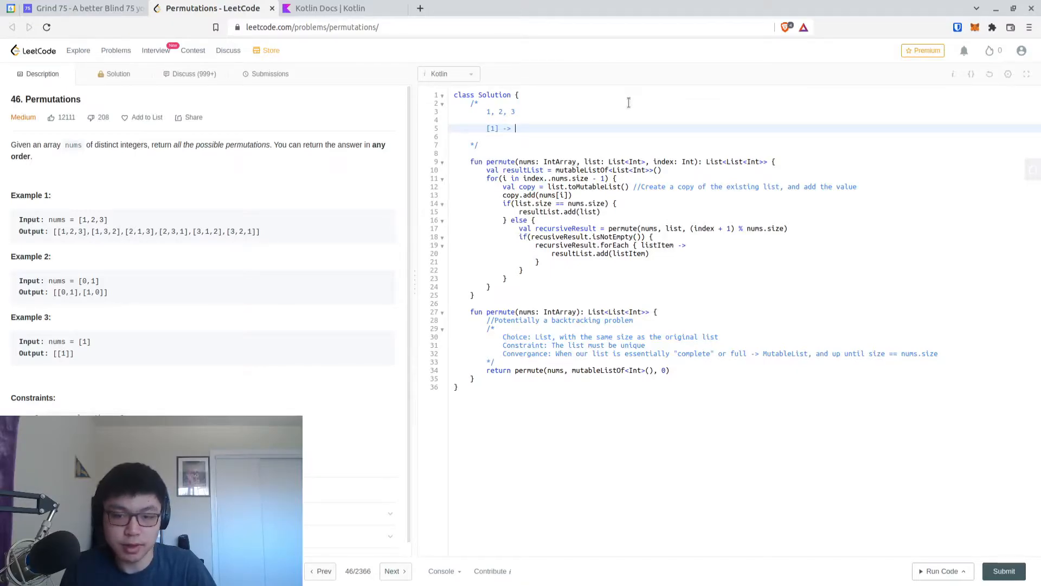
{"action": "type", "text": "permute on"}
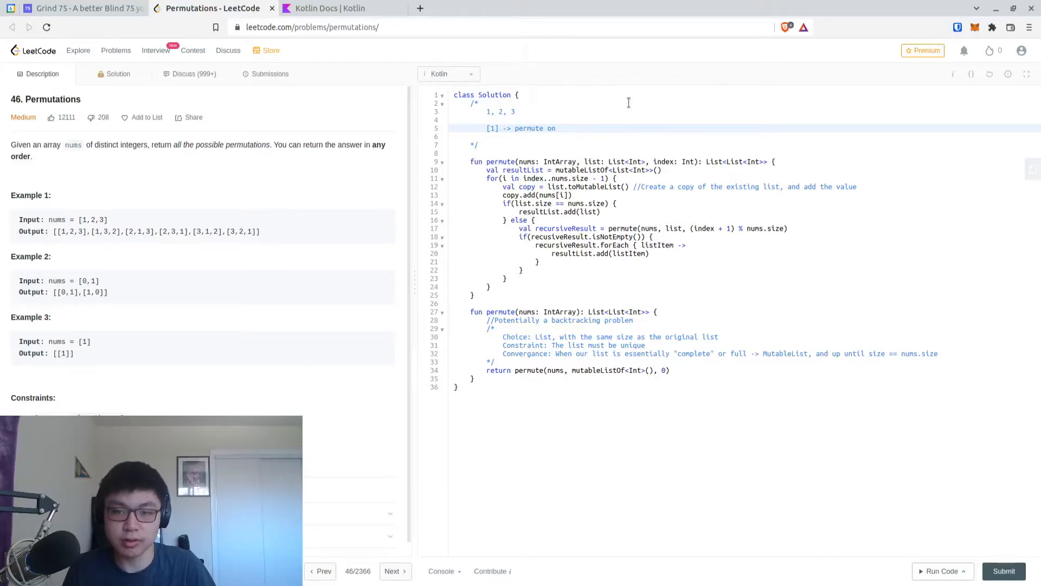
{"action": "type", "text": "2"}
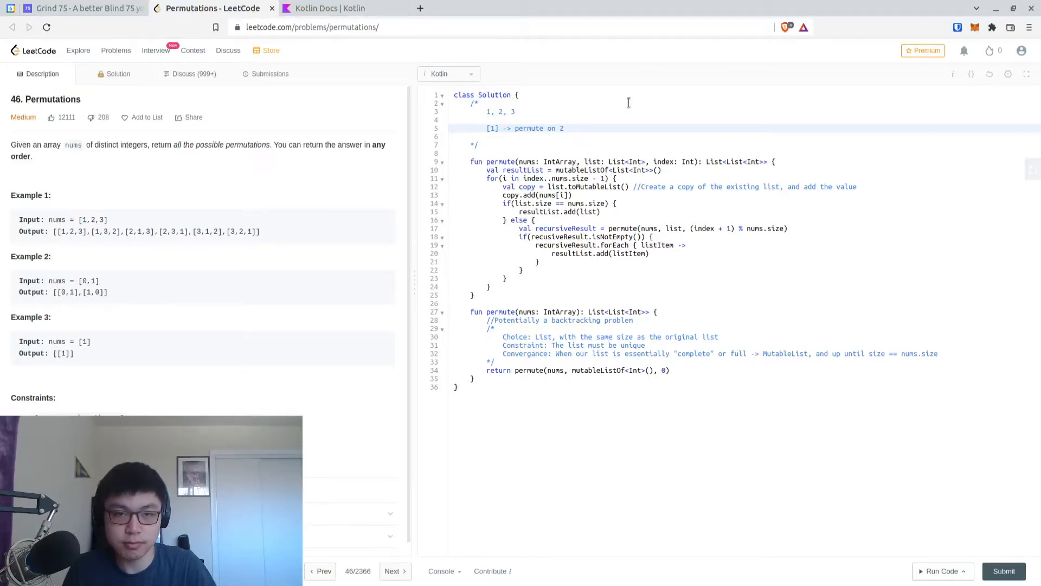
{"action": "type", "text": "[2]"}
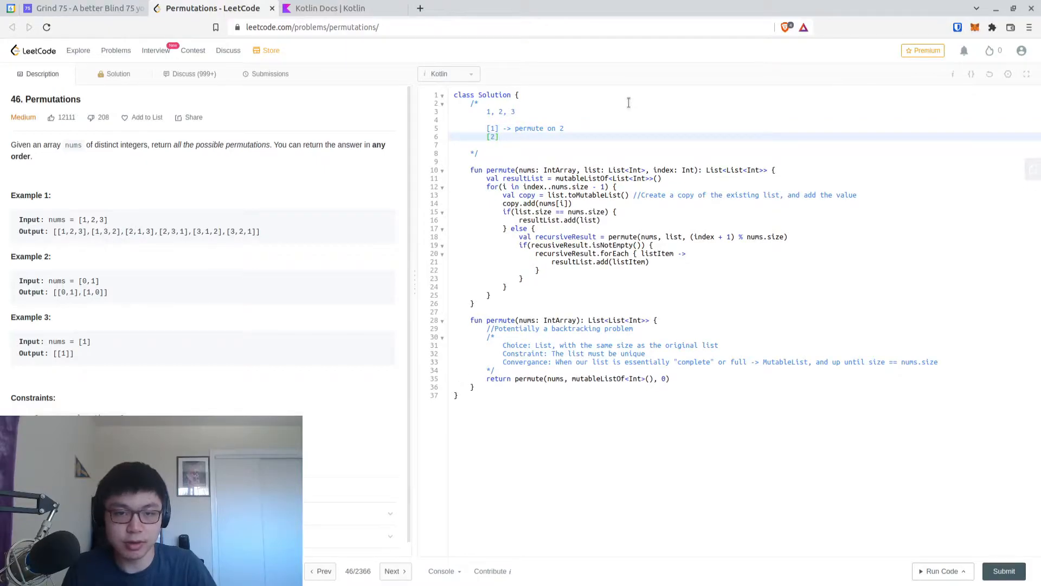
{"action": "type", "text": "->"}
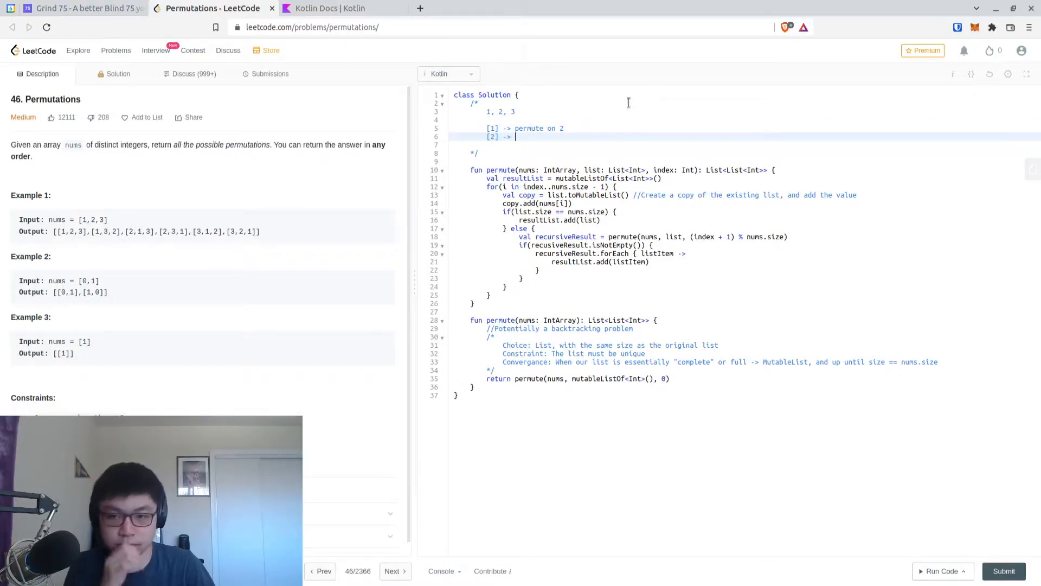
{"action": "type", "text": "permute on 2"}
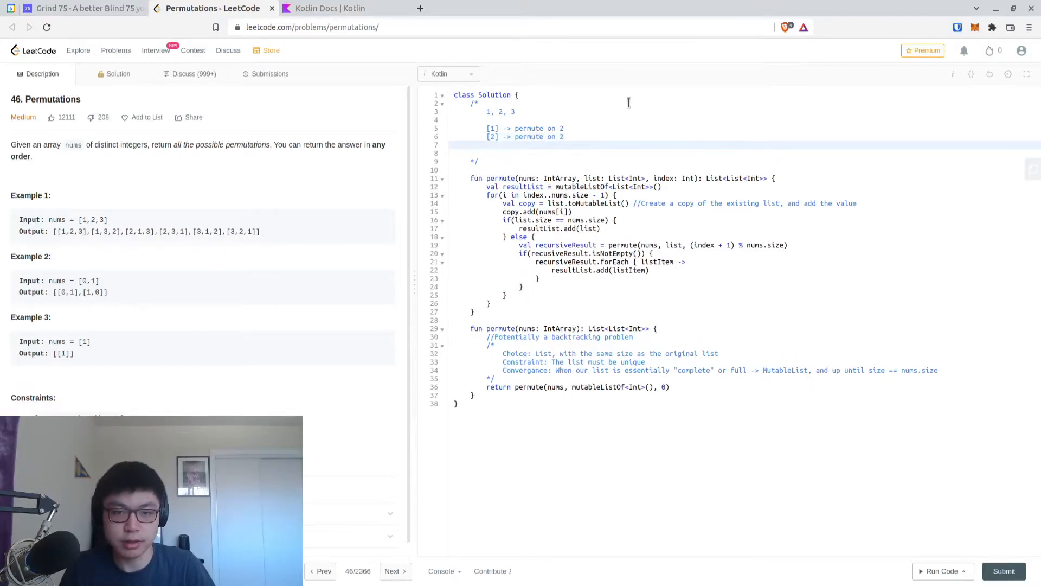
{"action": "type", "text": "[3] -> pe"}
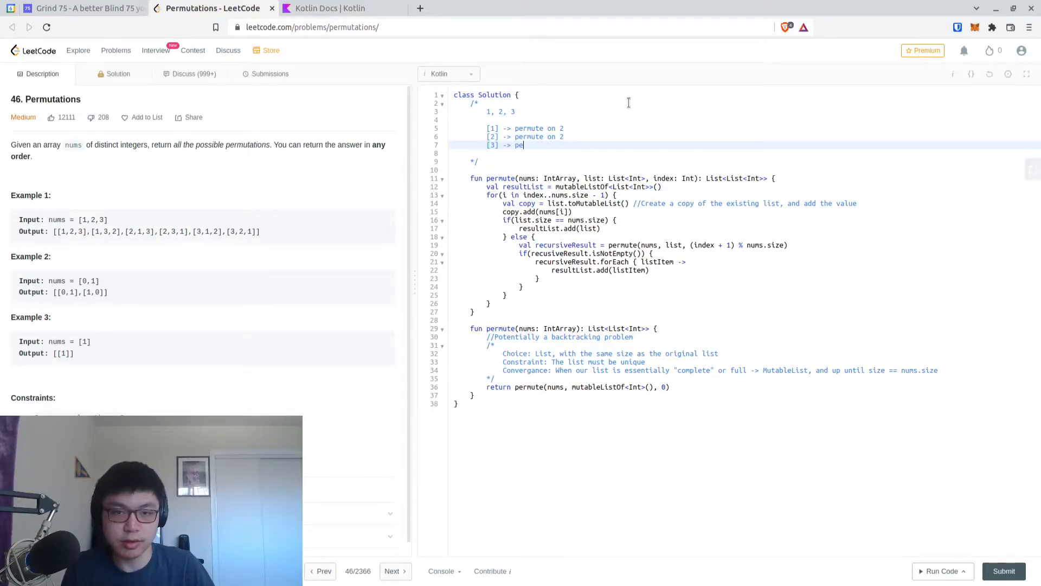
{"action": "type", "text": "rmute on 2"}
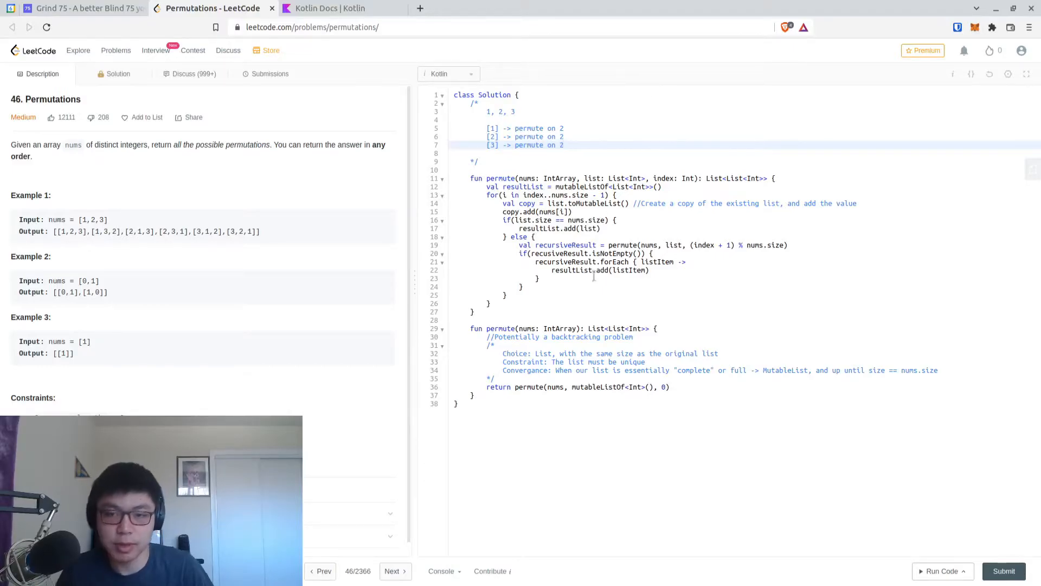
{"action": "double_click", "coordinate": [703, 244]}
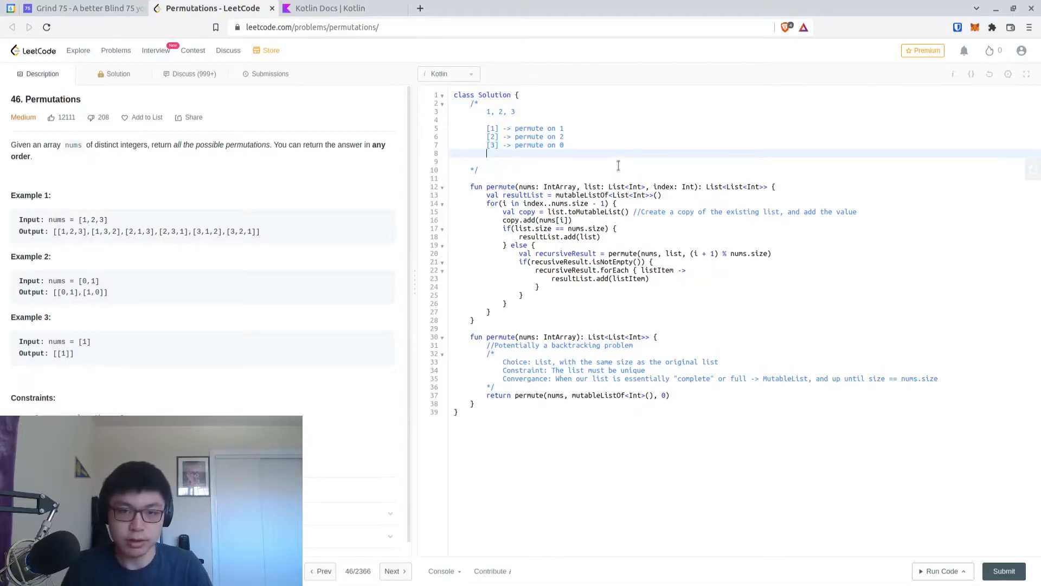
- Mark [3, 1] and copies as Fine, note Missing [2, 1], and add [1, 2] and [1, 3]
{"action": "type", "text": "-> [3, 1]"}
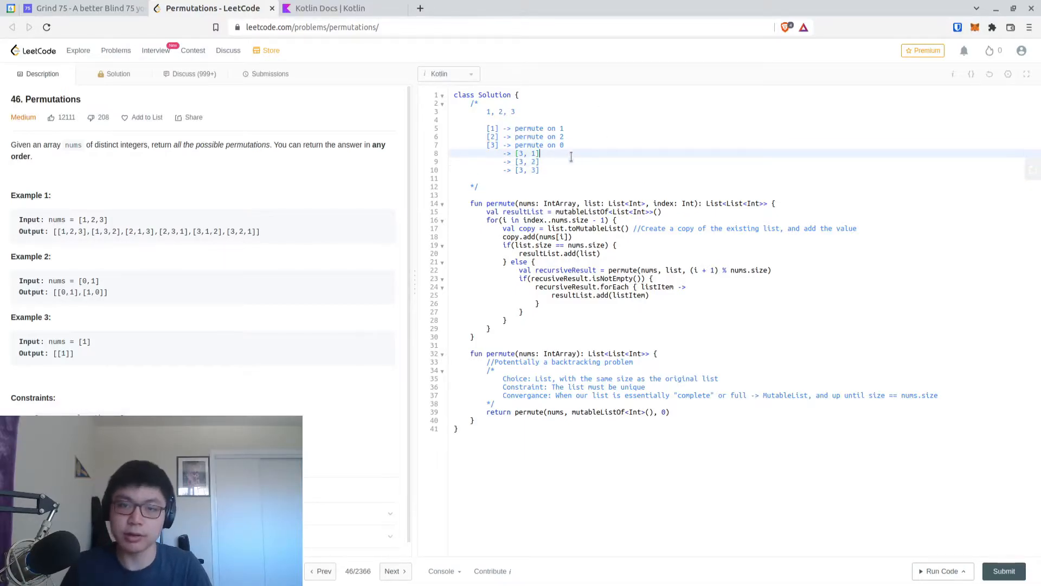
{"action": "type", "text": "//Fine"}
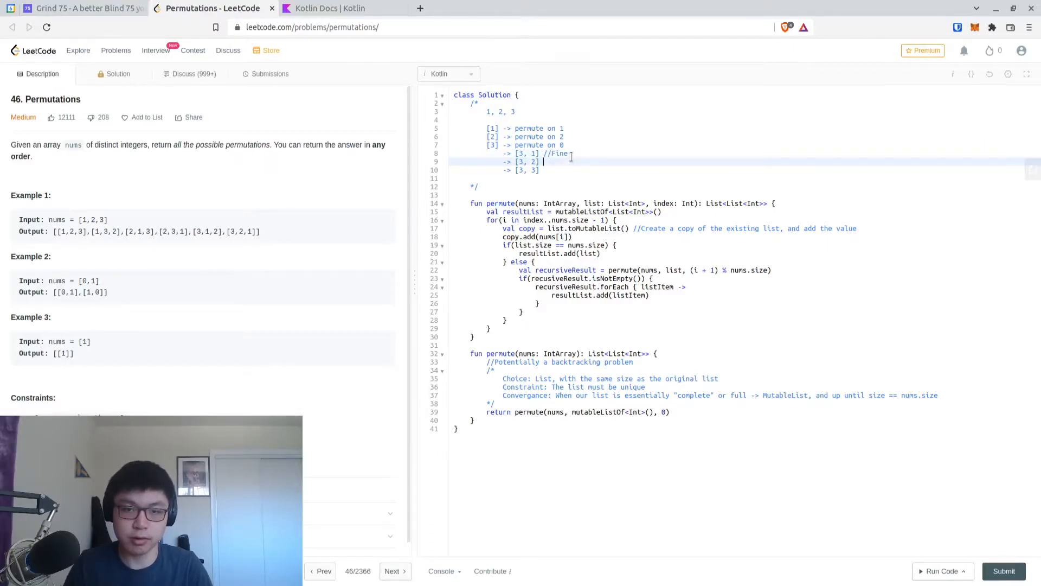
{"action": "type", "text": "//Fine"}
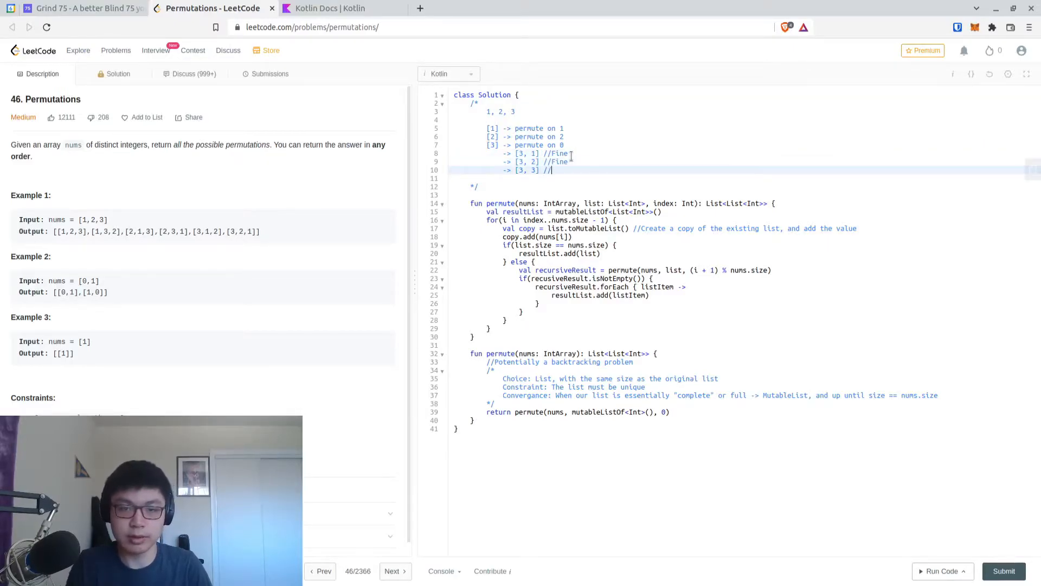
{"action": "type", "text": "Copy"}
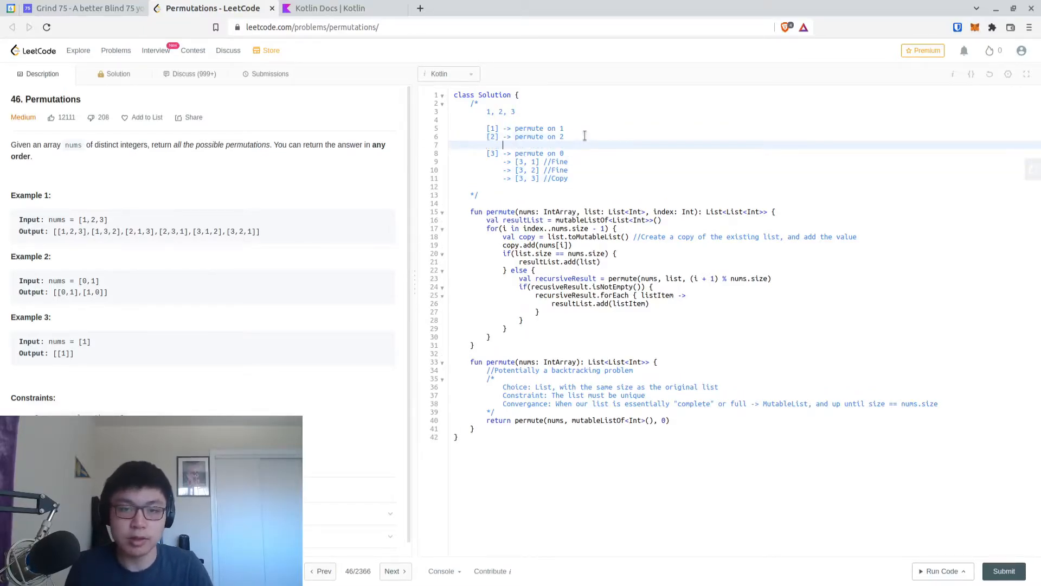
{"action": "type", "text": "-> [2, 3"}
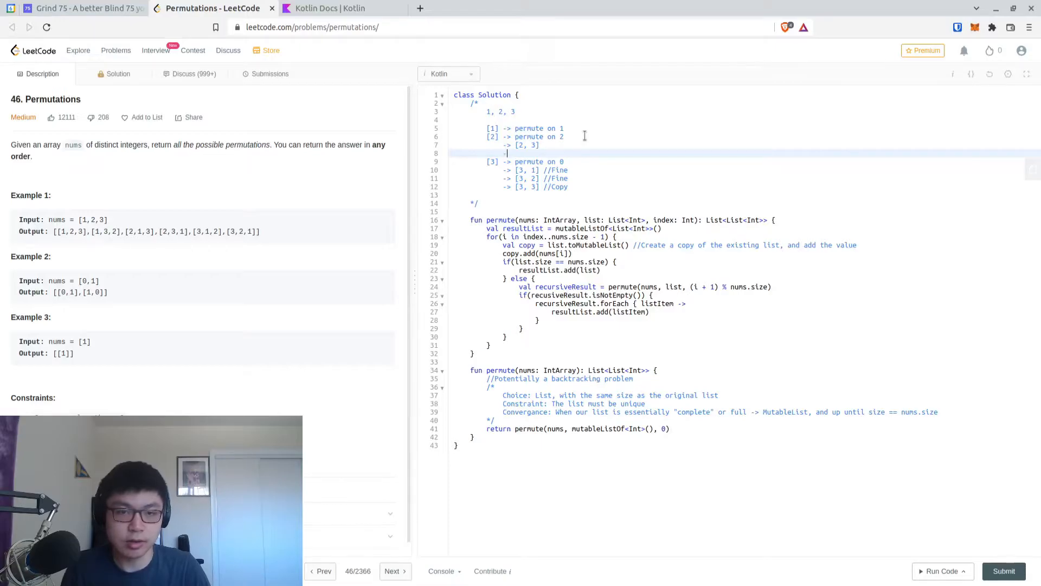
{"action": "type", "text": "//Missing"}
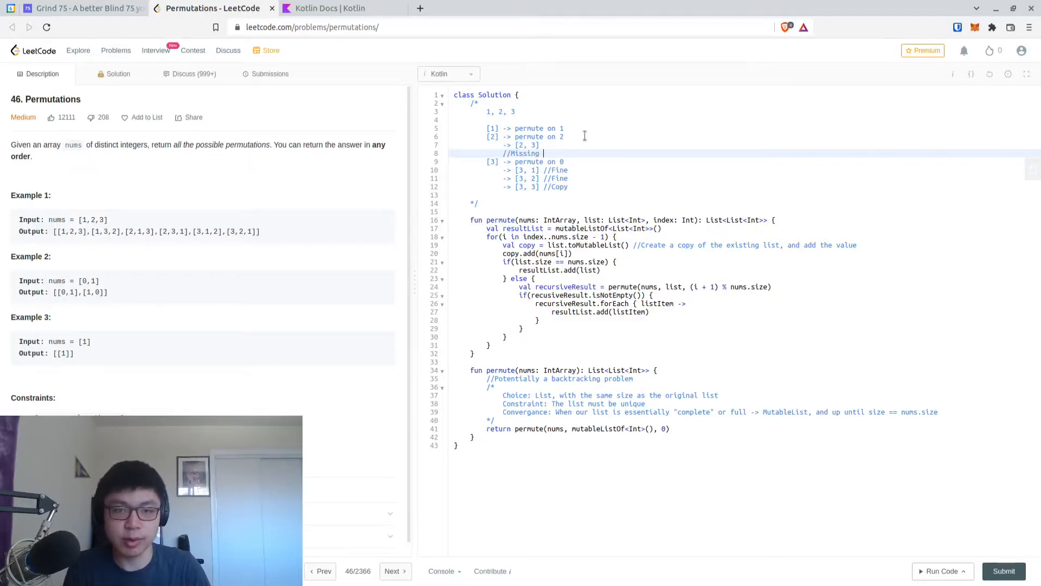
{"action": "type", "text": "[2, 1]"}
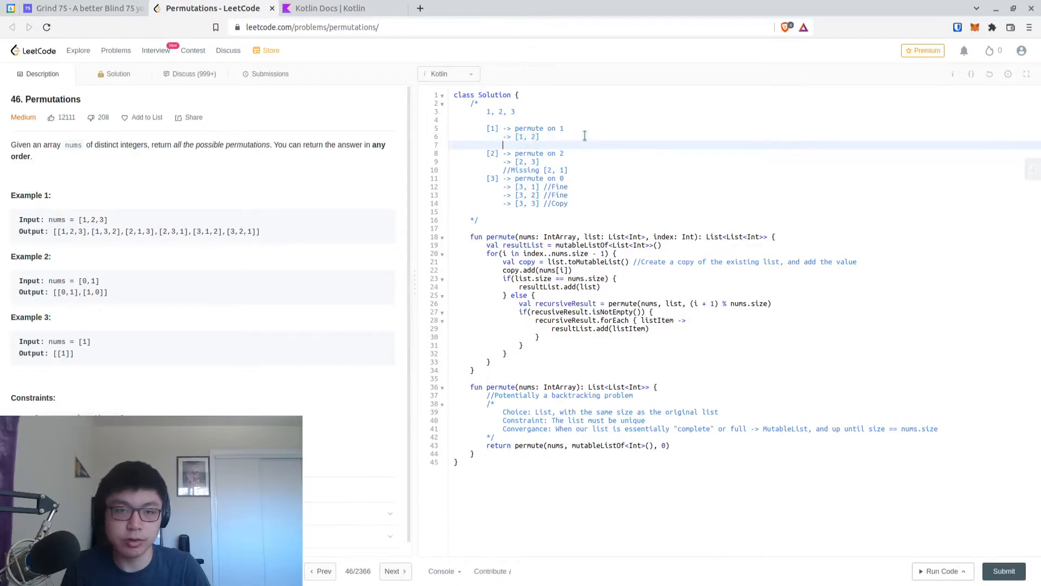
{"action": "type", "text": "-> [1, 3]"}
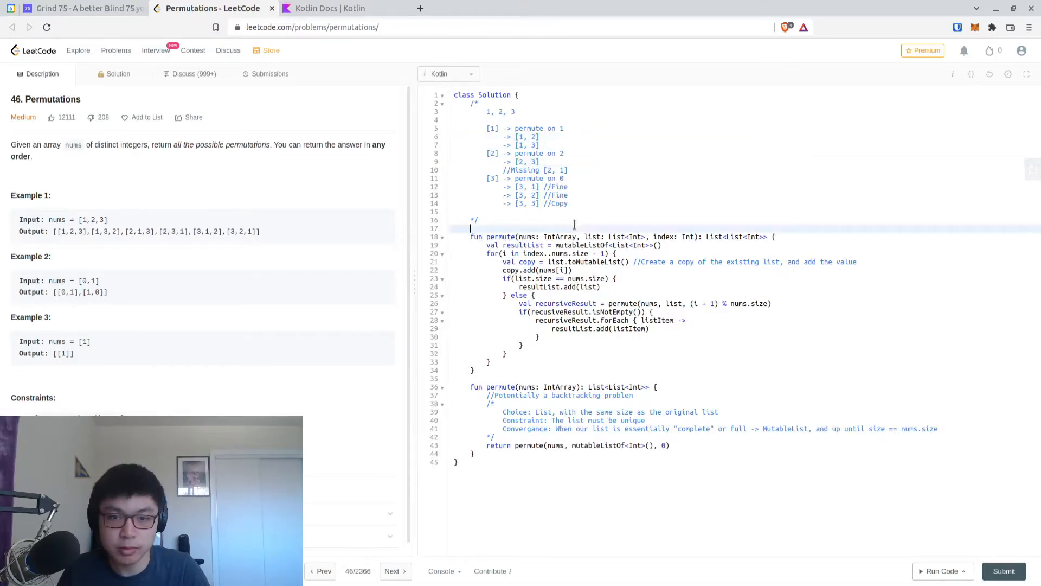
{"action": "left_click", "coordinate": [569, 203]}
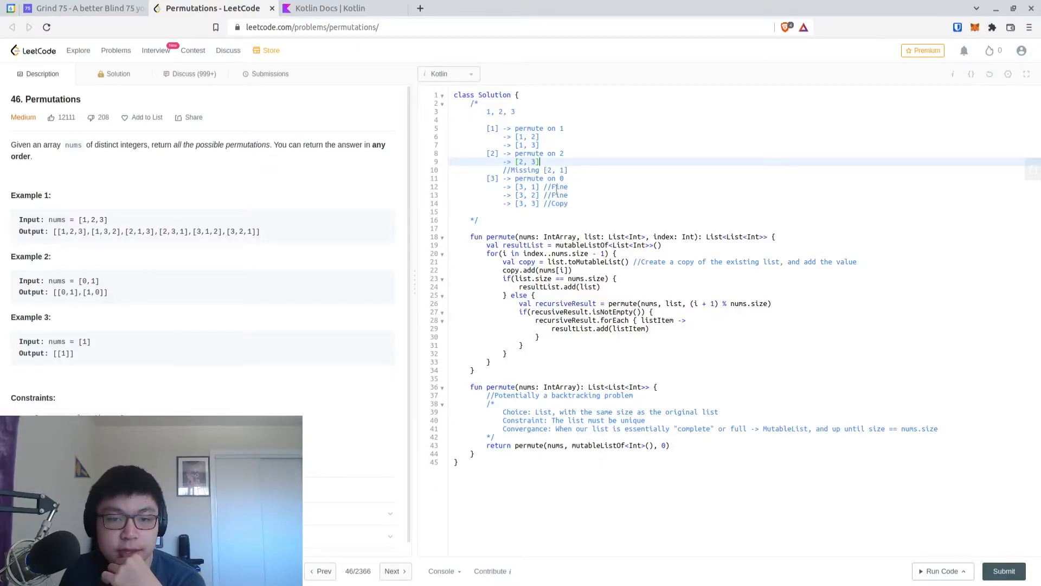
- Declare var i = index above the loop
{"action": "type", "text": "v"}
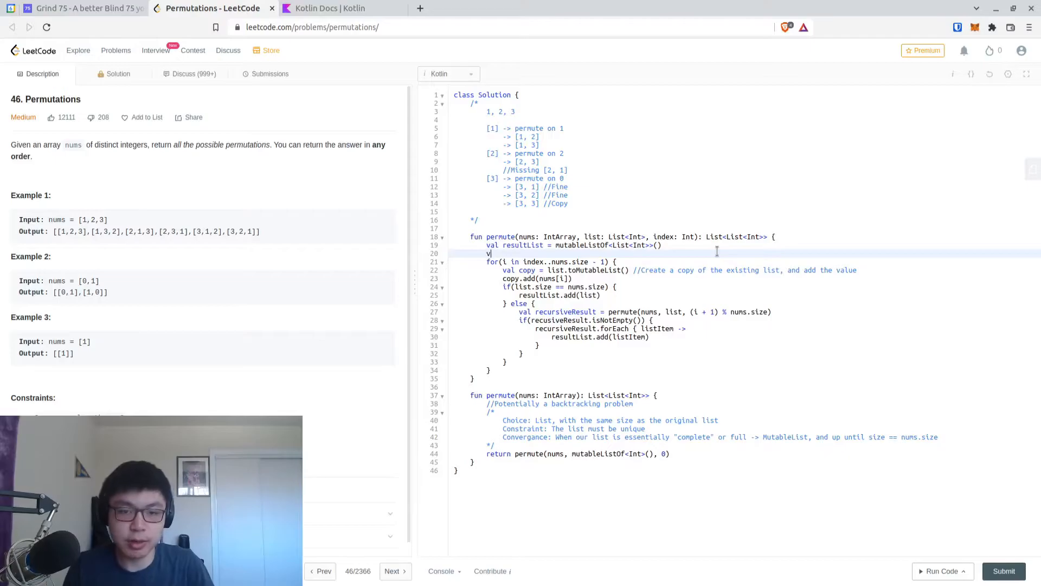
{"action": "type", "text": "ar index"}
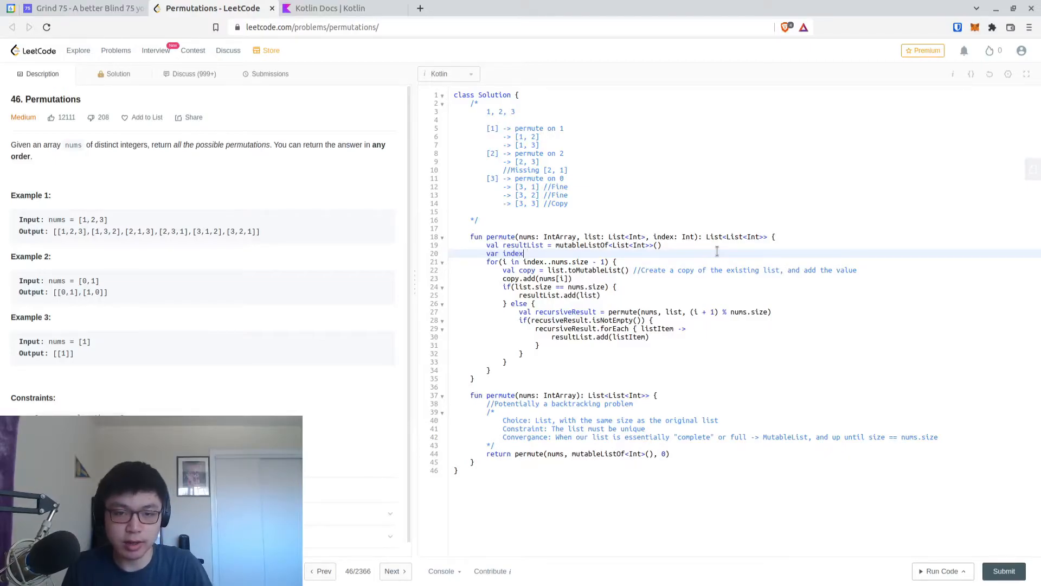
{"action": "key", "text": "Backspace"}
{"action": "type", "text": " i ="}
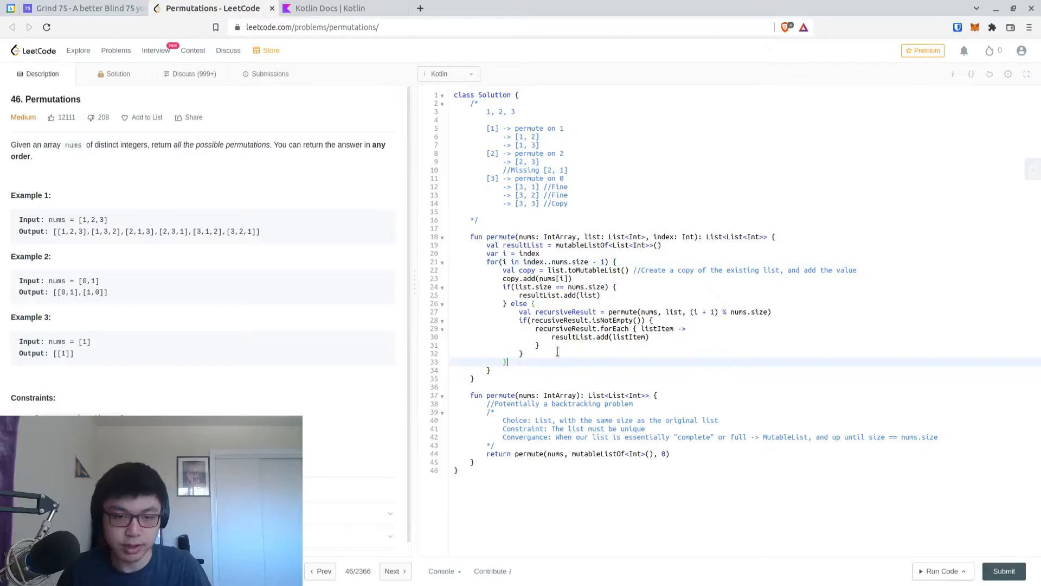
{"action": "type", "text": "inid"}
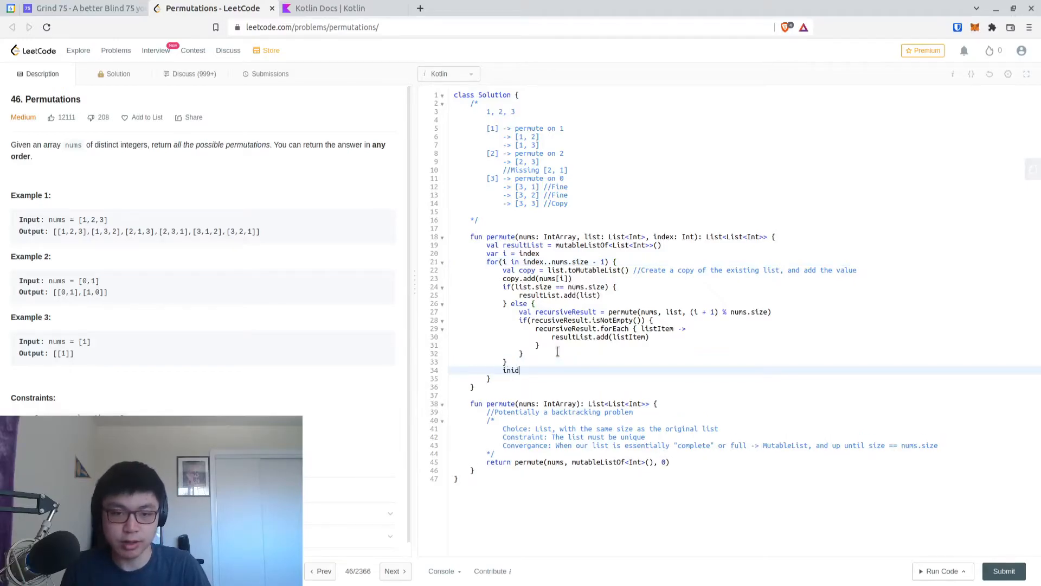
- Advance i with i = (i + 1) % nums.size at the end of the loop
{"action": "type", "text": "i +"}
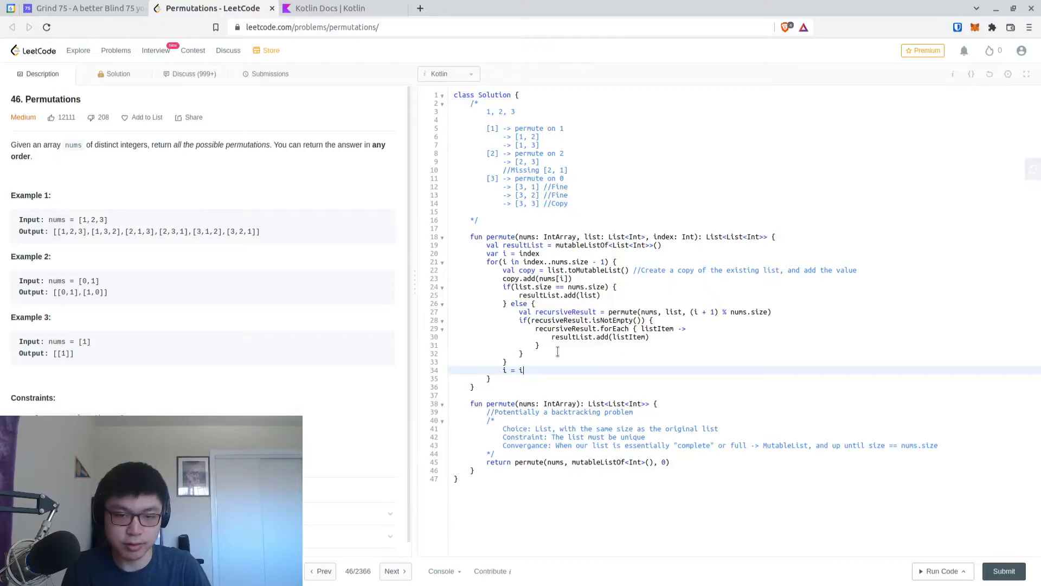
{"action": "type", "text": "+ 1 %"}
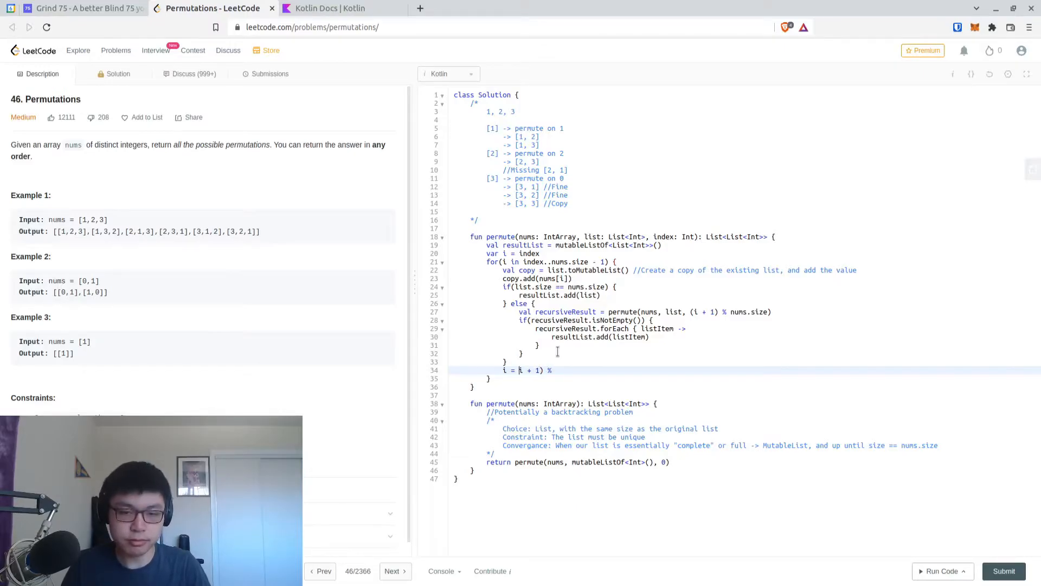
{"action": "type", "text": "n"}
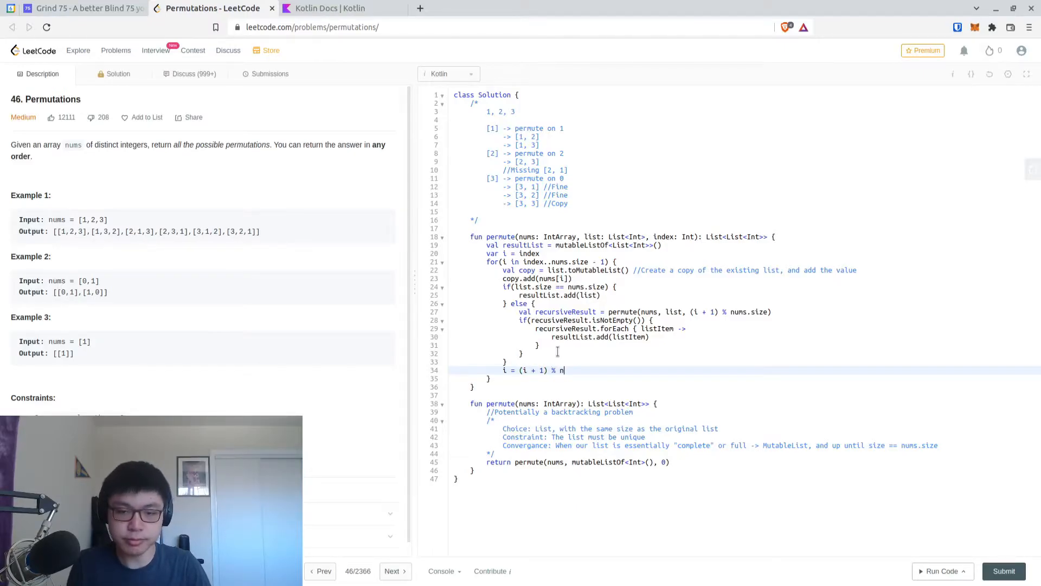
{"action": "type", "text": "ums.size"}
{"action": "left_click", "coordinate": [552, 261]}
{"action": "type", "text": "while(i != "}
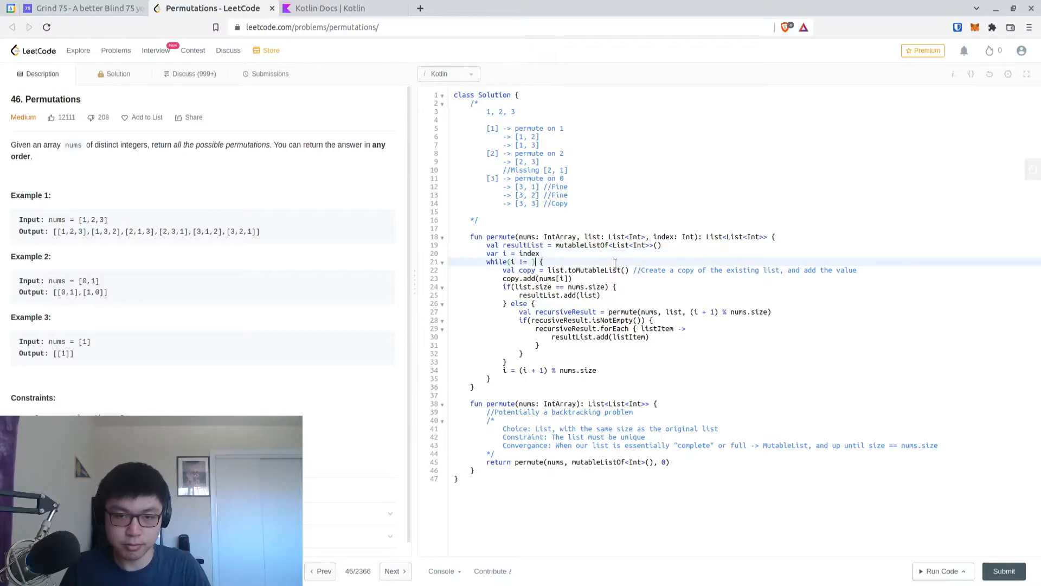
- Start i at (index + 1) % nums.size with a while(i != index) loop
{"action": "type", "text": "nums[ind"}
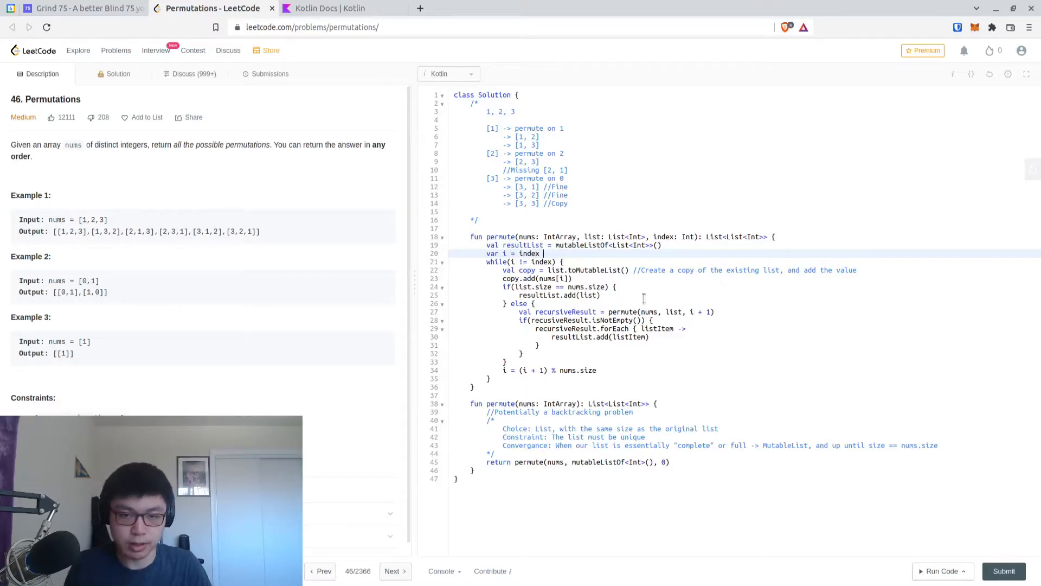
{"action": "type", "text": "% 3"}
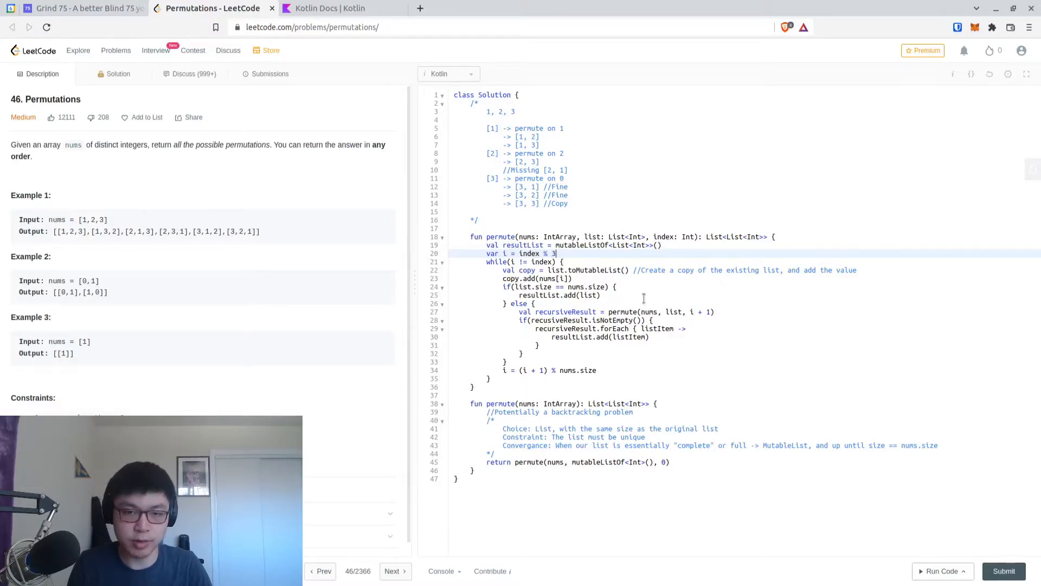
{"action": "type", "text": "nums.size"}
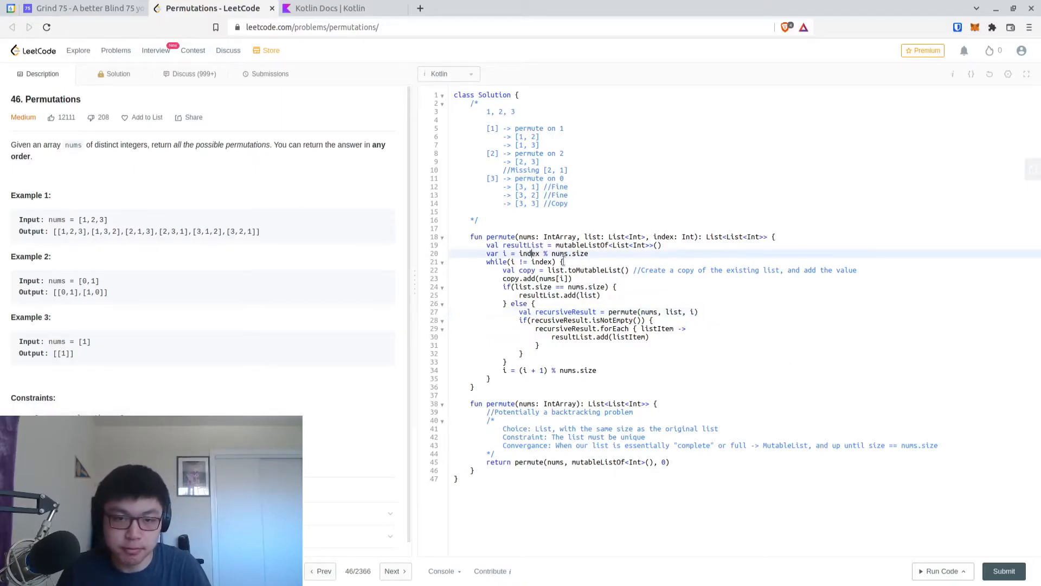
{"action": "type", "text": "+ 1)"}
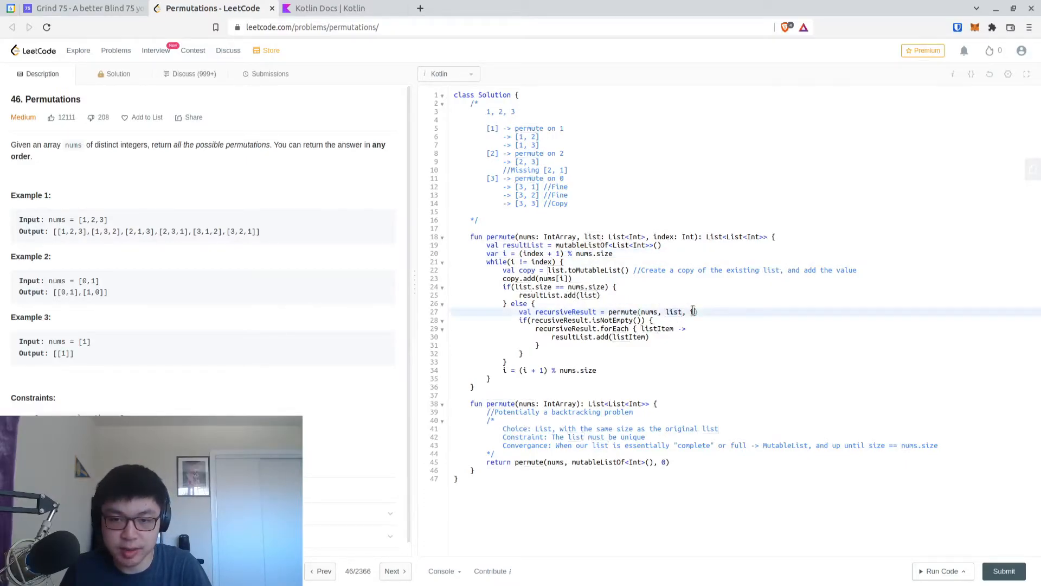
- Recurse with permute(nums, list, i) and return resultList from the helper
{"action": "type", "text": "i)"}
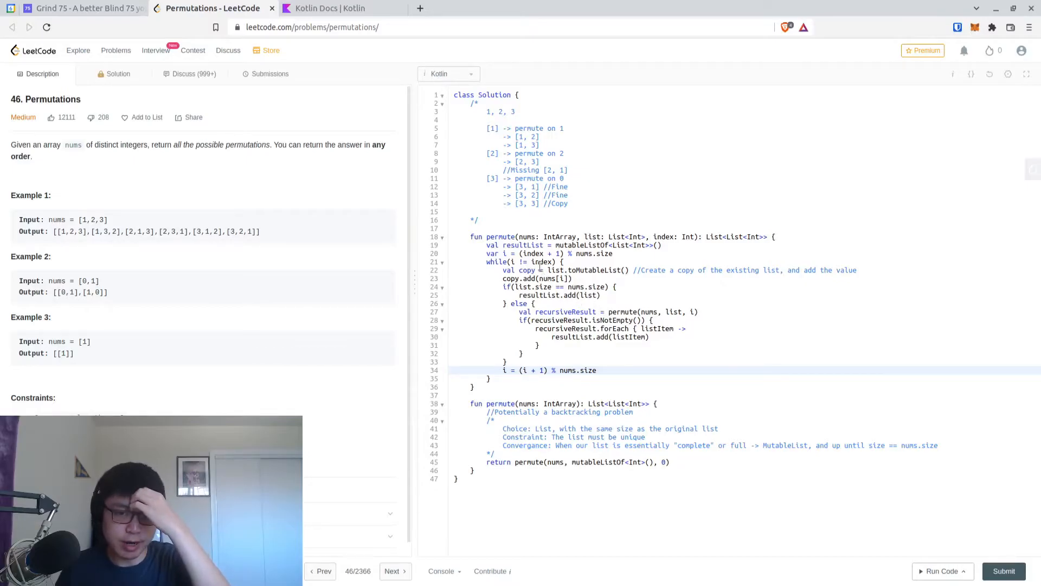
{"action": "double_click", "coordinate": [541, 261]}
{"action": "type", "text": "return re"}
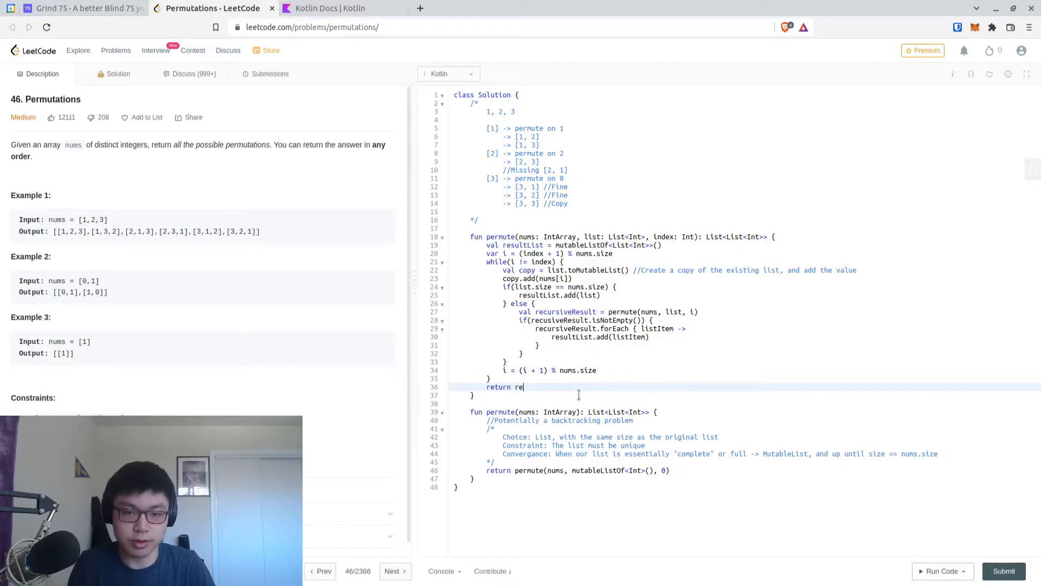
{"action": "type", "text": "sultList"}
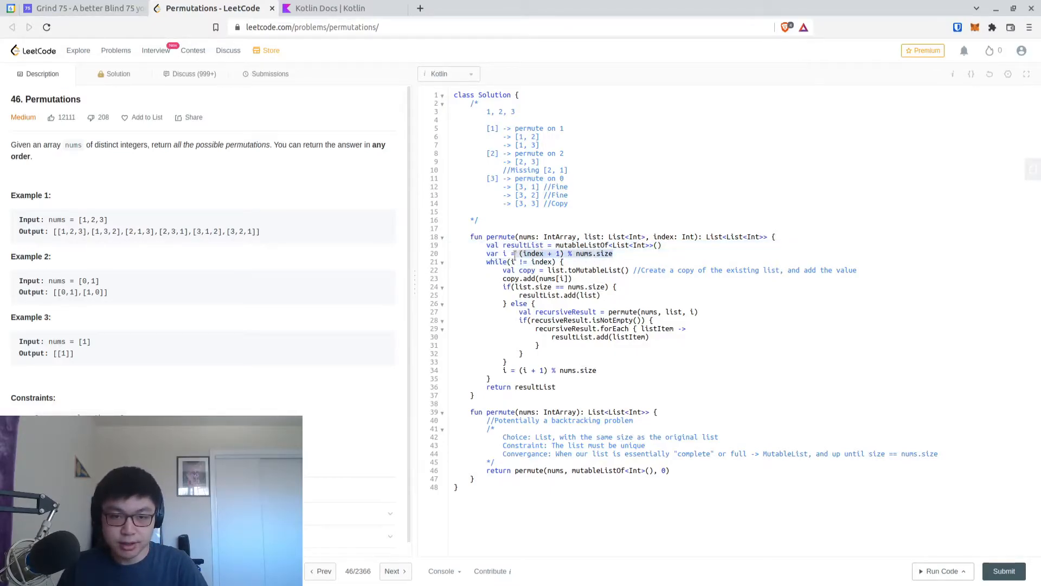
{"action": "double_click", "coordinate": [598, 253]}
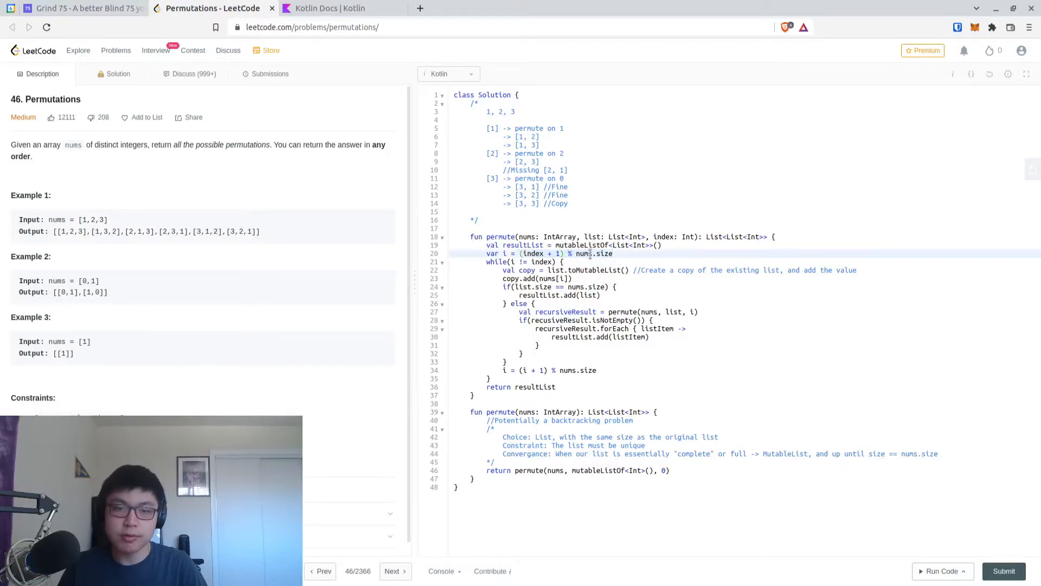
{"action": "double_click", "coordinate": [531, 253]}
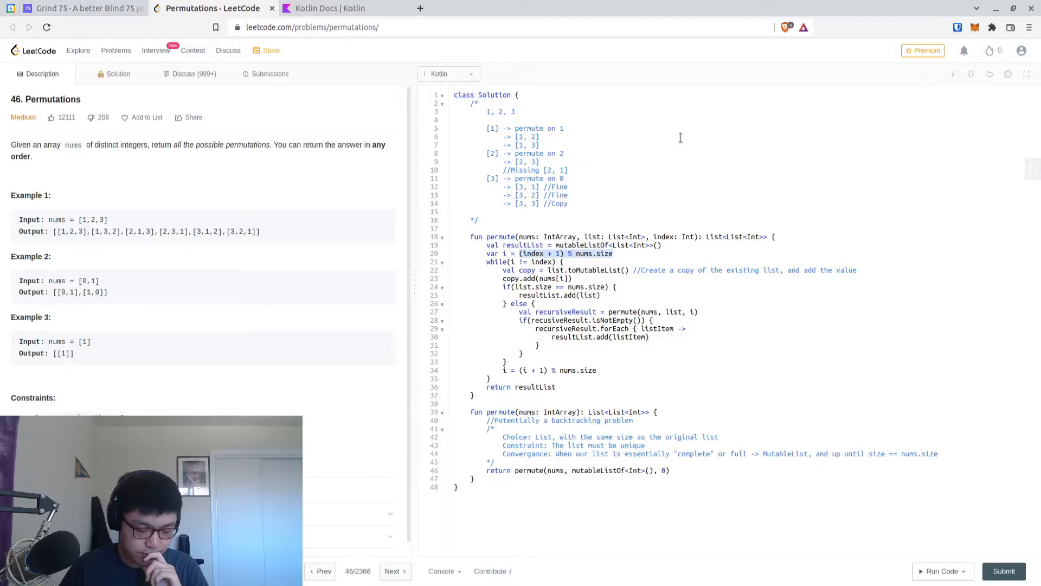
- Add the note '//We can start at the value, however, we don't want to duplicate it.'
{"action": "left_click", "coordinate": [569, 195]}
{"action": "type", "text": "//We ca"}
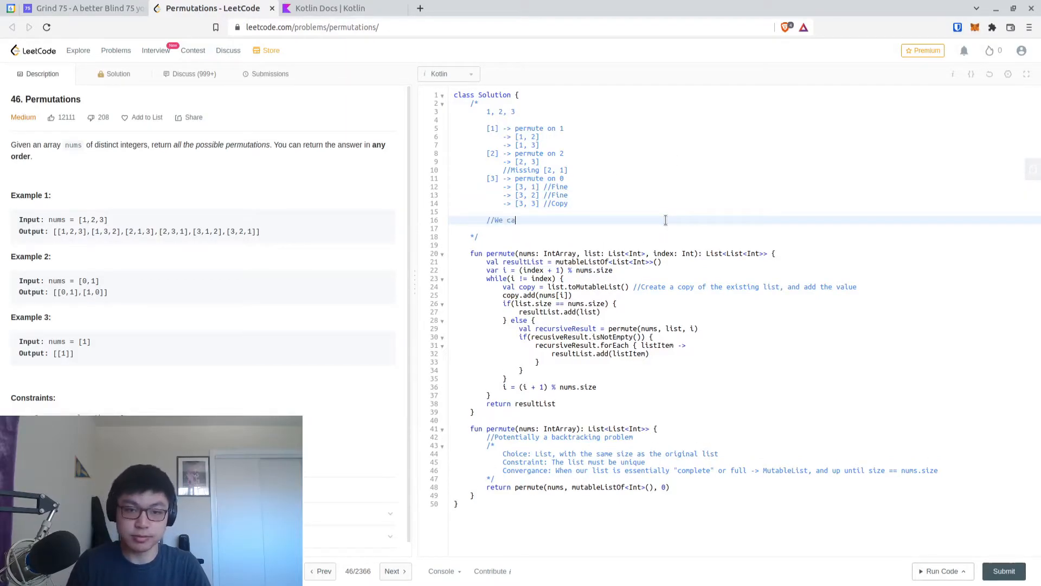
{"action": "type", "text": "n start at the value, however, we don't want to dupli"}
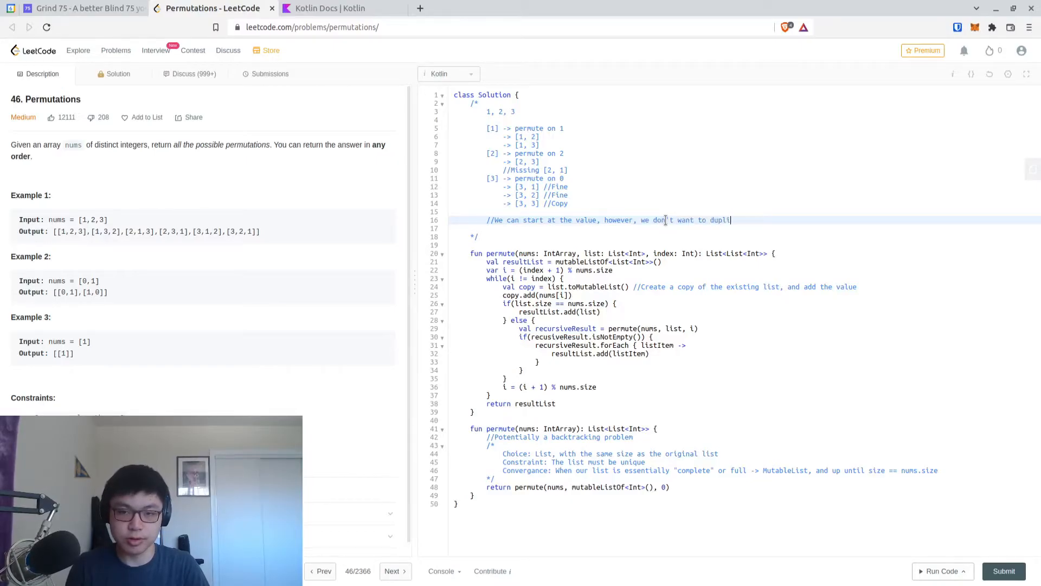
{"action": "type", "text": "cate it."}
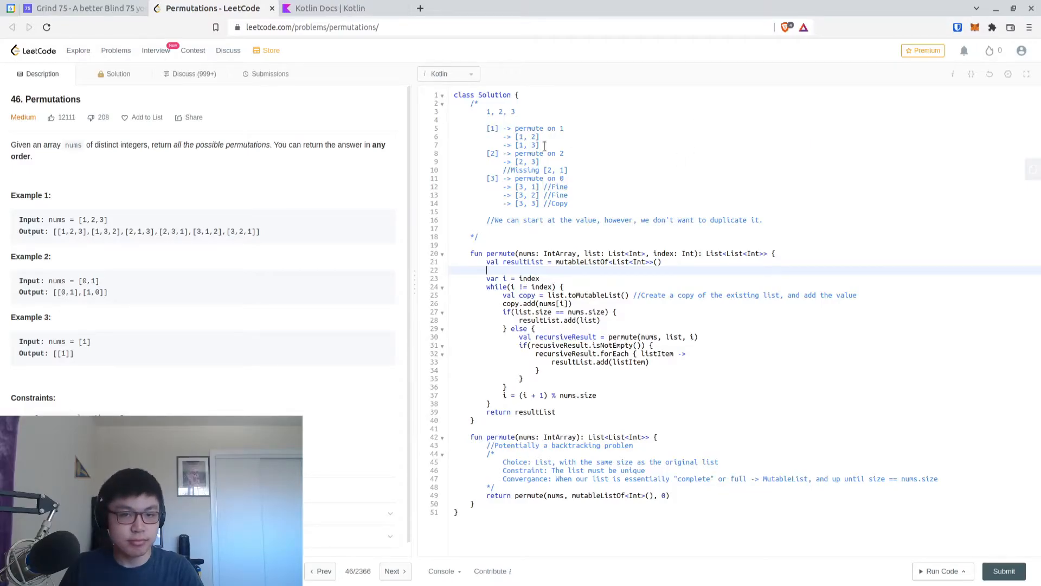
{"action": "mouse_move", "coordinate": [624, 180]}
{"action": "type", "text": "<"}
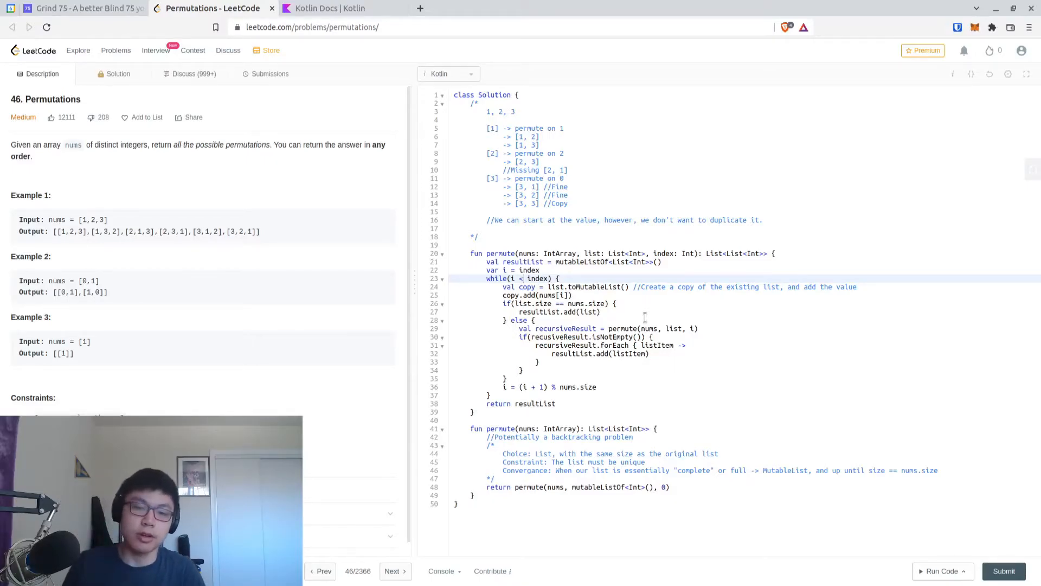
- Keep while(i != index) and insert val copy = list.toMutableList() above the loop
{"action": "type", "text": "!="}
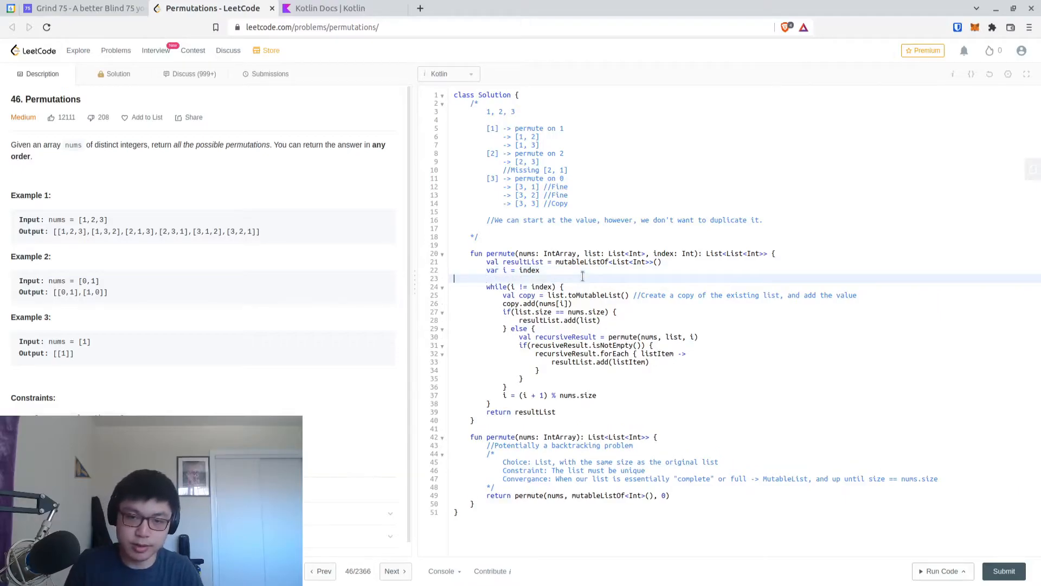
{"action": "type", "text": "val copy = list.to"}
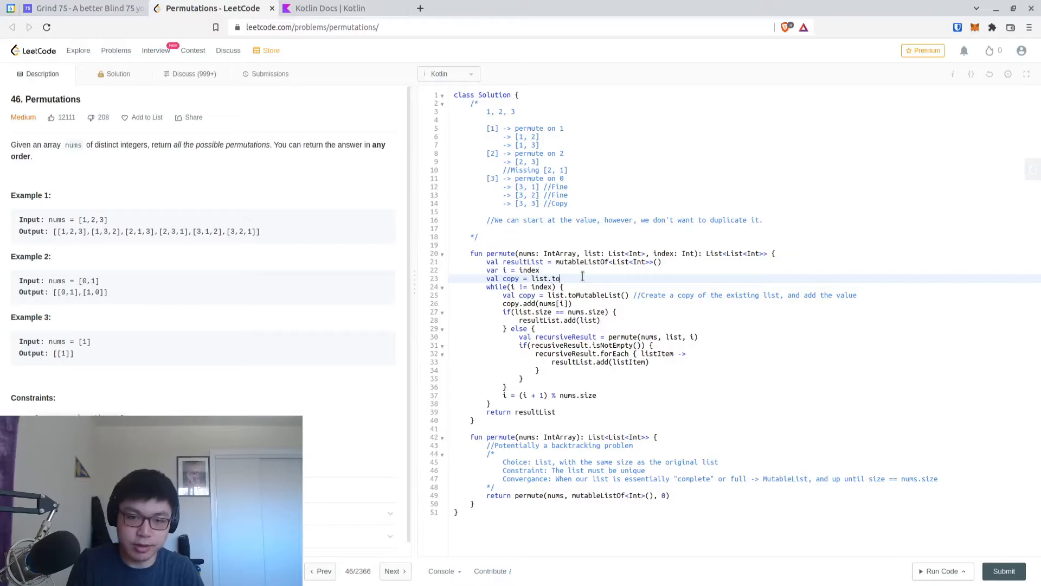
{"action": "type", "text": "MutableList() //Create a copy of the existing list, and add the value"}
{"action": "left_click", "coordinate": [525, 286]}
{"action": "type", "text": "(i + "}
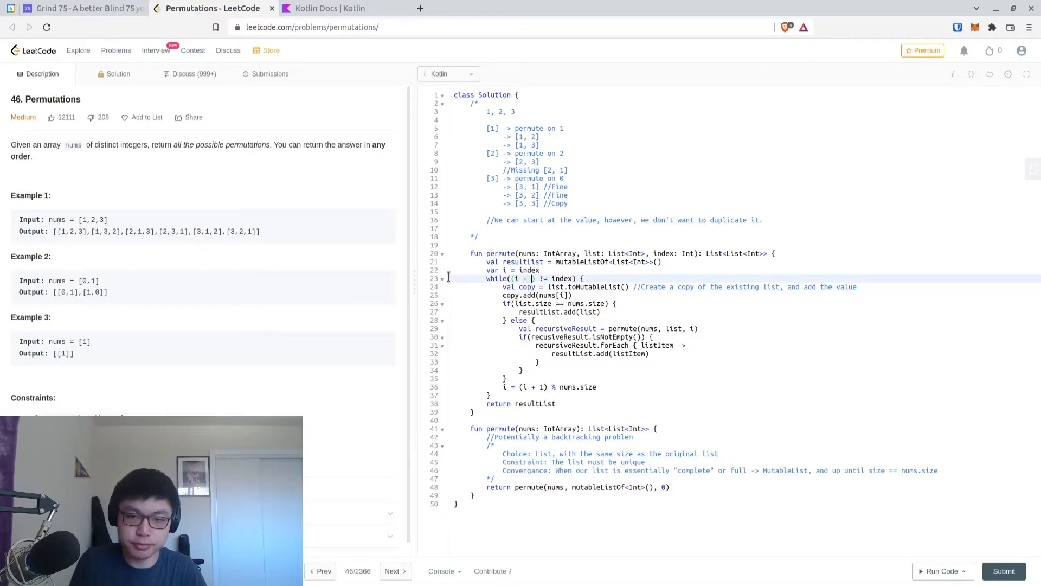
- Change the while condition to ((i + 1) % nums.size) != index
{"action": "type", "text": ")"}
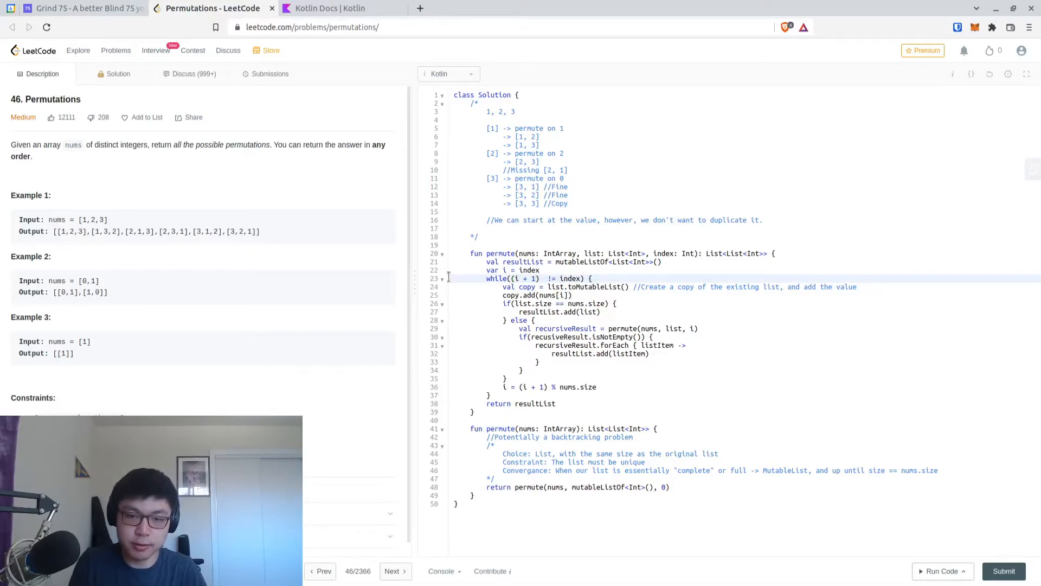
{"action": "type", "text": "% nums.size)"}
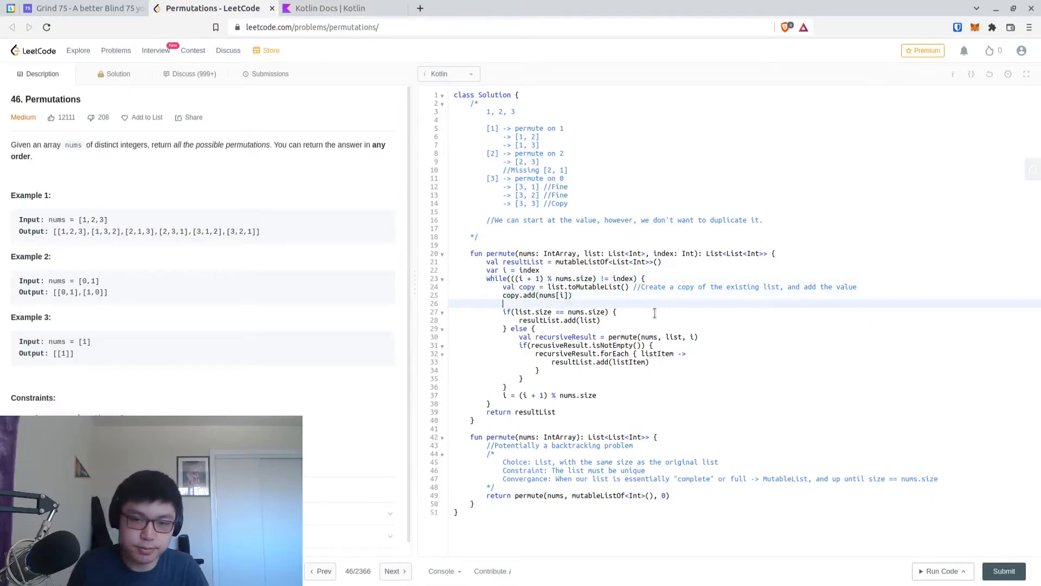
- Add println(copy) after copy.add(nums[i]) and select the 3 in Example 1's input
{"action": "type", "text": "print()"}
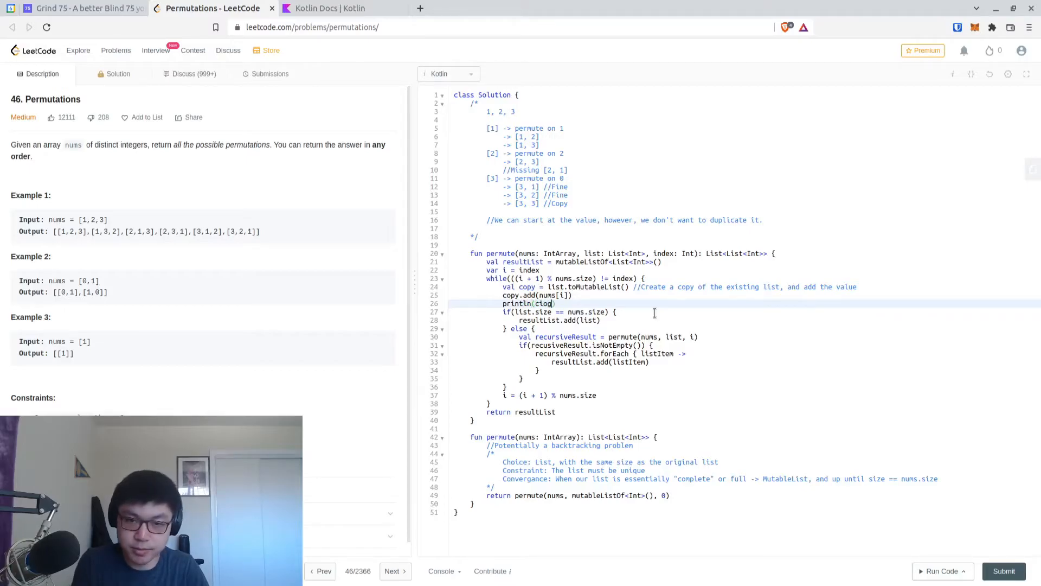
{"action": "type", "text": "copy"}
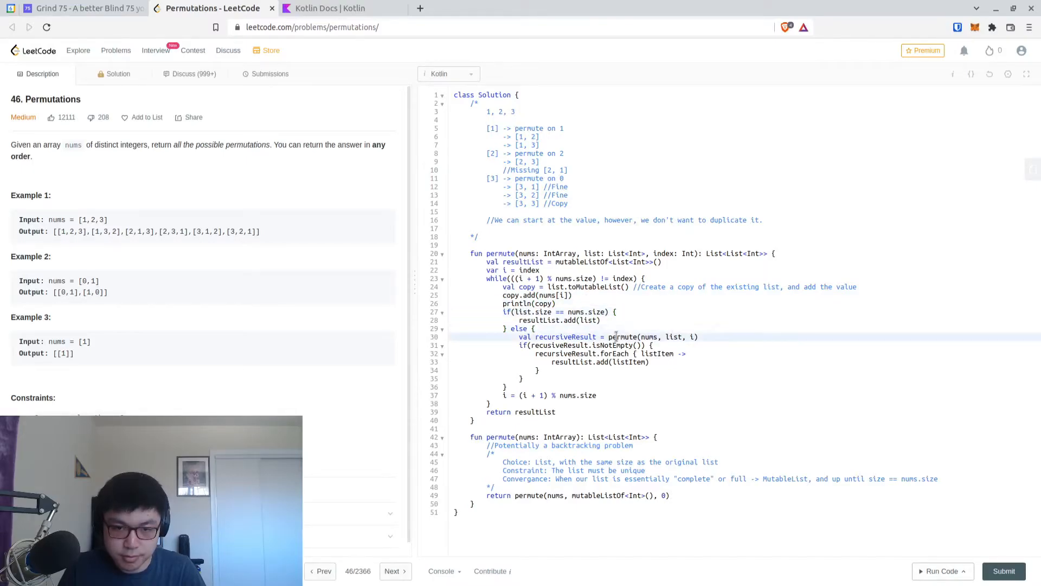
{"action": "left_click", "coordinate": [536, 328]}
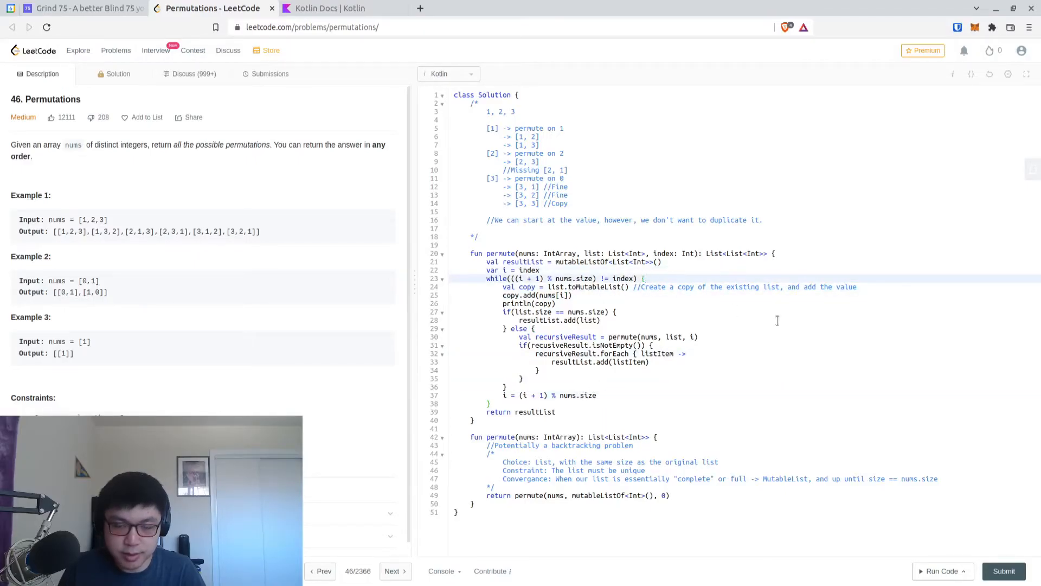
{"action": "mouse_move", "coordinate": [703, 273]}
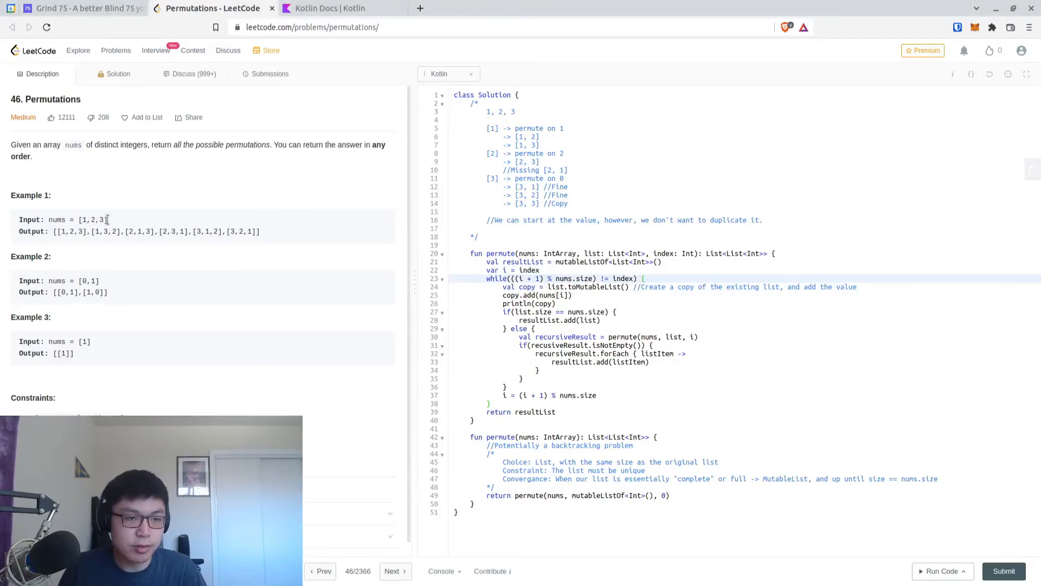
{"action": "double_click", "coordinate": [82, 219]}
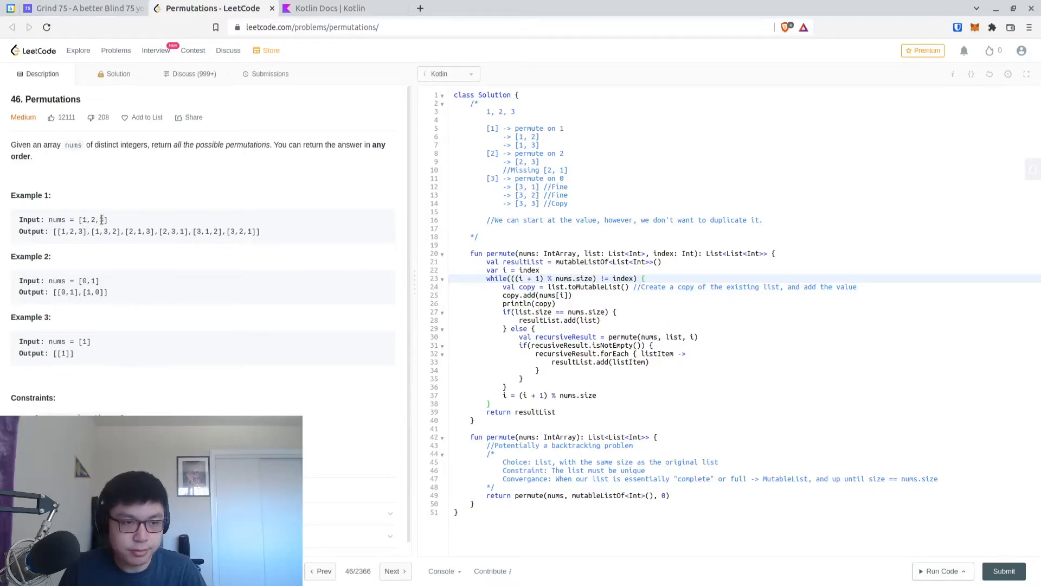
- Run the code, hit the unresolved recusiveResult error on line 31, and select the typo
{"action": "left_click", "coordinate": [941, 570]}
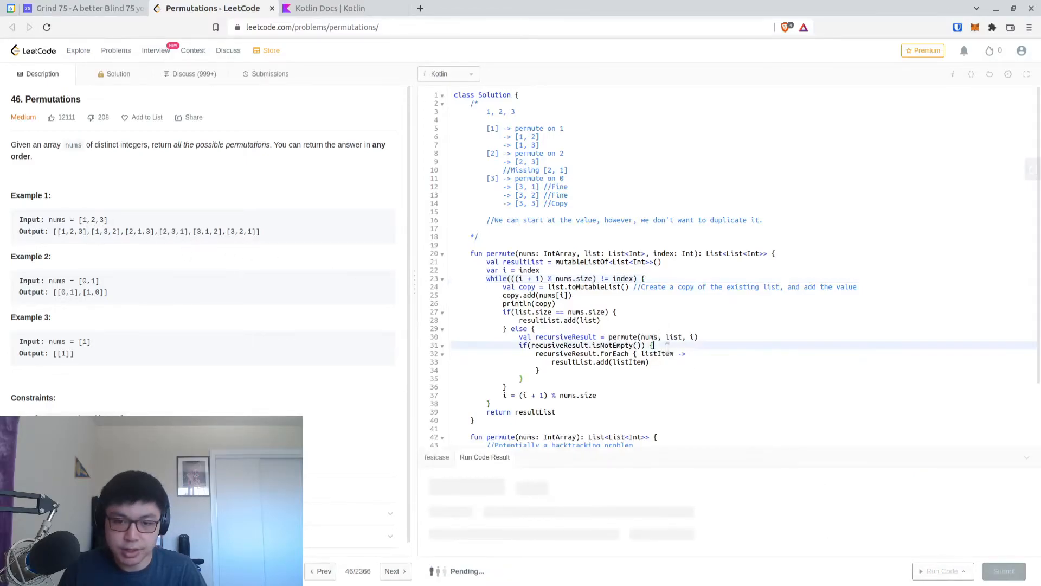
{"action": "scroll", "scroll_direction": "down", "scroll_amount": 3}
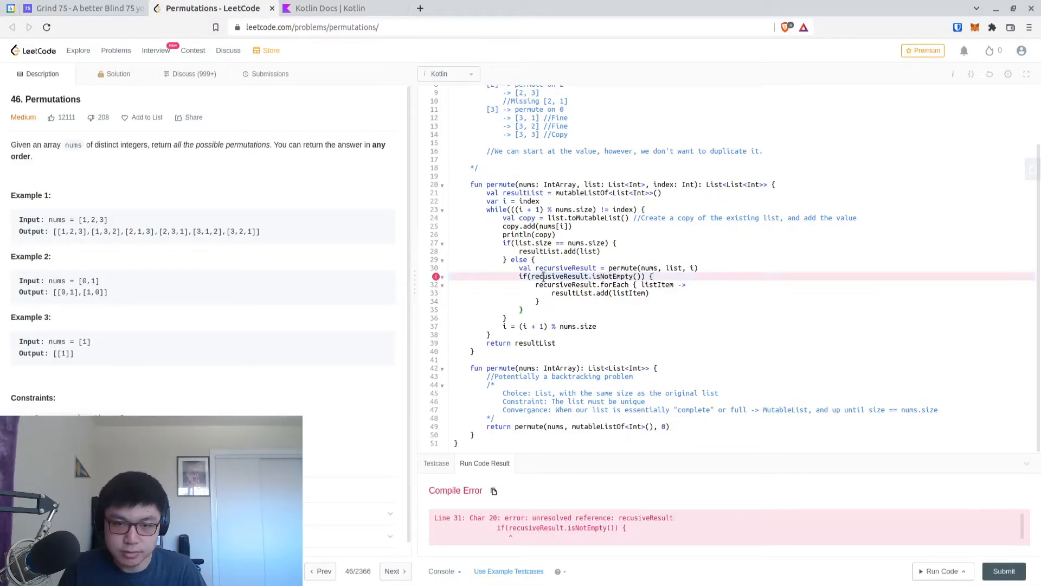
{"action": "double_click", "coordinate": [559, 275]}
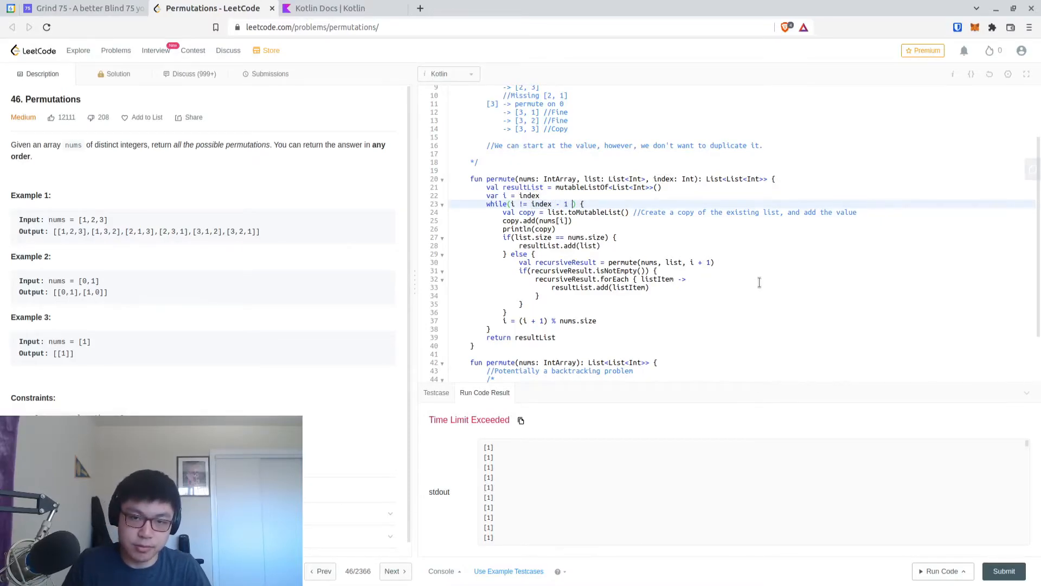
- Change the loop condition to i != ((index - 1) % nums.size) and recurse from i + 1
{"action": "type", "text": "% nums.size)"}
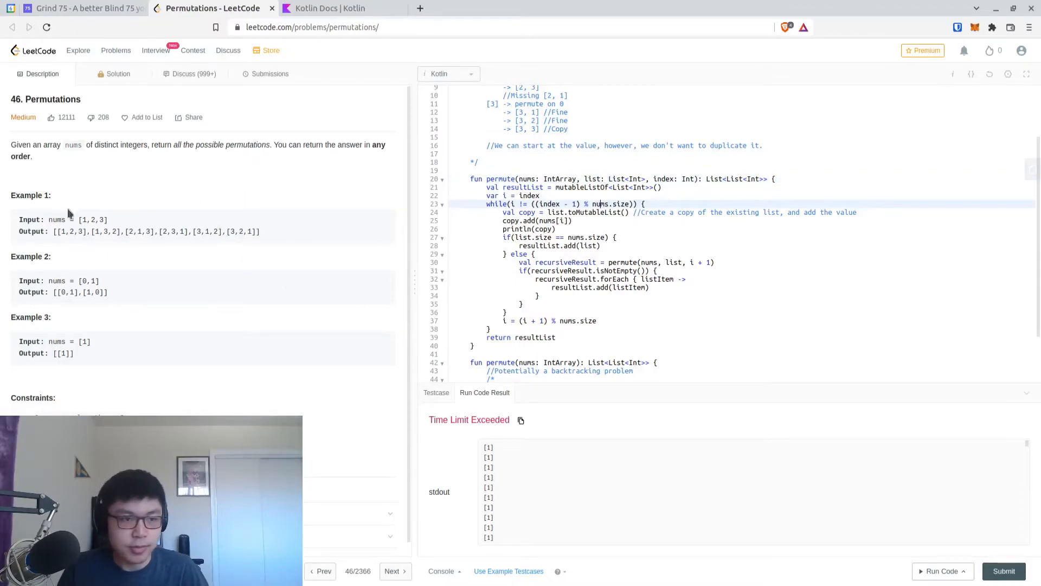
{"action": "double_click", "coordinate": [83, 219]}
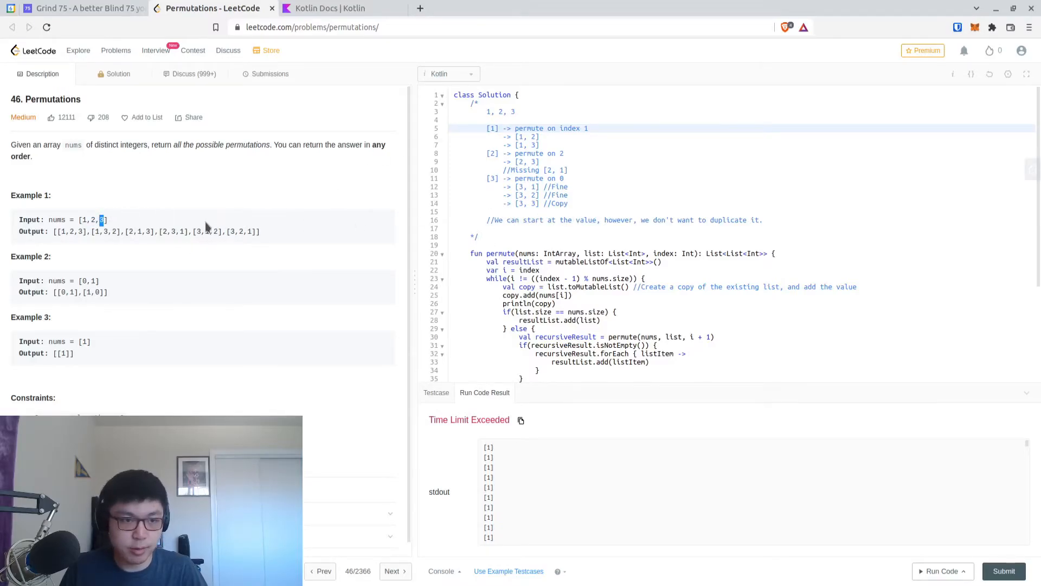
- Tidy the trace comment to list [2, 1] and pass (i + 1) % nums.size to permute
{"action": "left_click", "coordinate": [669, 153]}
{"action": "type", "text": "index "}
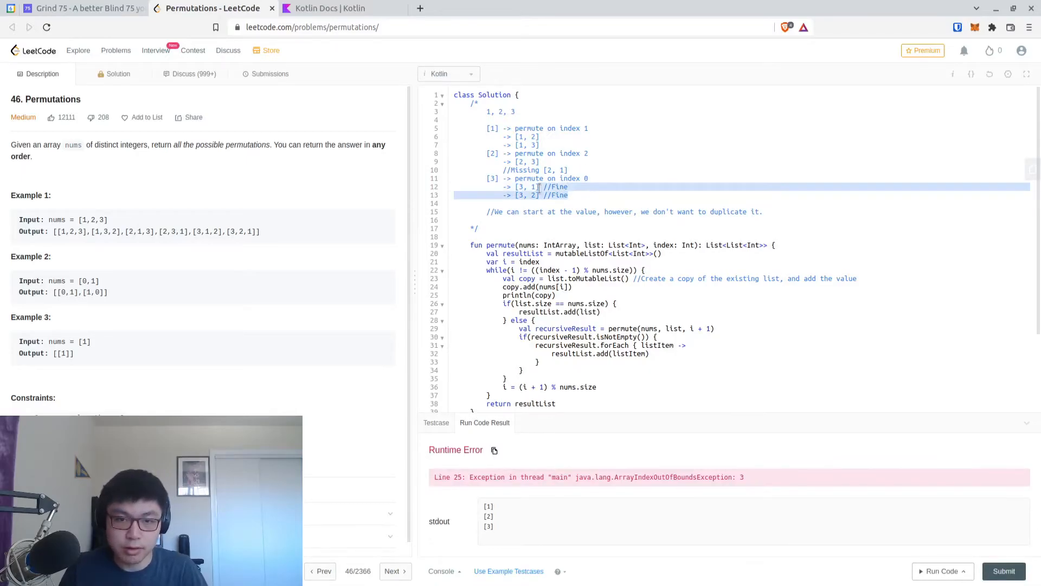
{"action": "left_click", "coordinate": [587, 195]}
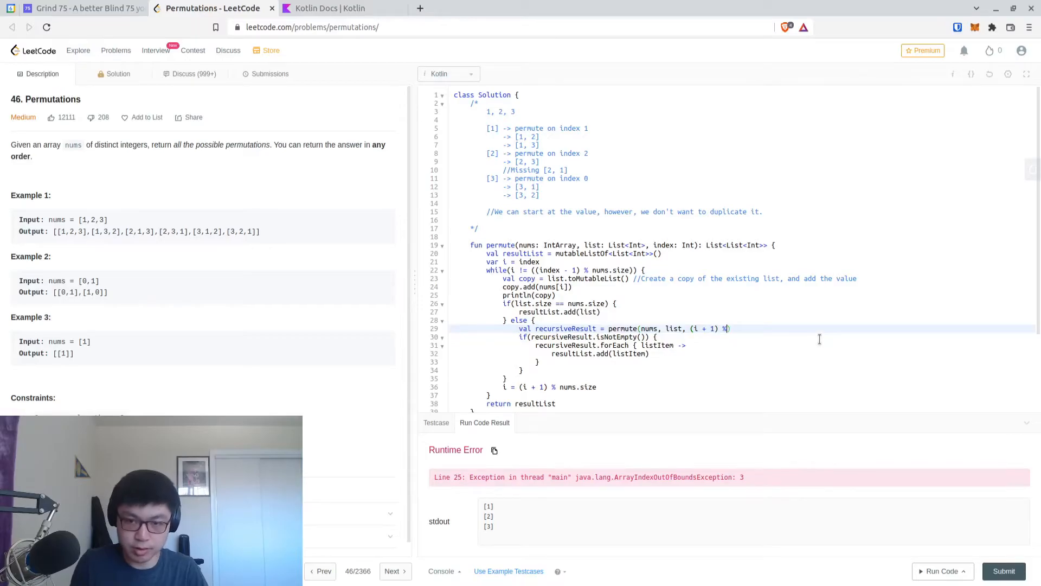
{"action": "type", "text": "nums.size"}
{"action": "left_click", "coordinate": [742, 169]}
{"action": "type", "text": "->"}
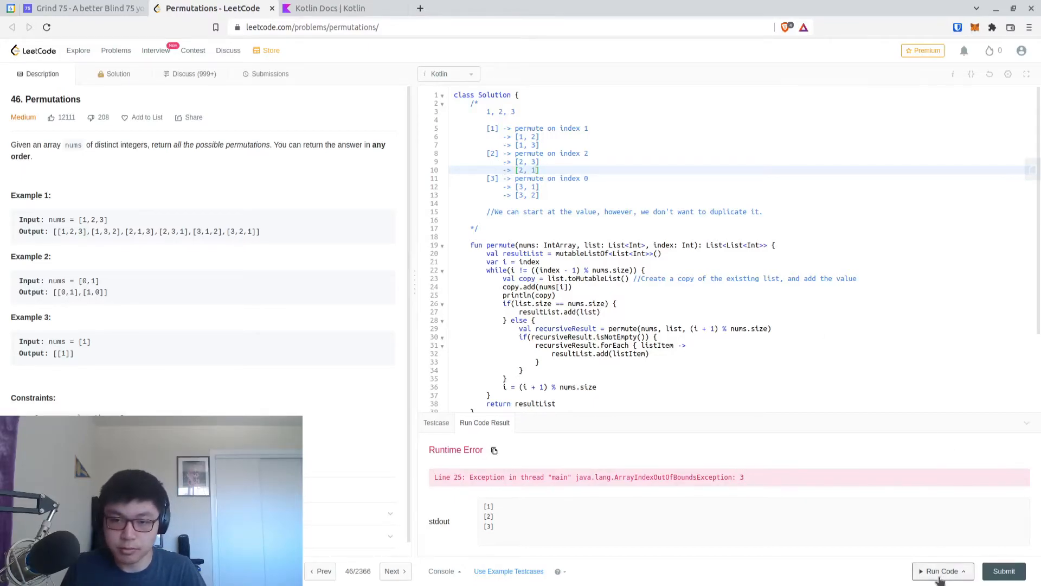
- Rerun the solution, which now gives Time Limit Exceeded cycling [1], [2], [3]
{"action": "left_click", "coordinate": [938, 570]}
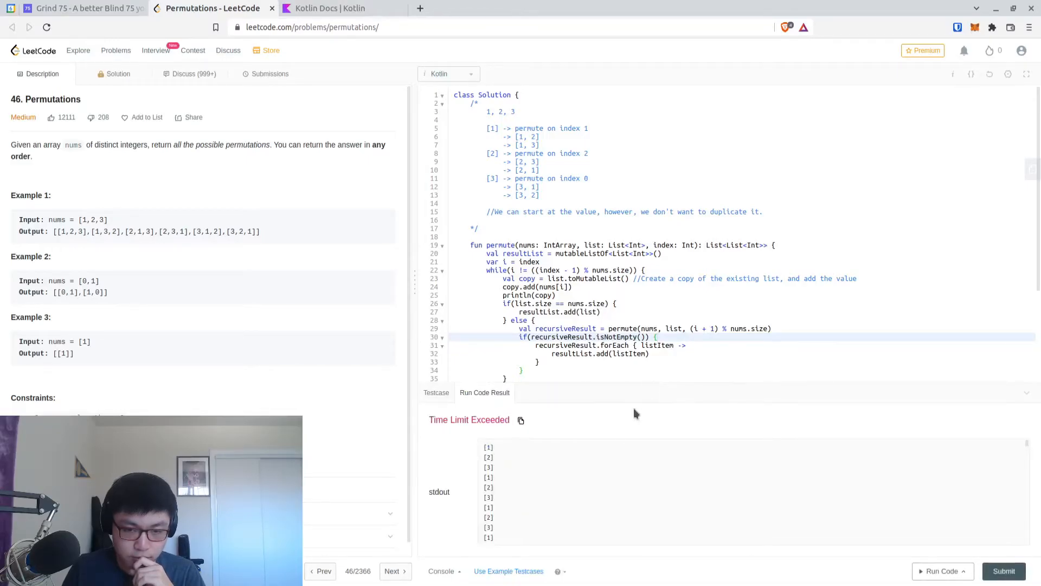
{"action": "mouse_move", "coordinate": [579, 474]}
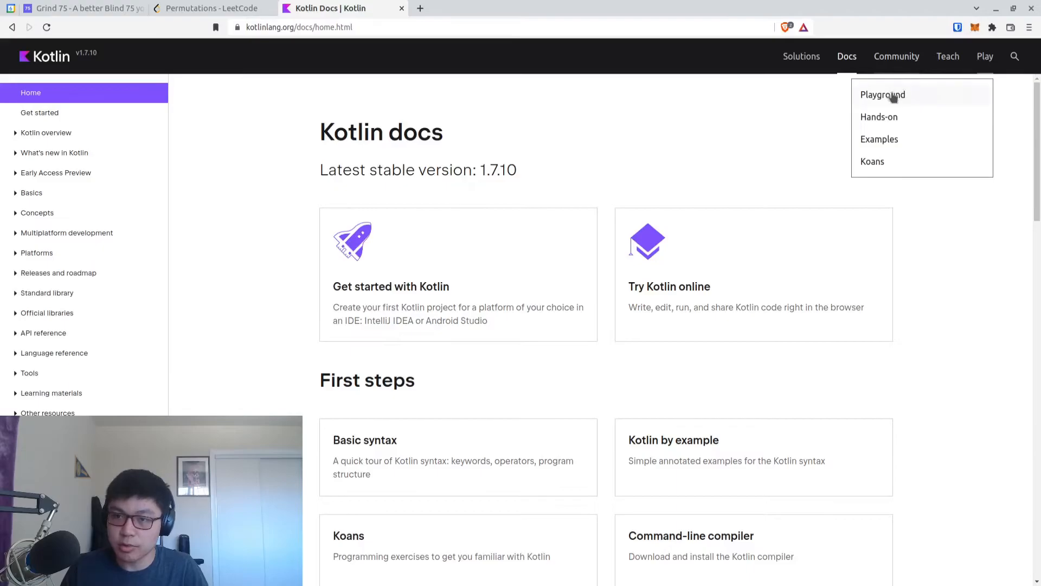
- In Kotlin Playground, write println(-1 % 3), comparing against the LeetCode solution
{"action": "left_click", "coordinate": [882, 94]}
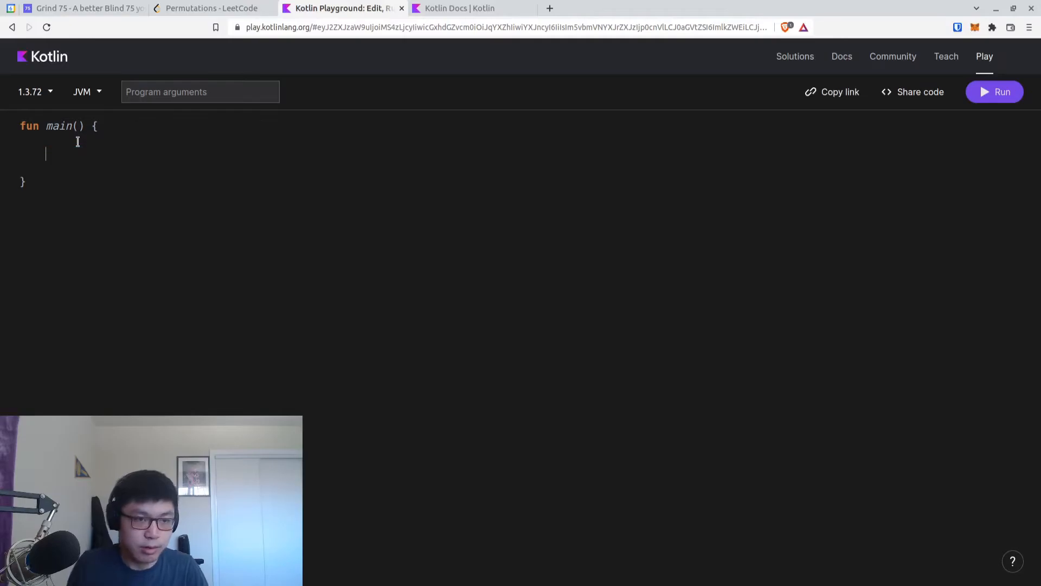
{"action": "type", "text": "println("}
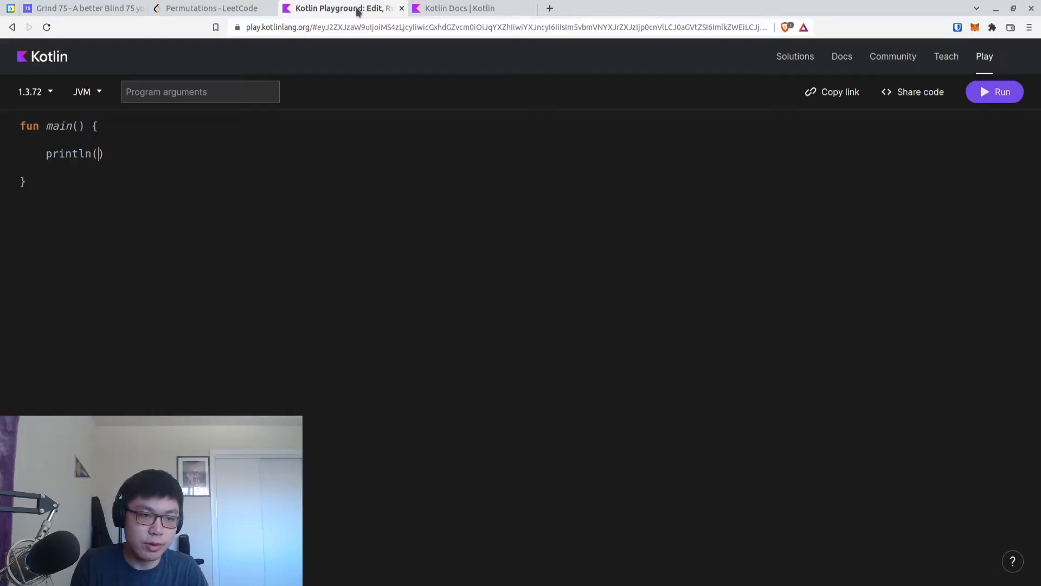
{"action": "type", "text": "-1 % 3"}
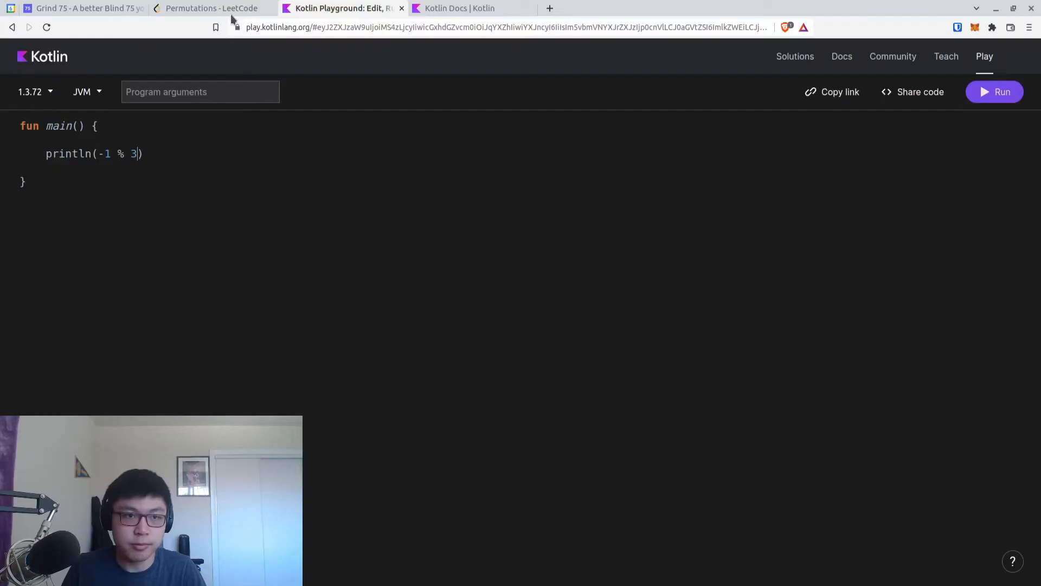
{"action": "left_click", "coordinate": [209, 9]}
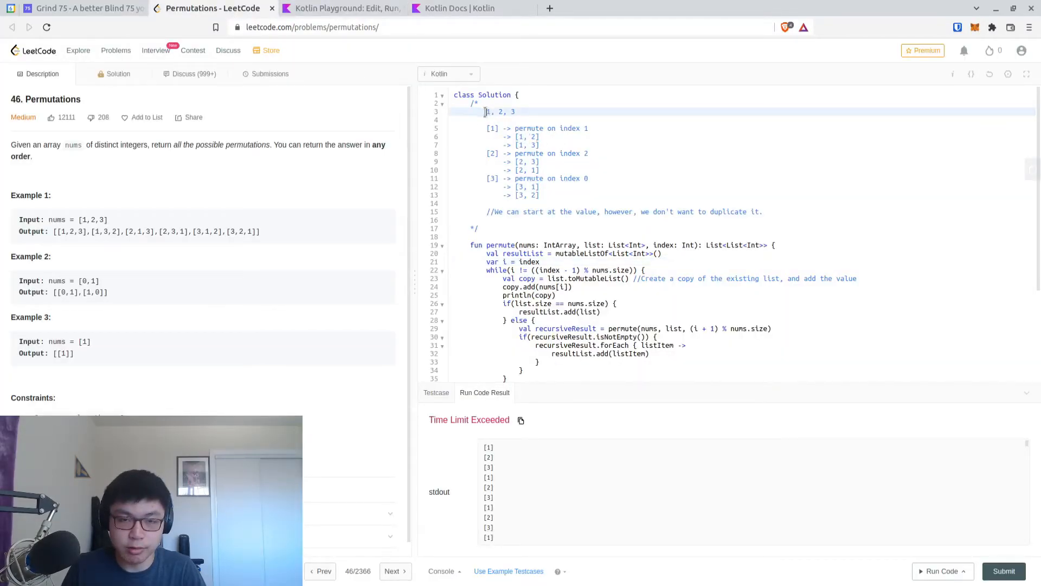
{"action": "left_click", "coordinate": [342, 8]}
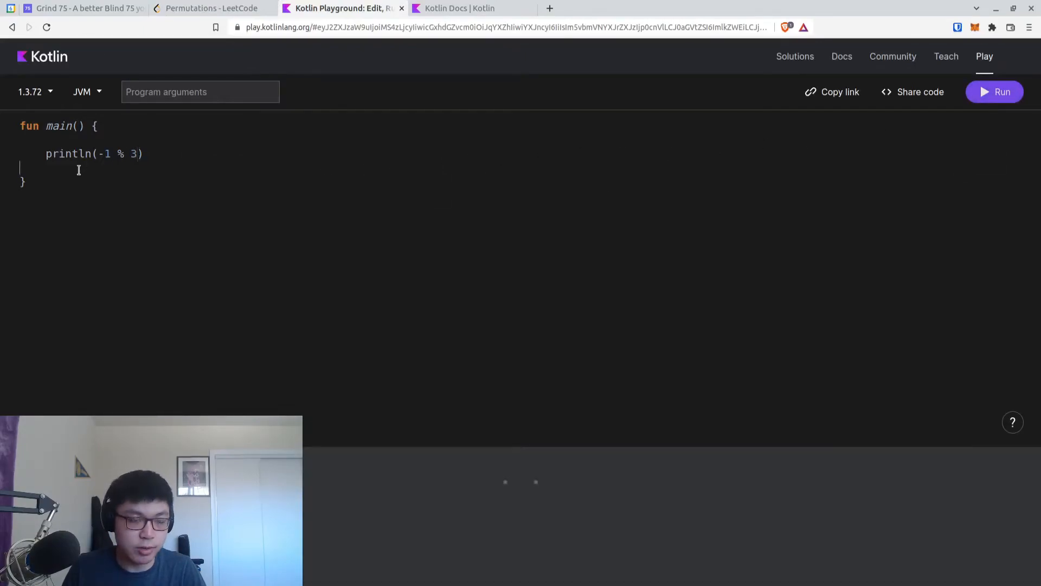
{"action": "left_click", "coordinate": [211, 8]}
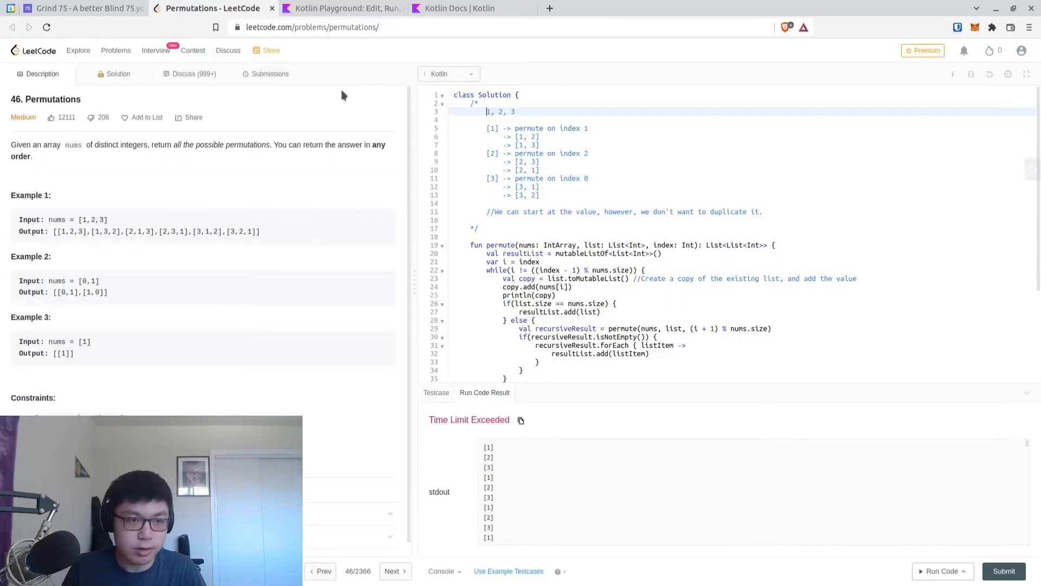
{"action": "left_click", "coordinate": [343, 9]}
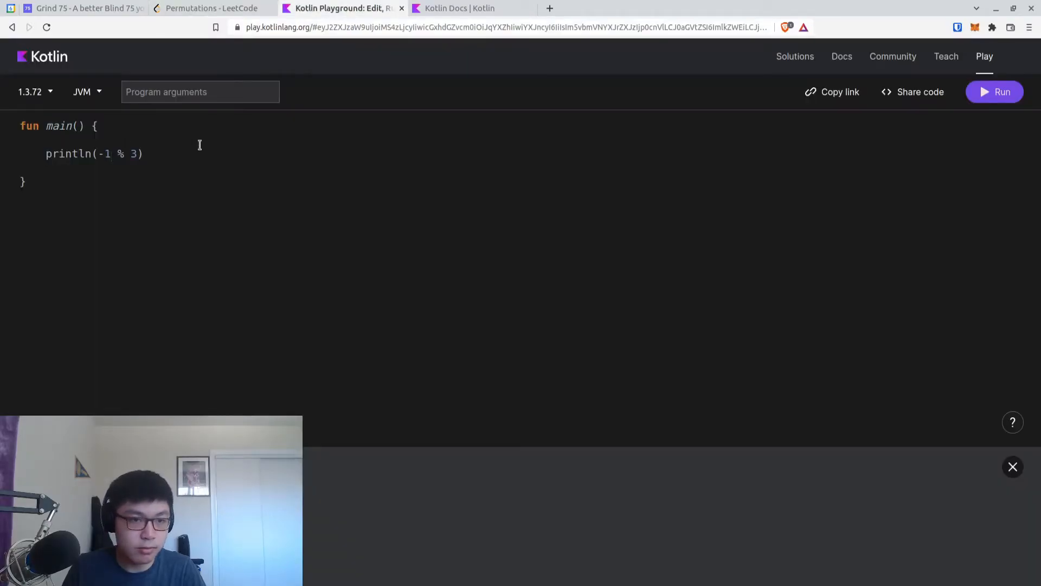
- Change the negative-modulo test value, ending with println(-4 % 3), and return to LeetCode
{"action": "type", "text": "2"}
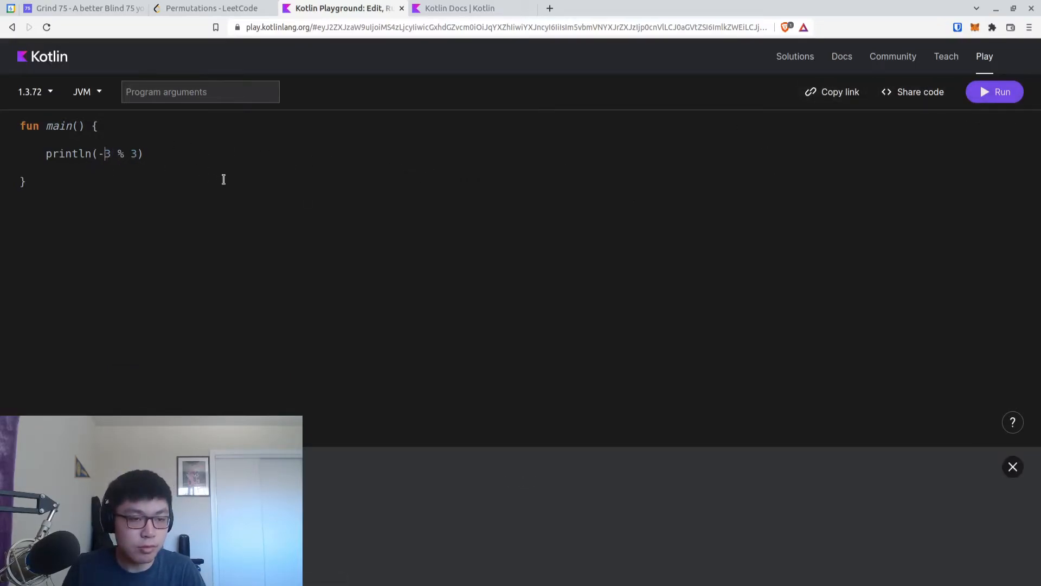
{"action": "double_click", "coordinate": [107, 153]}
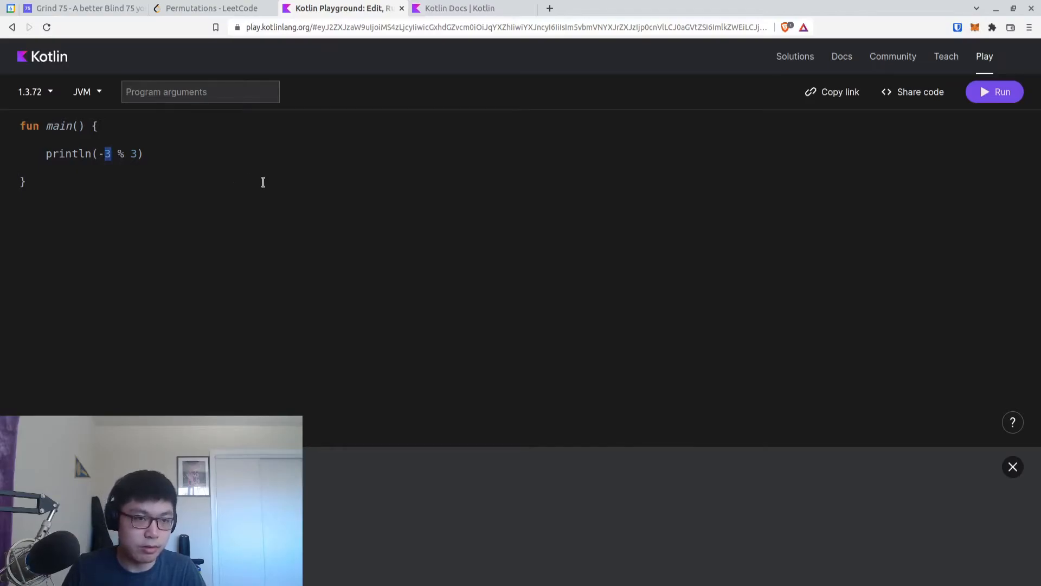
{"action": "type", "text": "4"}
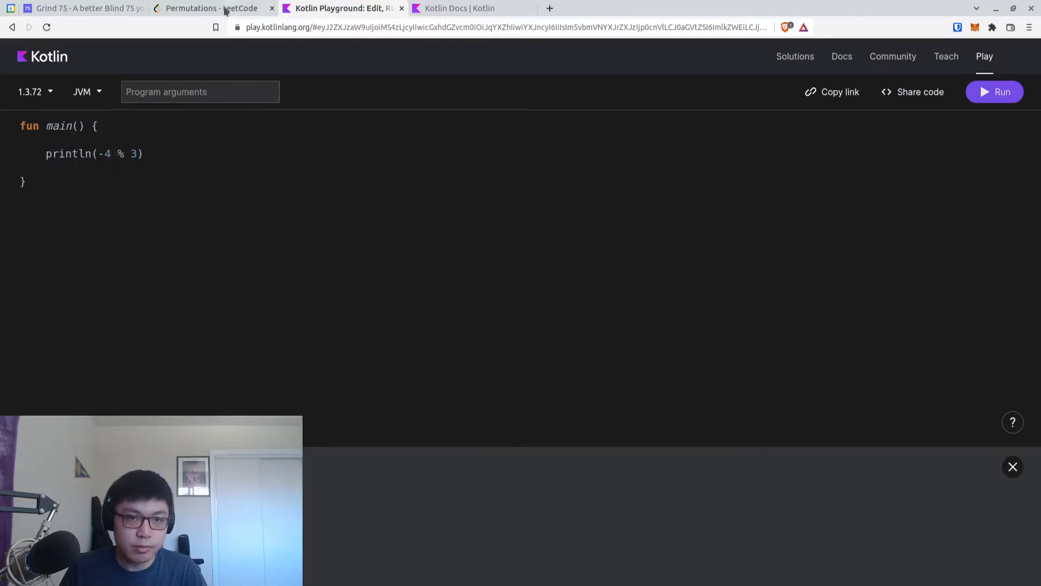
{"action": "left_click", "coordinate": [211, 9]}
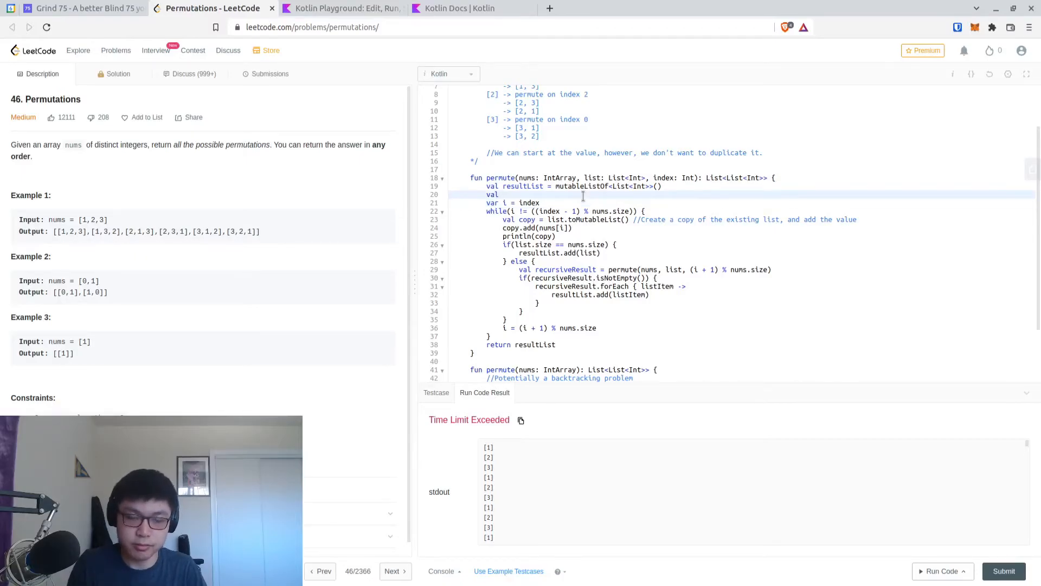
- Write indexLimit as nums.size - 1 when index is 0, else (index - 1) % nums.size
{"action": "type", "text": "in"}
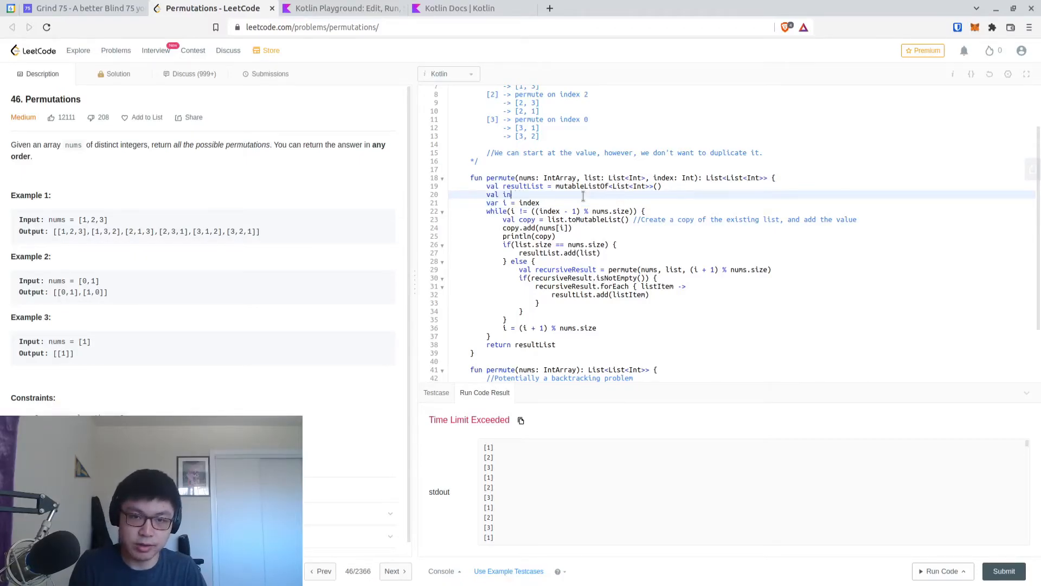
{"action": "type", "text": "dx"}
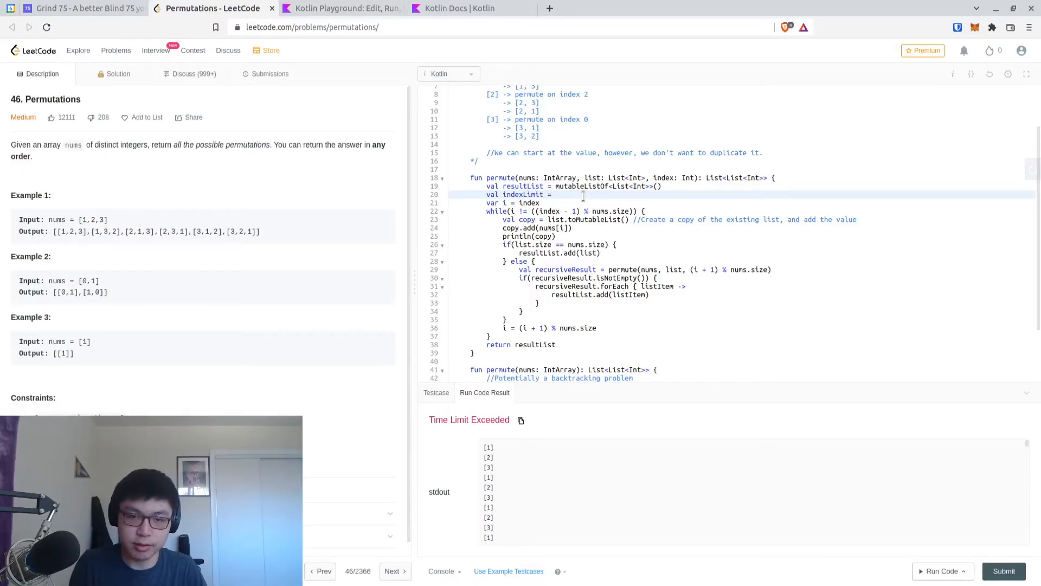
{"action": "type", "text": "if(index"}
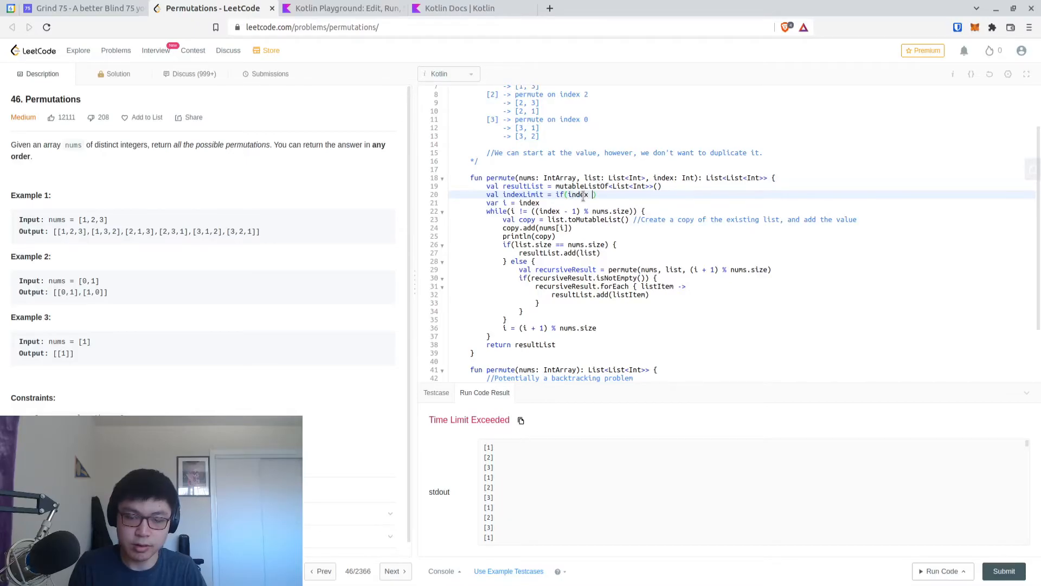
{"action": "type", "text": "== nums.size"}
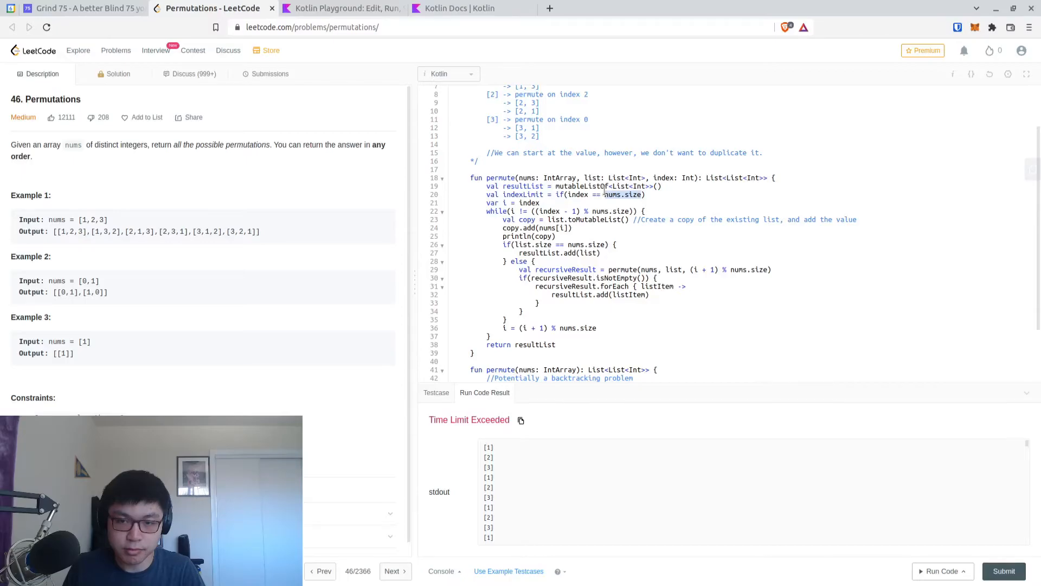
{"action": "type", "text": "0)"}
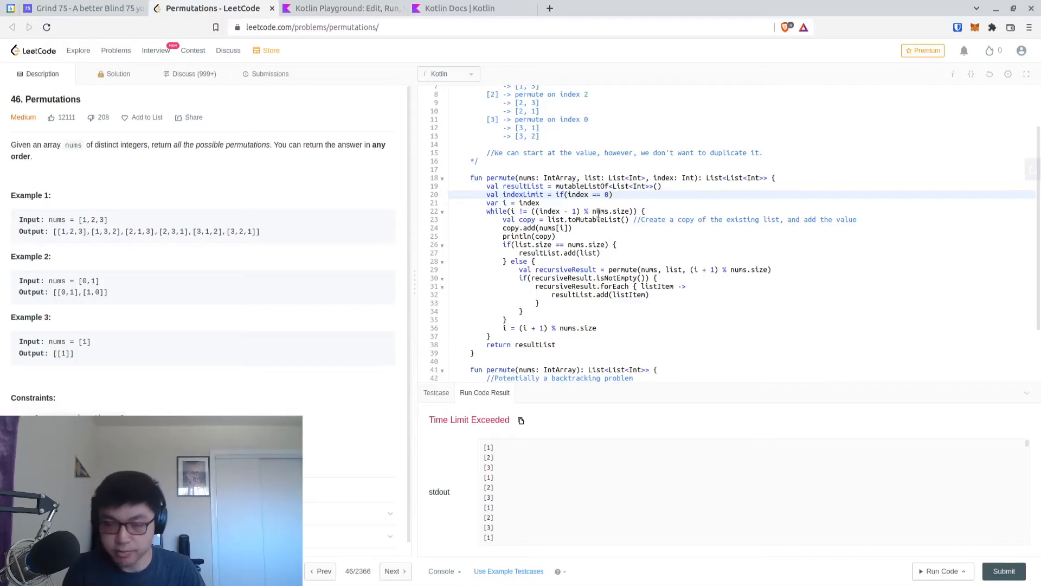
{"action": "type", "text": "nums.size - 1 else"}
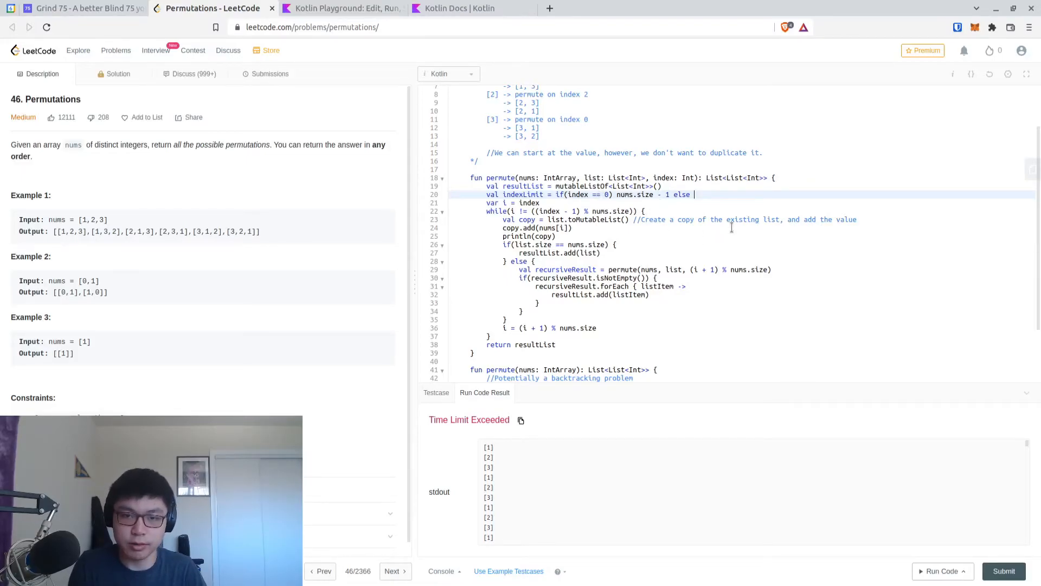
{"action": "type", "text": "(index - 1)"}
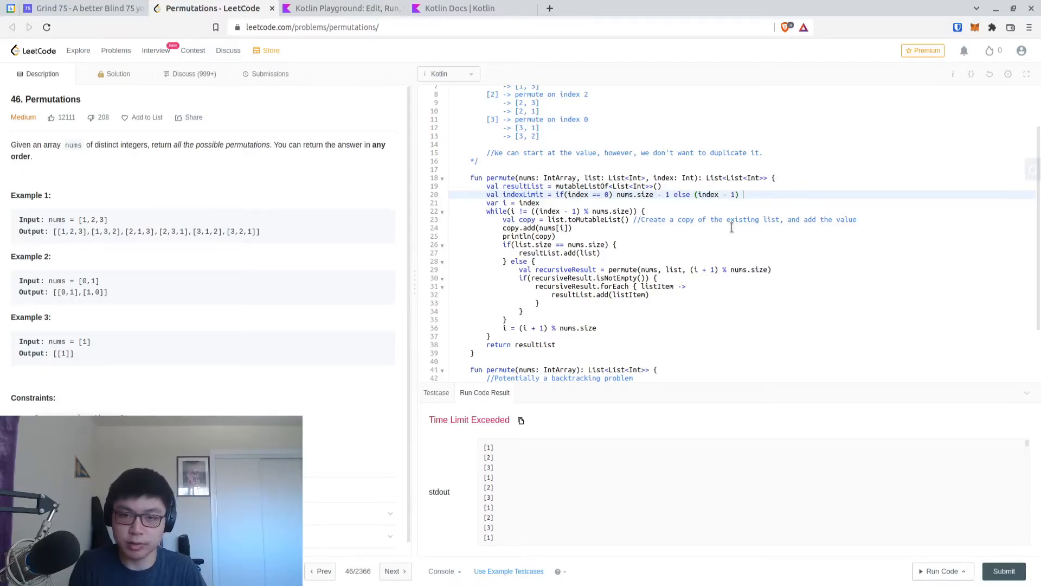
{"action": "type", "text": "% nums.size"}
{"action": "left_click", "coordinate": [566, 211]}
{"action": "type", "text": "Limit"}
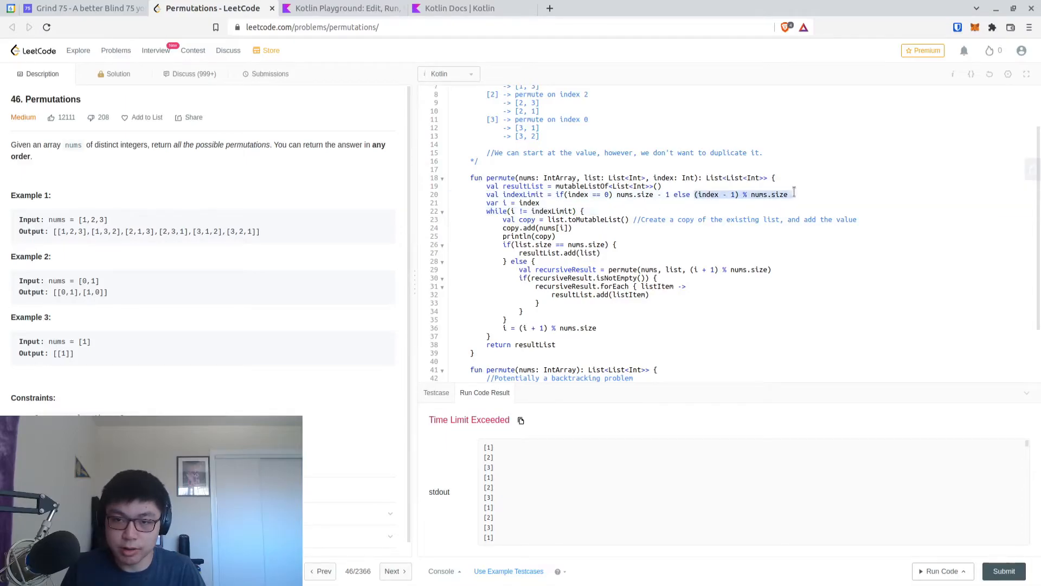
{"action": "type", "text": "("}
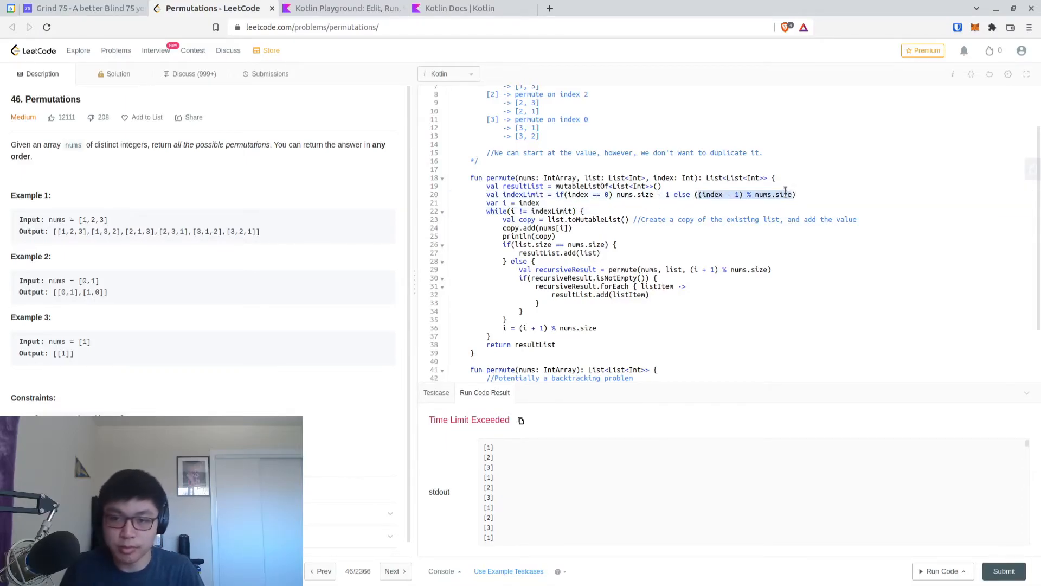
- Check the nums and indexLimit usages in the while loop, then run the code
{"action": "double_click", "coordinate": [624, 194]}
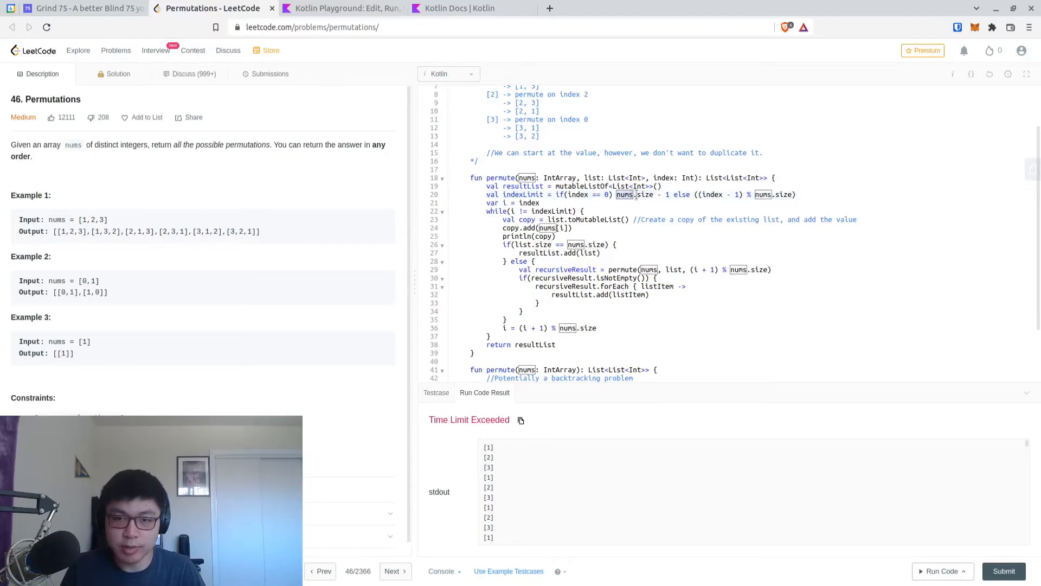
{"action": "left_click", "coordinate": [580, 194]}
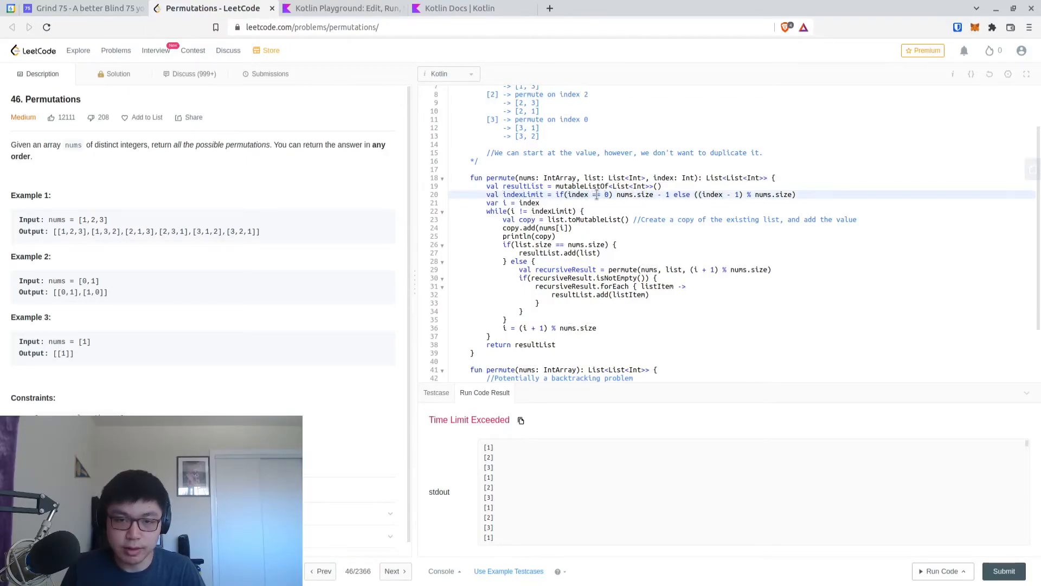
{"action": "double_click", "coordinate": [522, 195]}
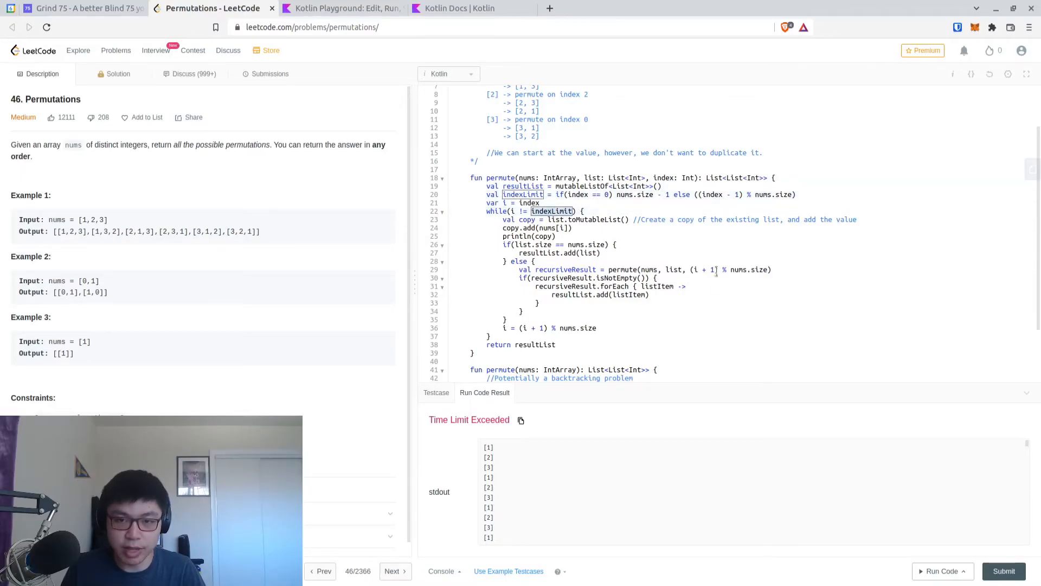
{"action": "left_click", "coordinate": [940, 571]}
{"action": "type", "text": "println("}
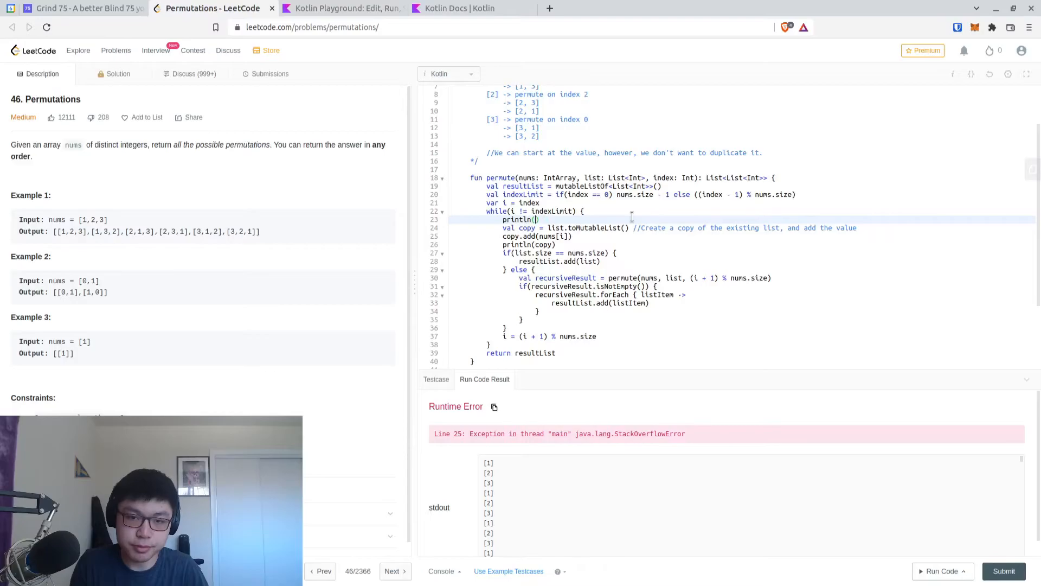
- Add println("i: $i, indexLimit: $indexLimit") at the top of the while loop and run
{"action": "type", "text": "i: $i,"}
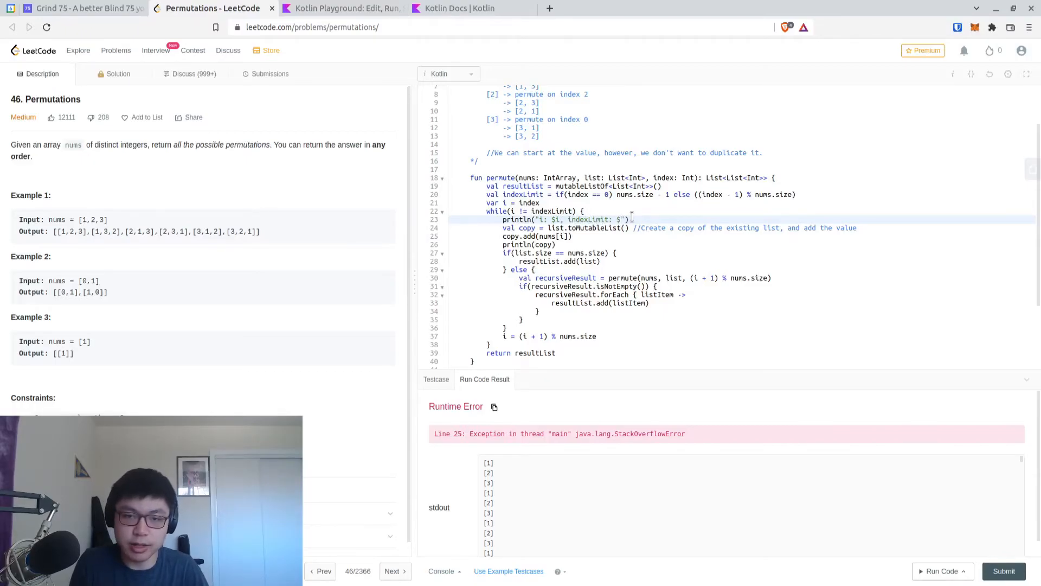
{"action": "type", "text": "indexLimit"}
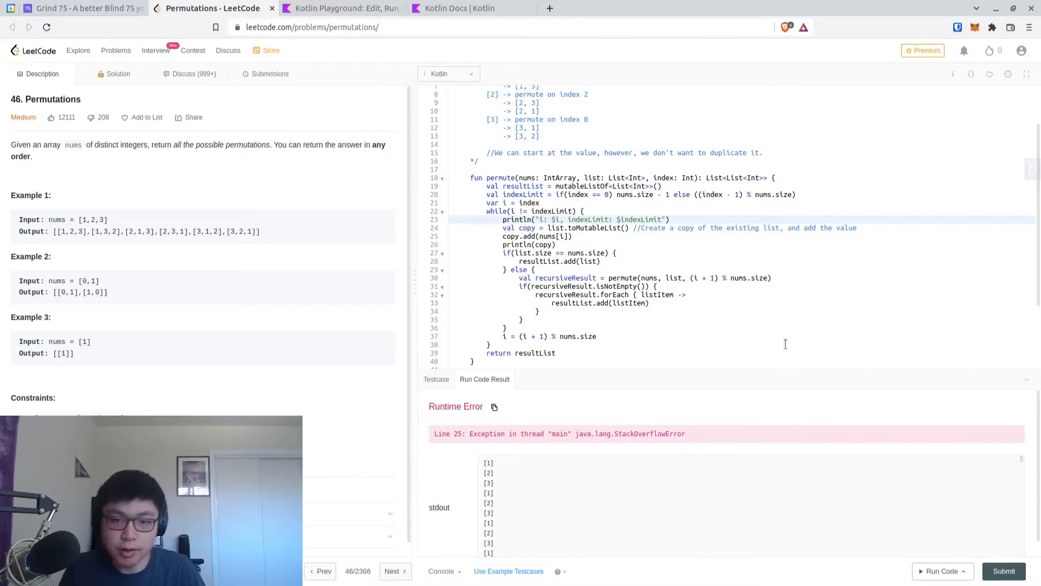
{"action": "left_click", "coordinate": [941, 570]}
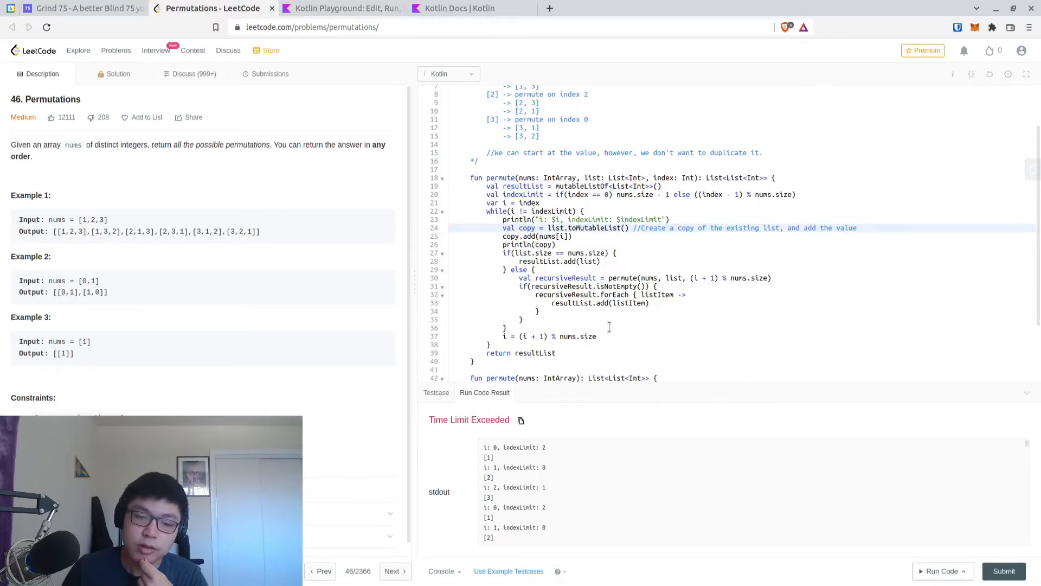
- Use copy instead of list in the size check, add and recursive call, then run and read stdout
{"action": "scroll", "scroll_direction": "down", "scroll_amount": 3}
{"action": "type", "text": "copy"}
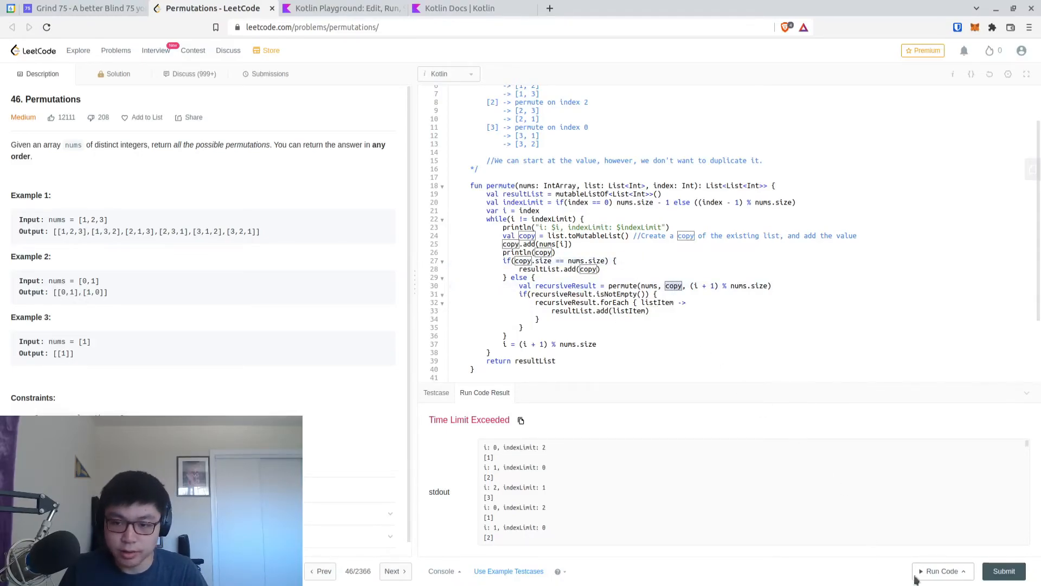
{"action": "left_click", "coordinate": [940, 570]}
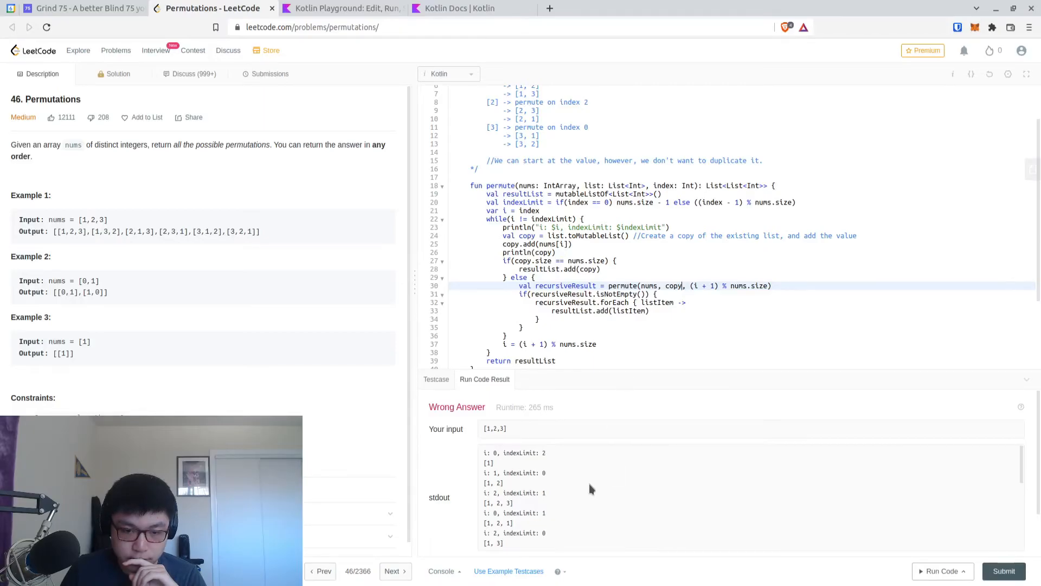
{"action": "scroll", "scroll_direction": "down", "scroll_amount": 3}
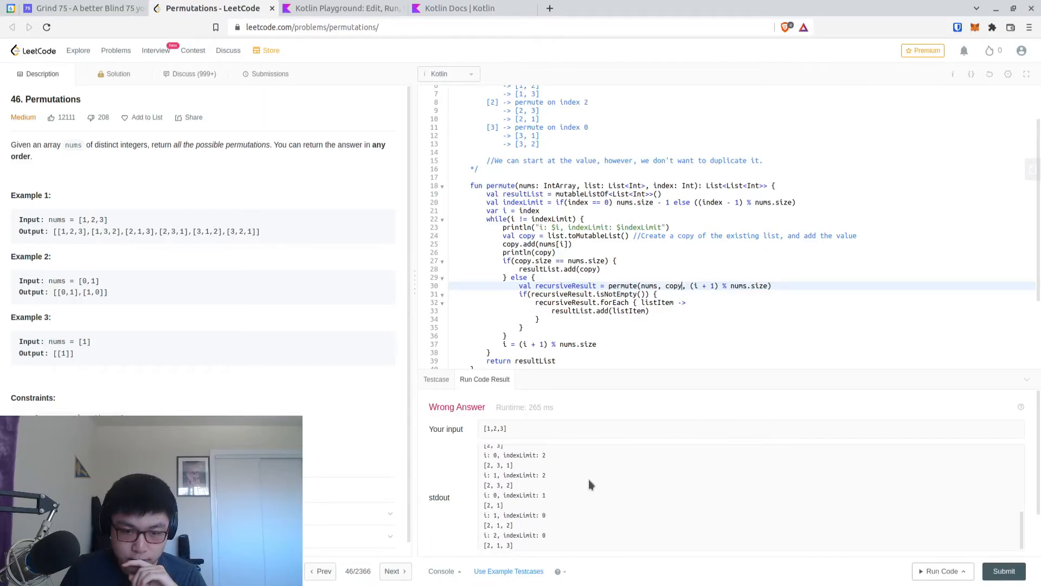
{"action": "scroll", "scroll_direction": "down", "scroll_amount": 3}
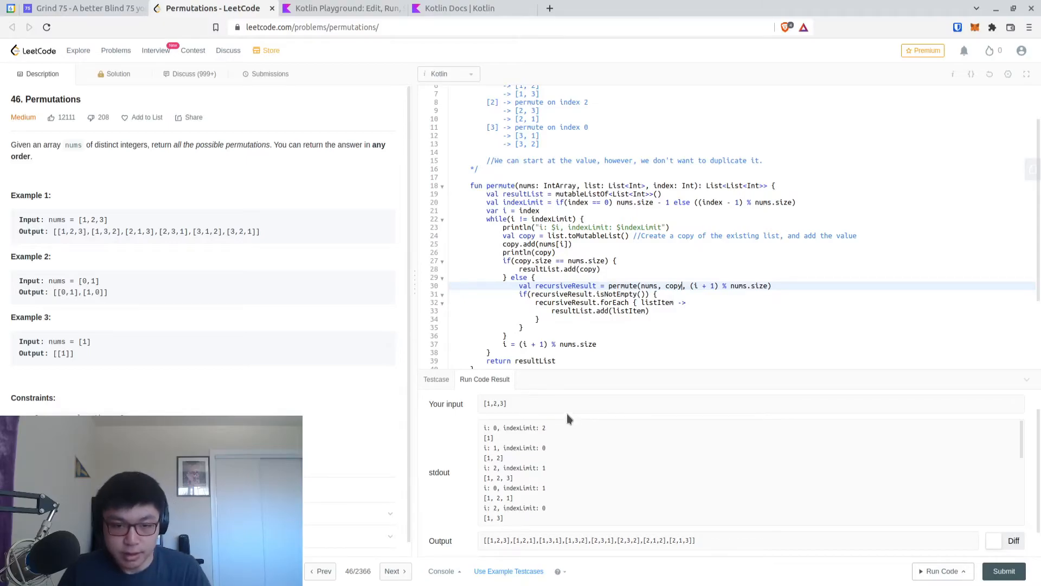
{"action": "mouse_move", "coordinate": [501, 438]}
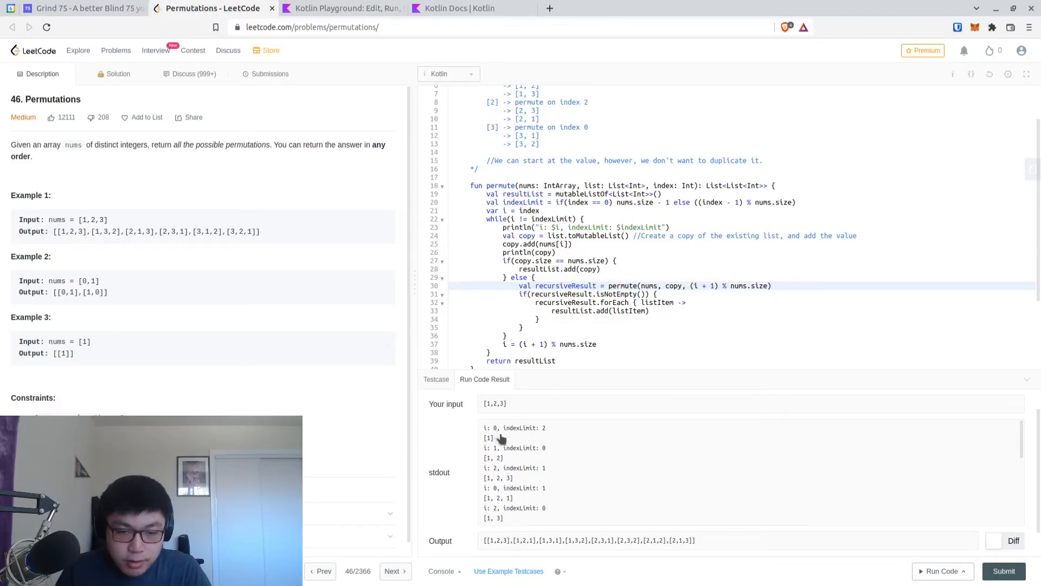
{"action": "mouse_move", "coordinate": [500, 431]}
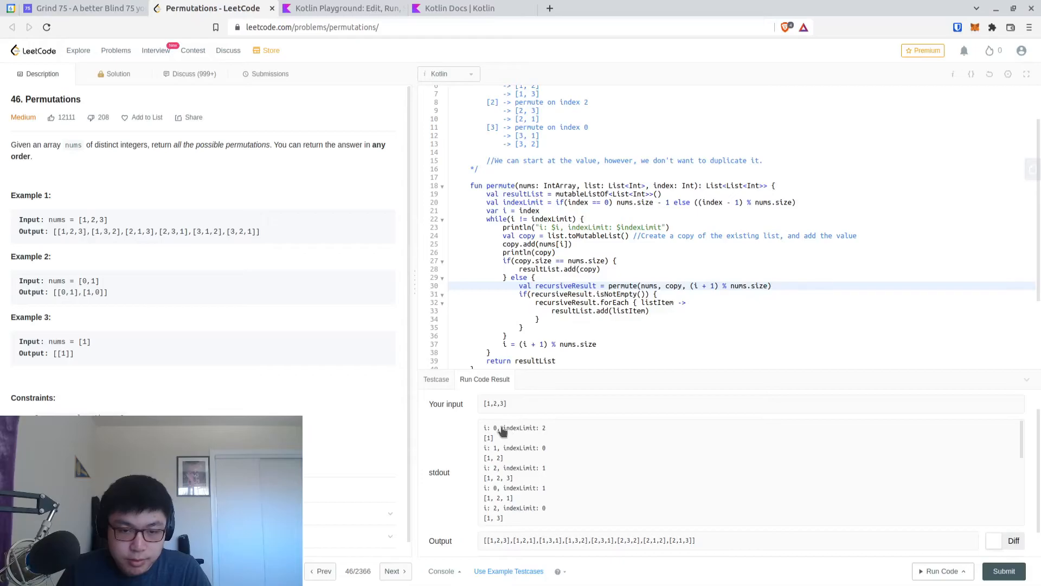
{"action": "mouse_move", "coordinate": [541, 380]}
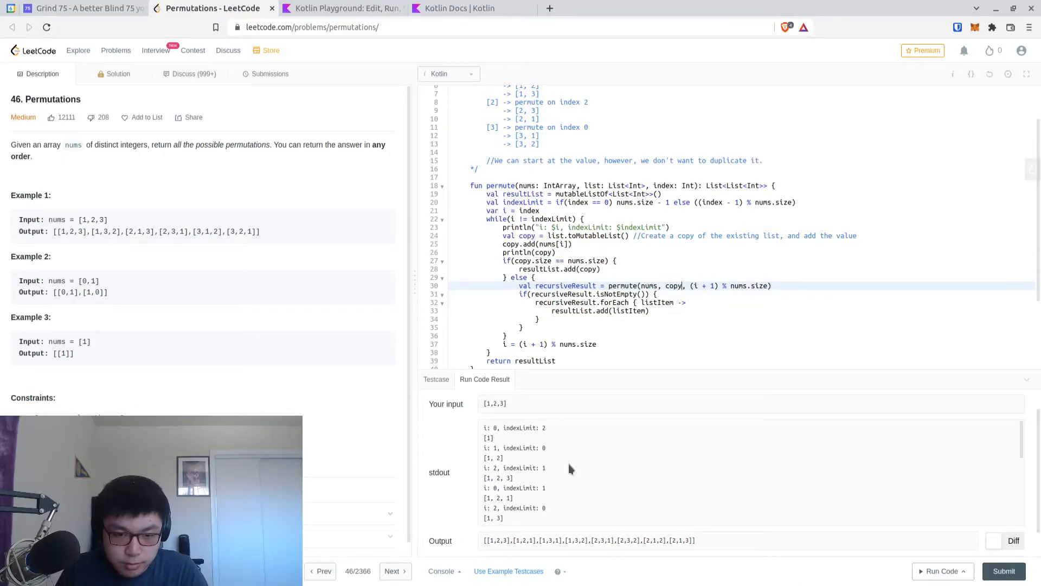
{"action": "left_click", "coordinate": [572, 243]}
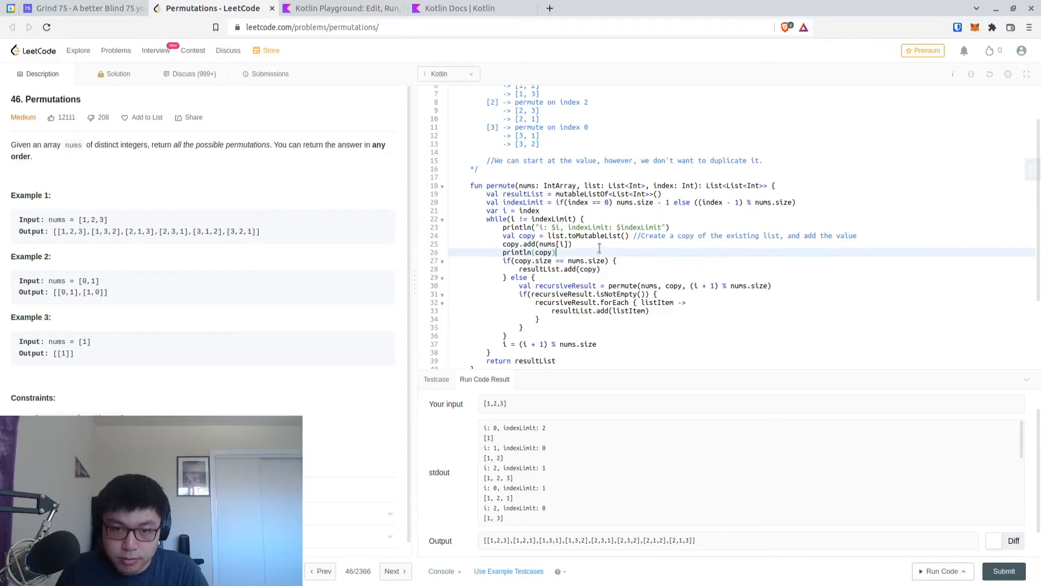
{"action": "left_click", "coordinate": [573, 244]}
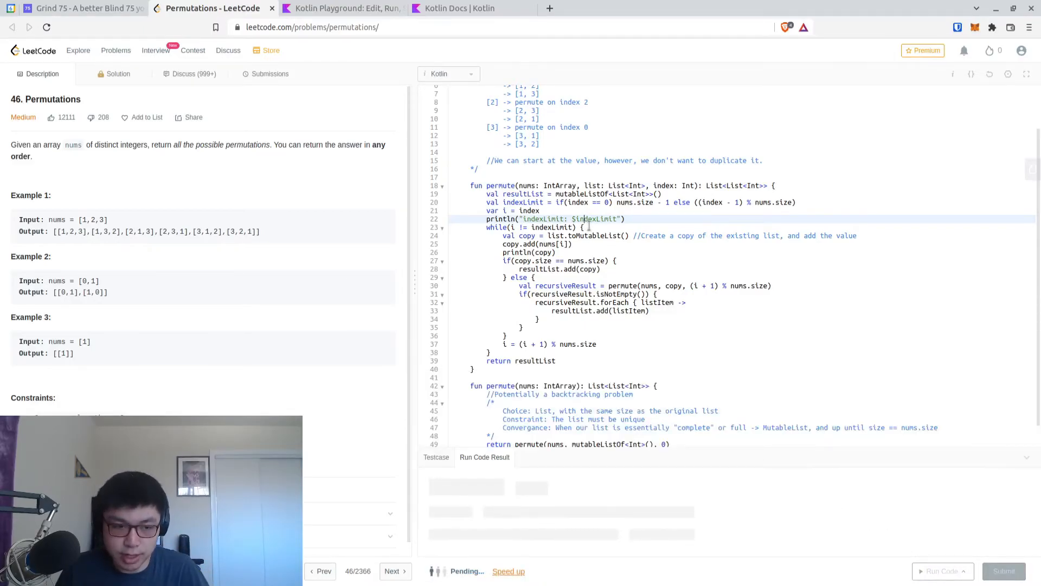
- Run with println("indexLimit: $indexLimit") in the helper and review the Wrong Answer output
{"action": "left_click", "coordinate": [942, 570]}
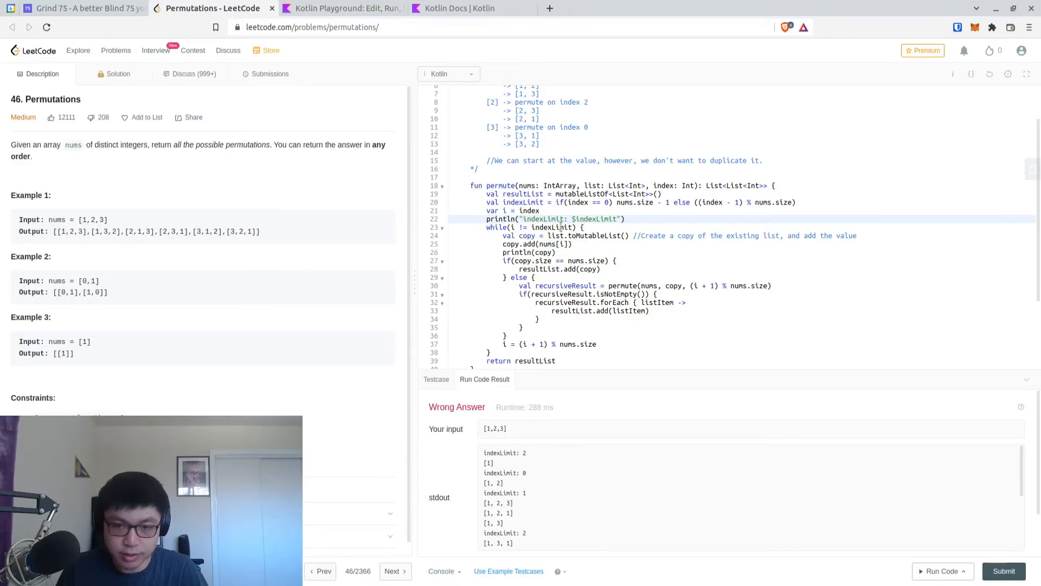
{"action": "mouse_move", "coordinate": [527, 475]}
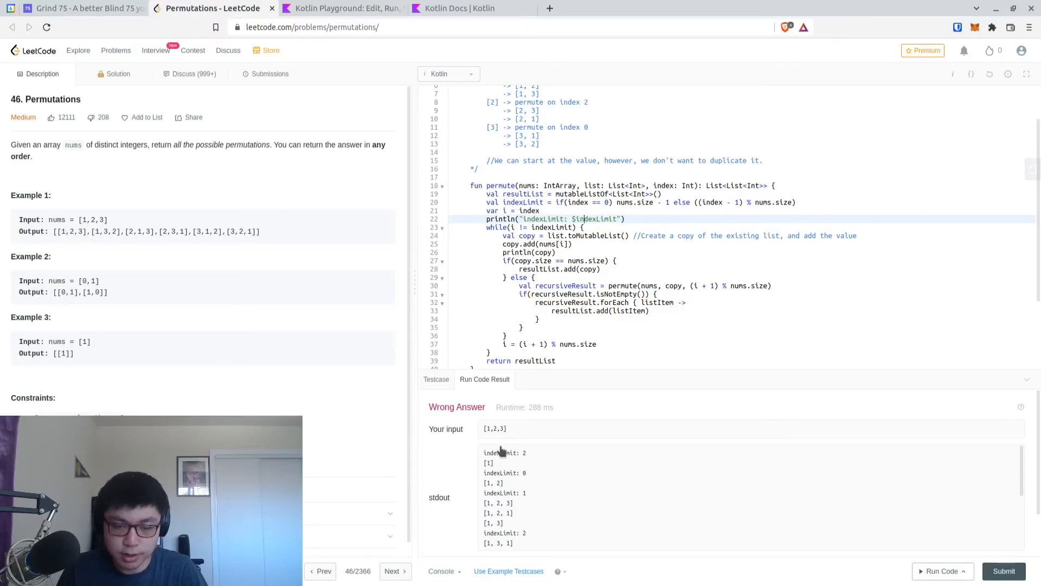
{"action": "scroll", "scroll_direction": "down", "scroll_amount": 3}
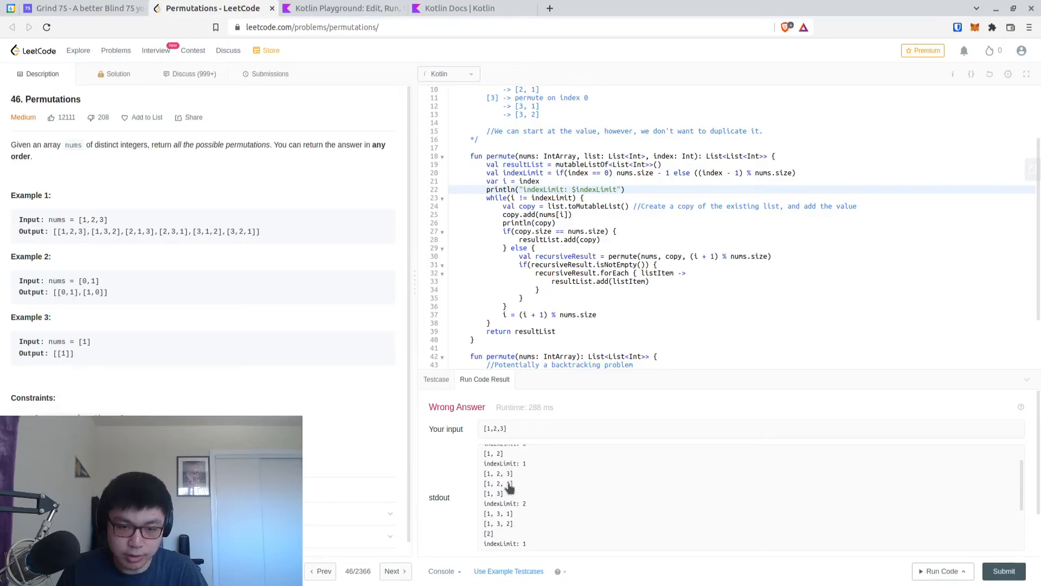
{"action": "mouse_move", "coordinate": [560, 490]}
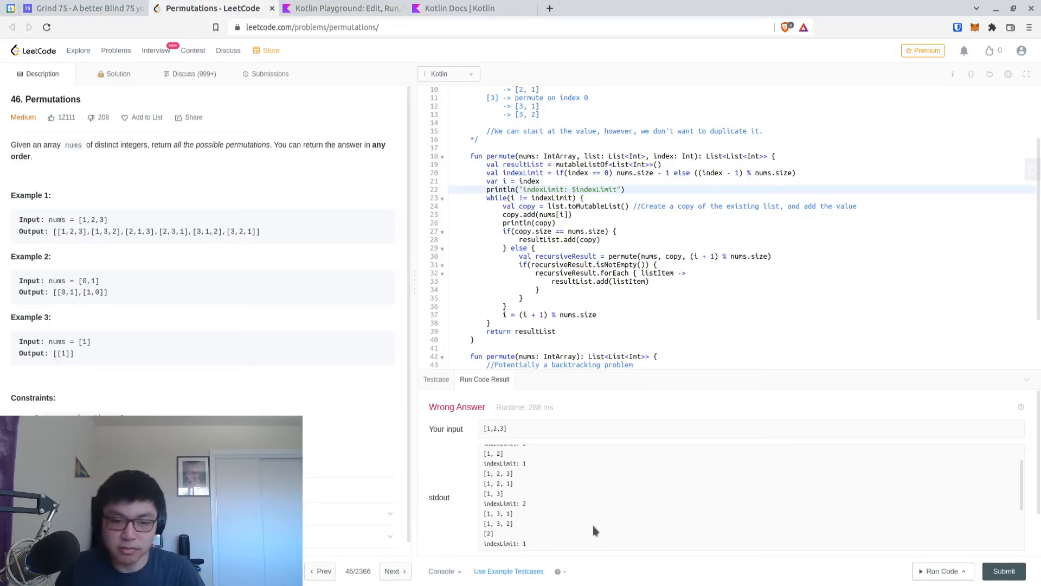
{"action": "mouse_move", "coordinate": [609, 444]}
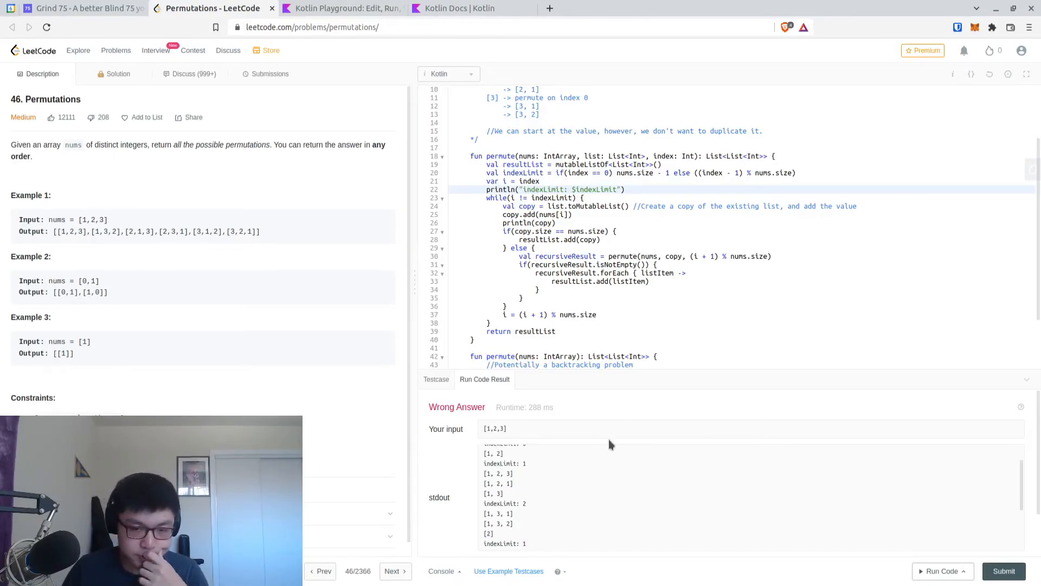
{"action": "mouse_move", "coordinate": [629, 485]}
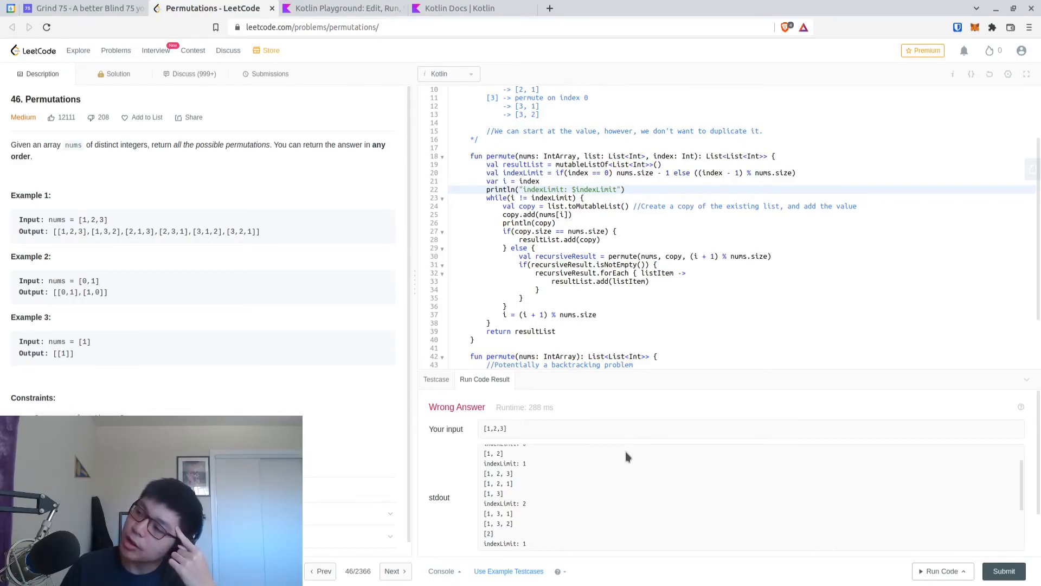
{"action": "left_click", "coordinate": [583, 189]}
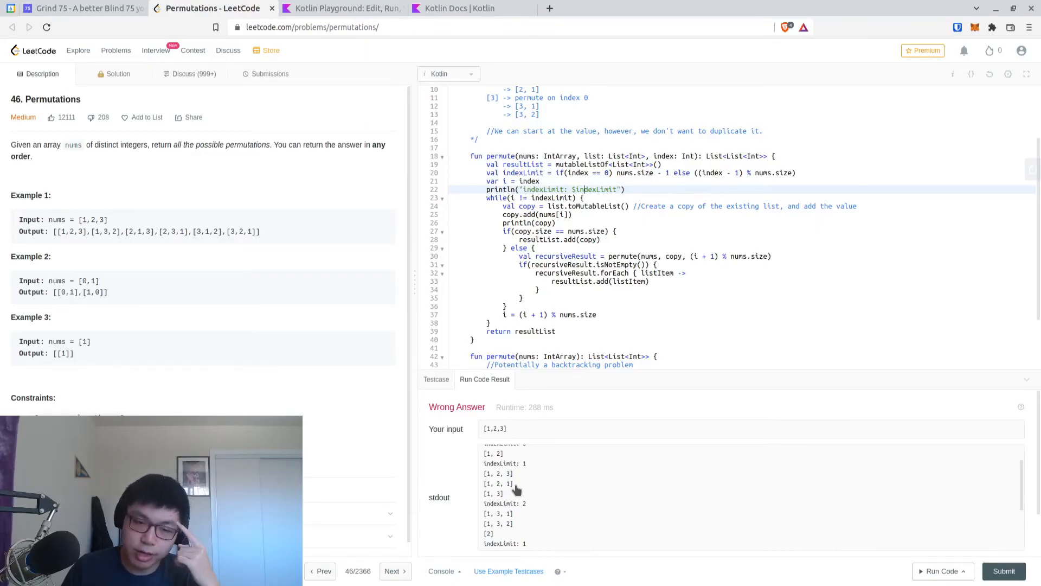
{"action": "scroll", "scroll_direction": "down", "scroll_amount": 3}
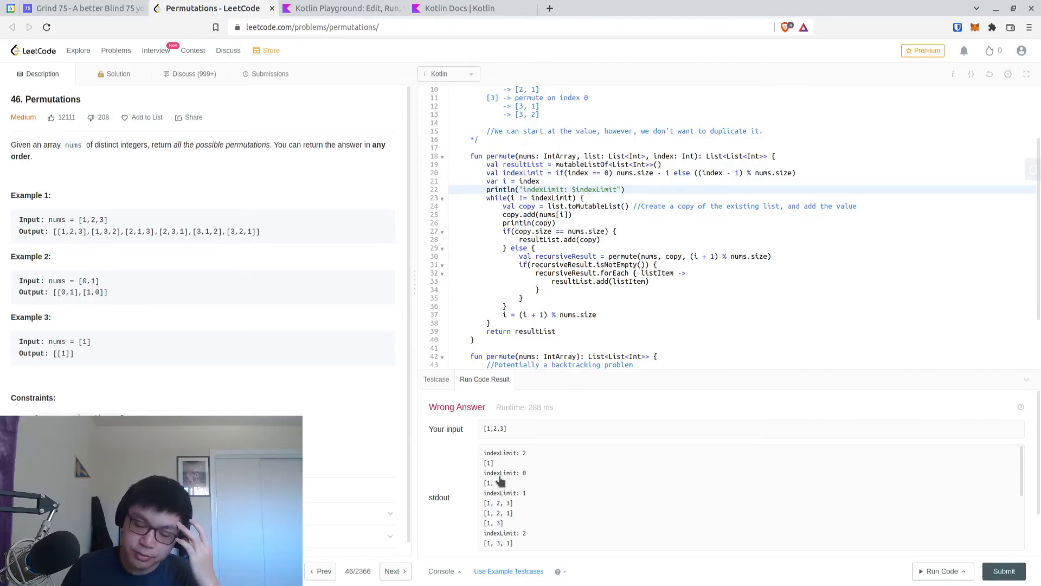
{"action": "mouse_move", "coordinate": [535, 469]}
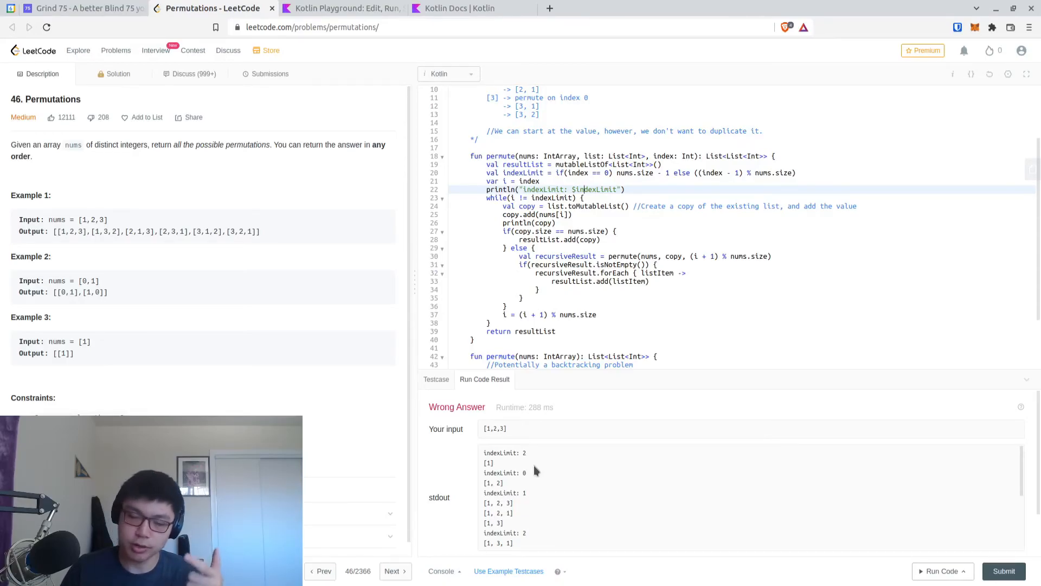
- Scroll the stdout, rerun for [1,2,3] and see eight lists instead of six permutations
{"action": "scroll", "scroll_direction": "down", "scroll_amount": 3}
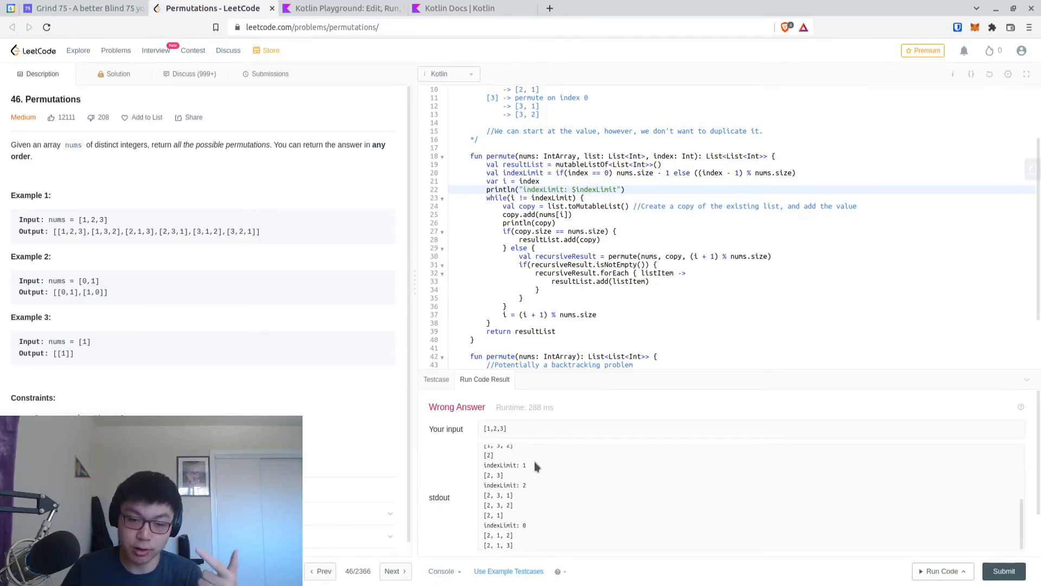
{"action": "scroll", "scroll_direction": "down", "scroll_amount": 3}
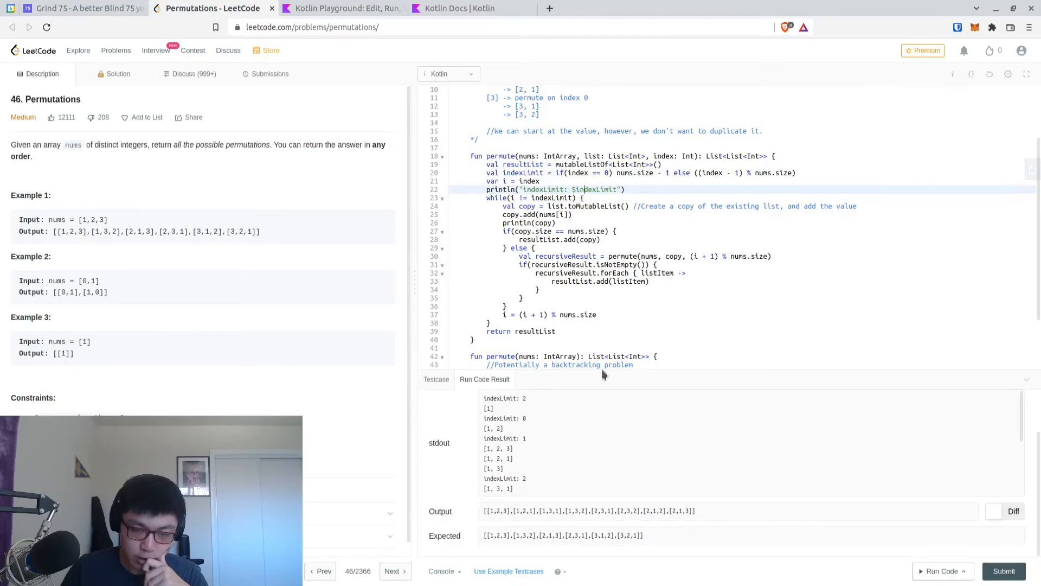
{"action": "left_click", "coordinate": [941, 571]}
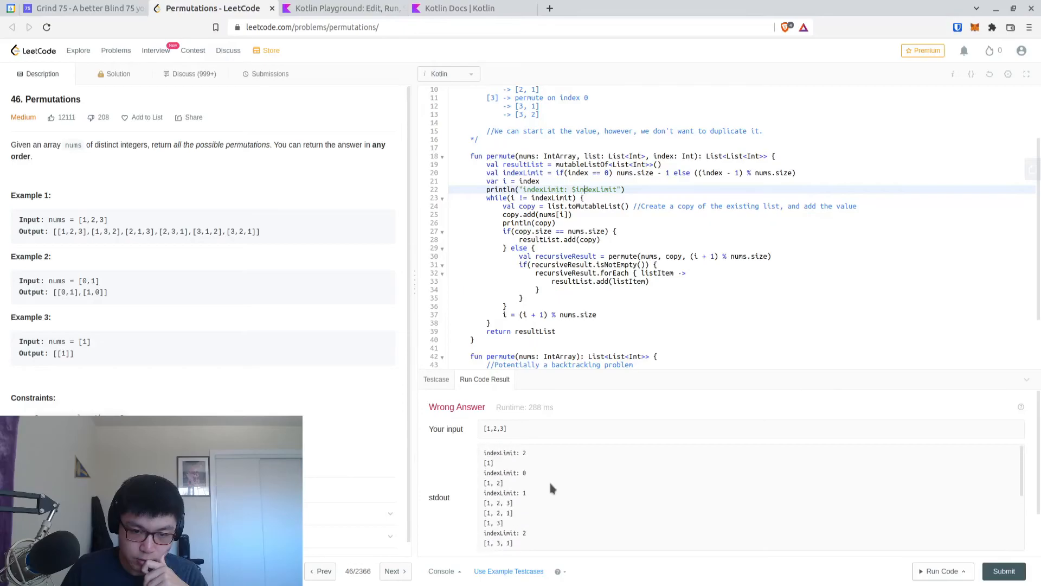
{"action": "scroll", "scroll_direction": "down", "scroll_amount": 3}
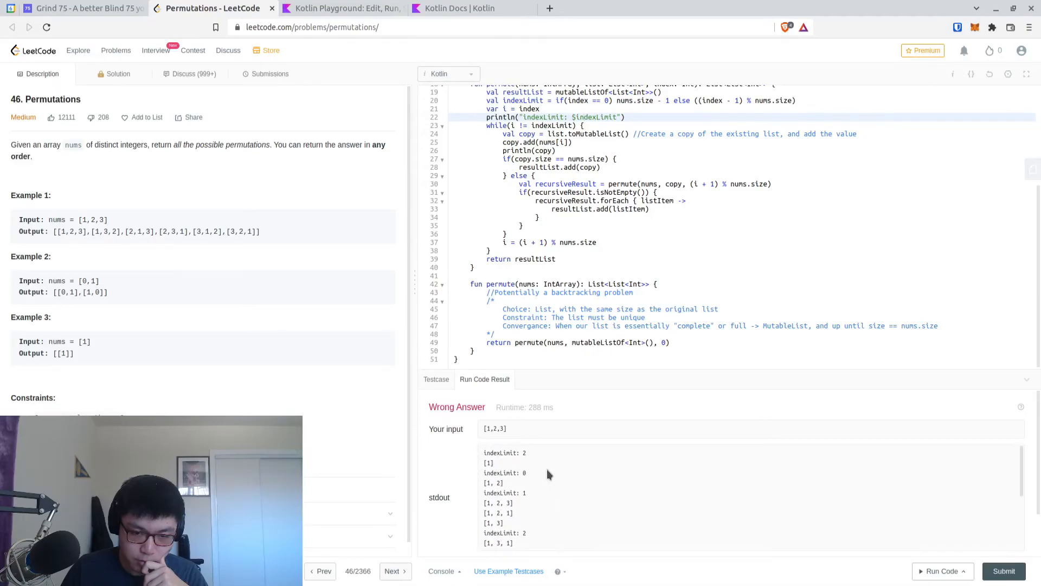
{"action": "mouse_move", "coordinate": [547, 468]}
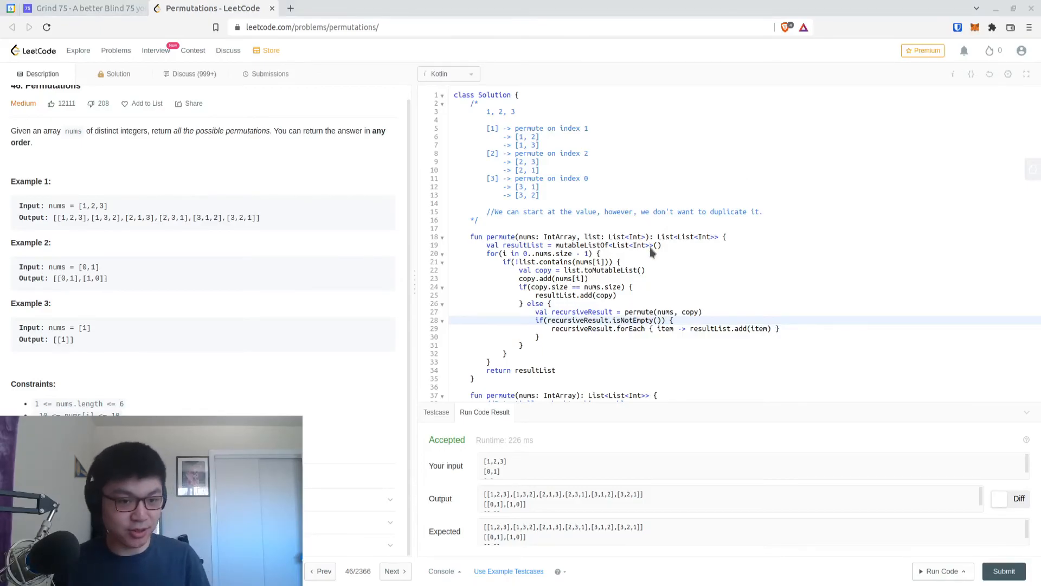
{"action": "mouse_move", "coordinate": [743, 312]}
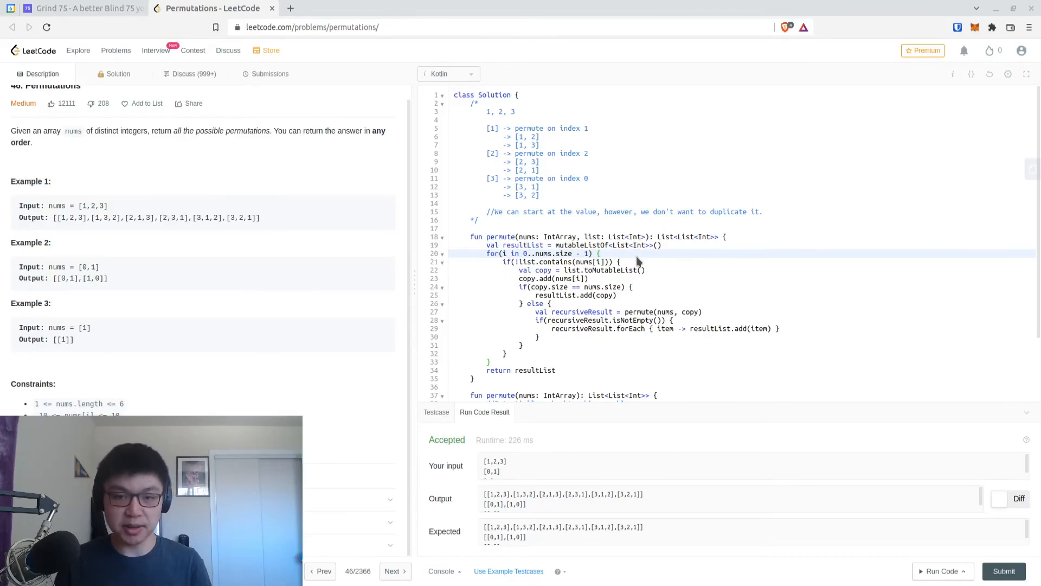
{"action": "mouse_move", "coordinate": [941, 363]}
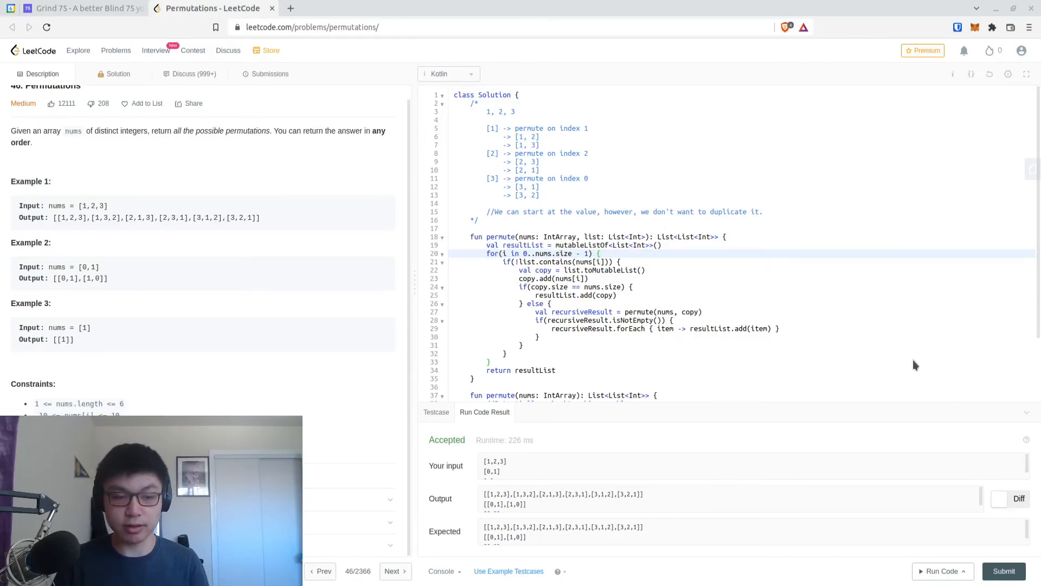
{"action": "mouse_move", "coordinate": [861, 320]}
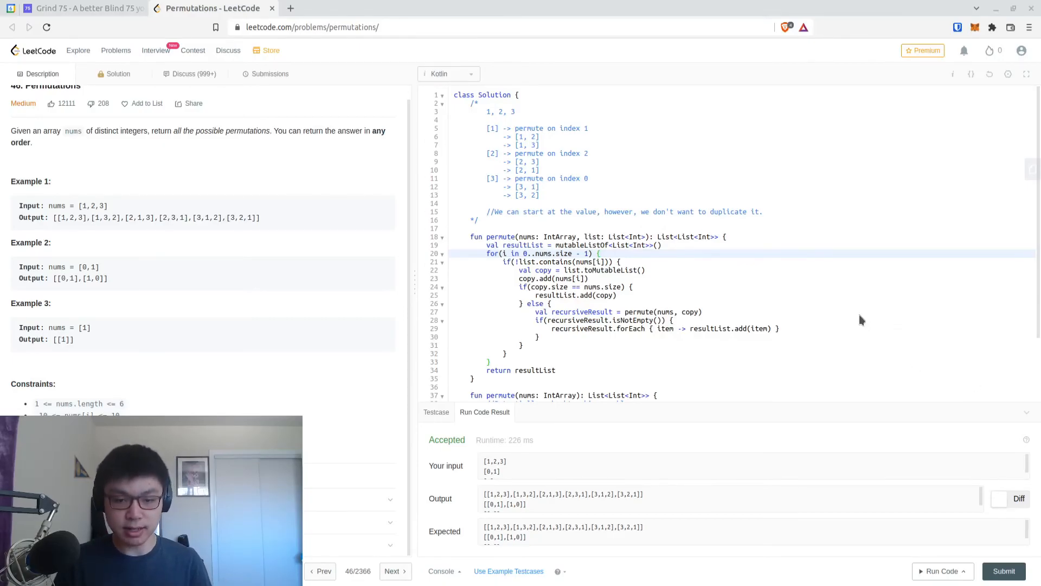
{"action": "mouse_move", "coordinate": [986, 367]}
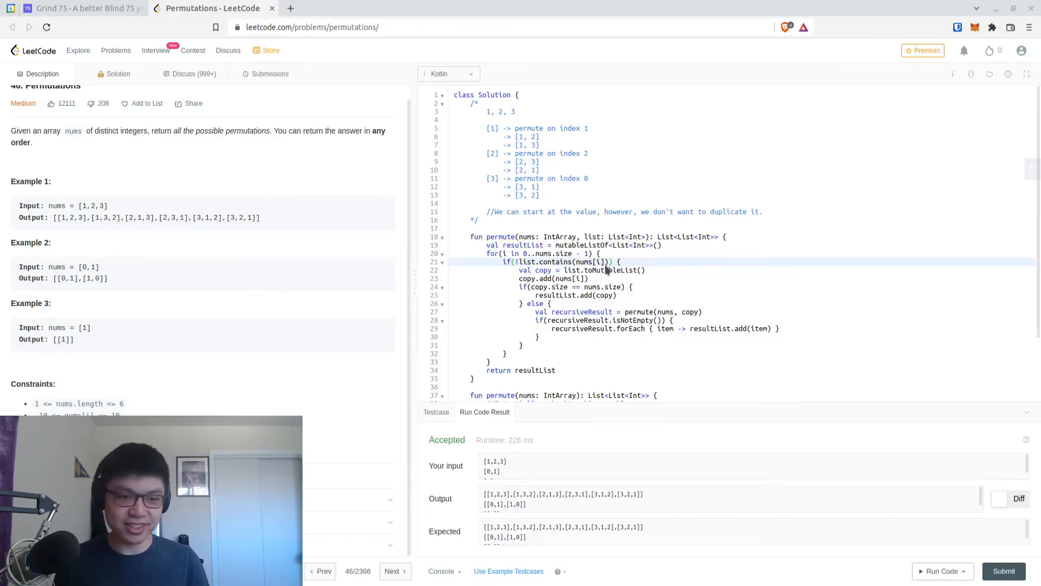
{"action": "mouse_move", "coordinate": [694, 312]}
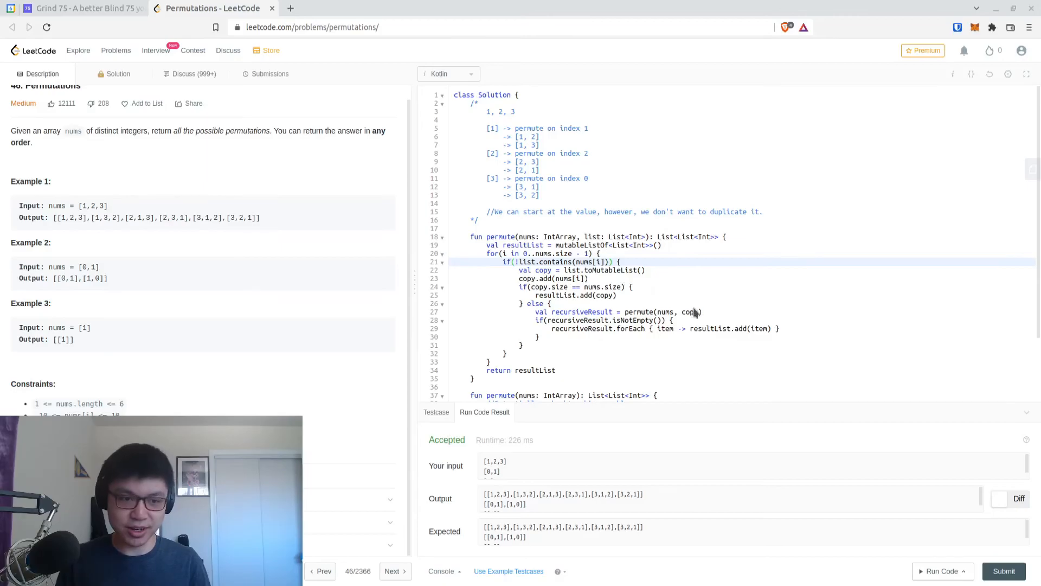
{"action": "mouse_move", "coordinate": [749, 319]}
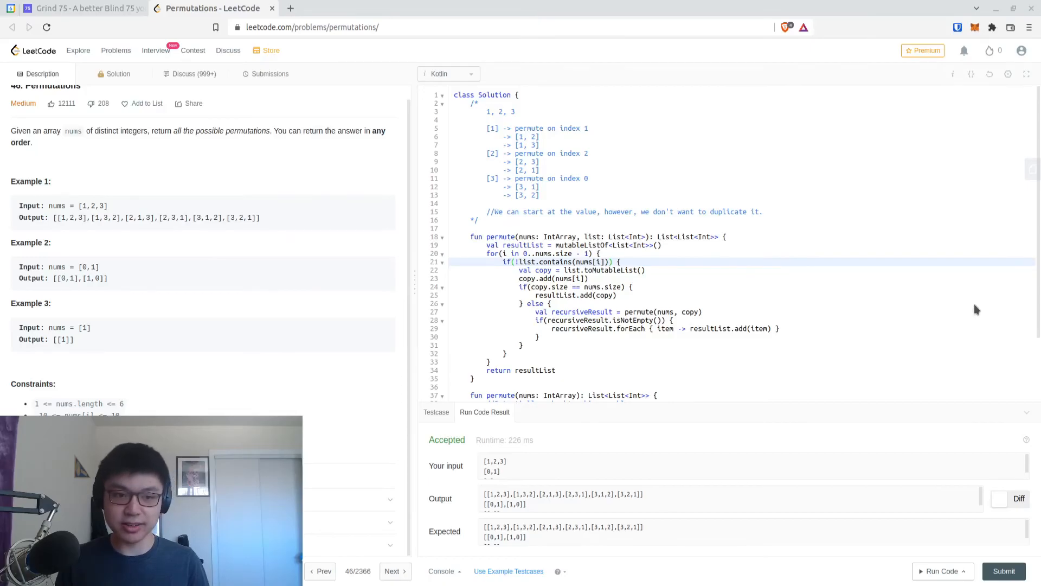
{"action": "mouse_move", "coordinate": [950, 310]}
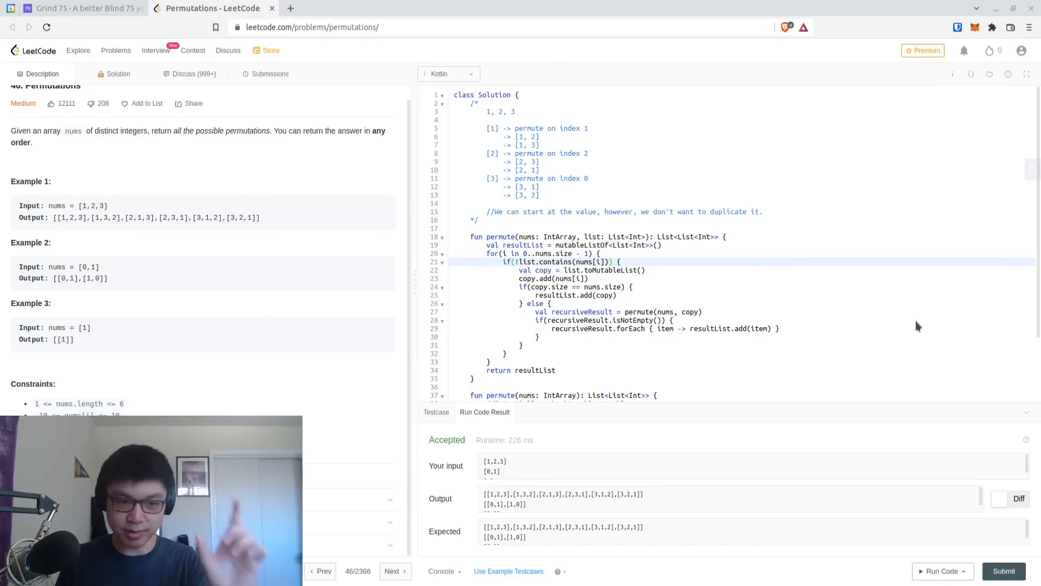
{"action": "mouse_move", "coordinate": [917, 298]}
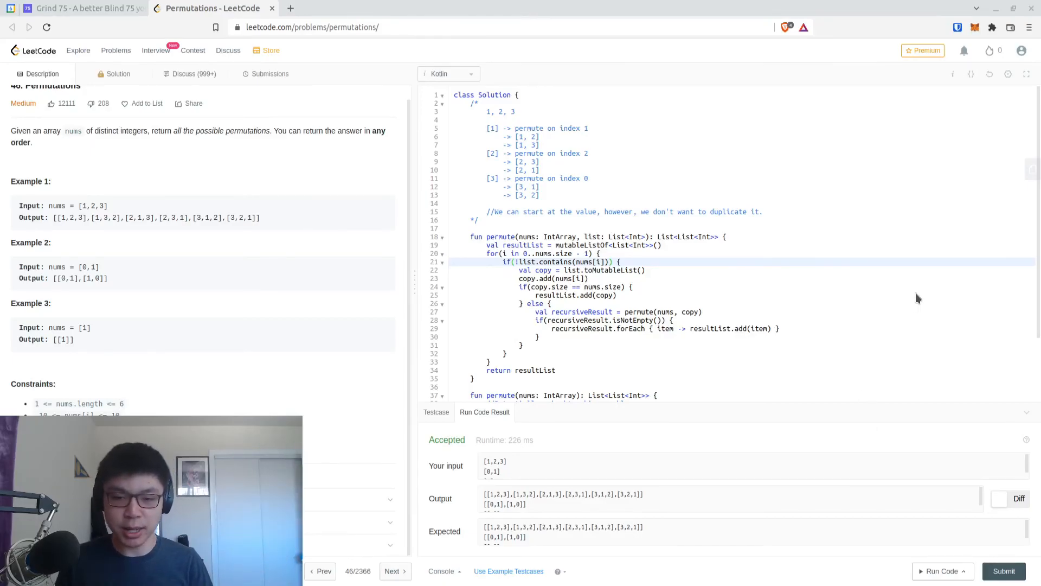
{"action": "mouse_move", "coordinate": [885, 304]}
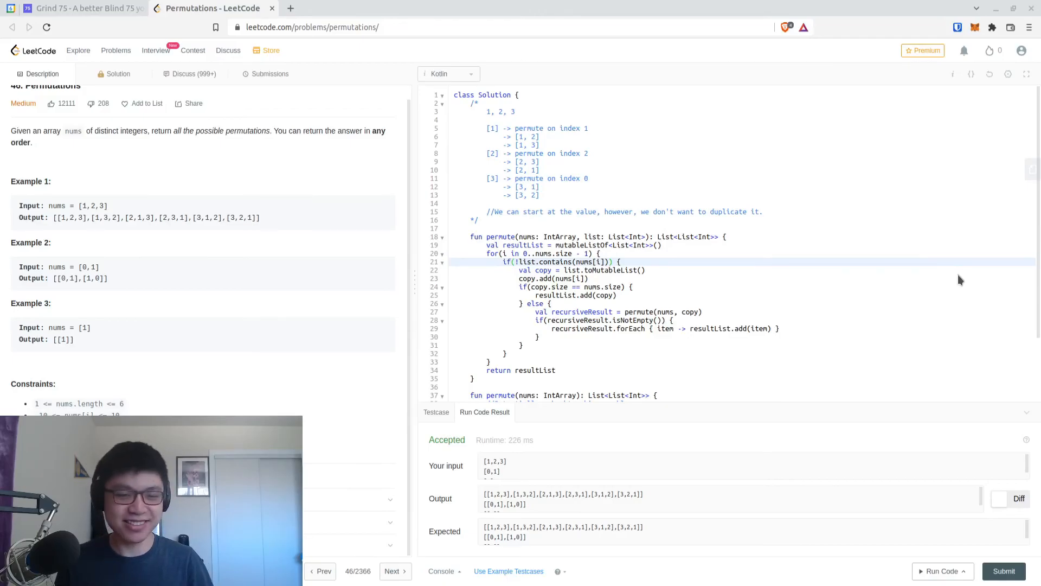
{"action": "mouse_move", "coordinate": [943, 286]}
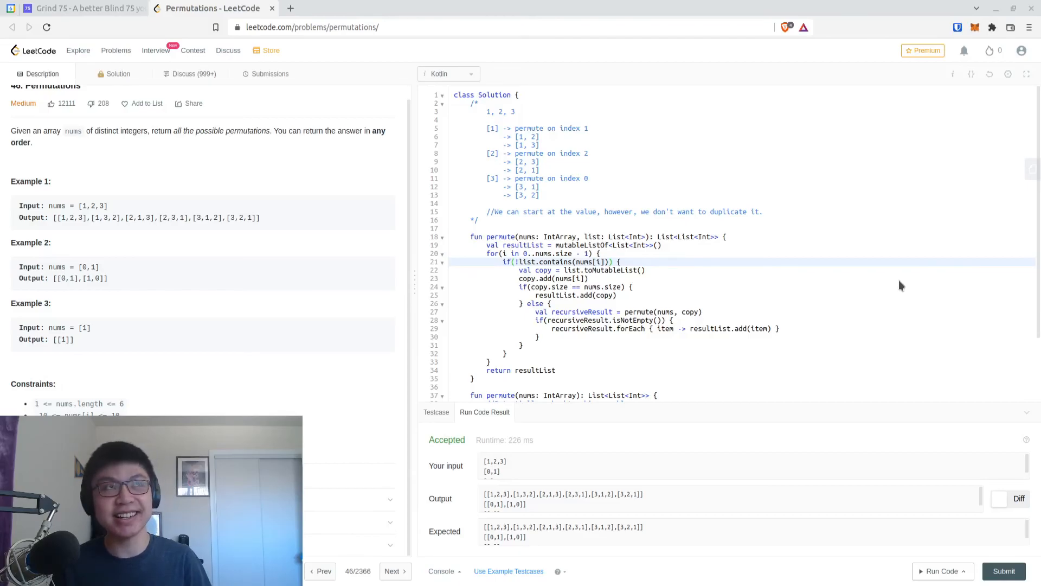
{"action": "mouse_move", "coordinate": [920, 310]}
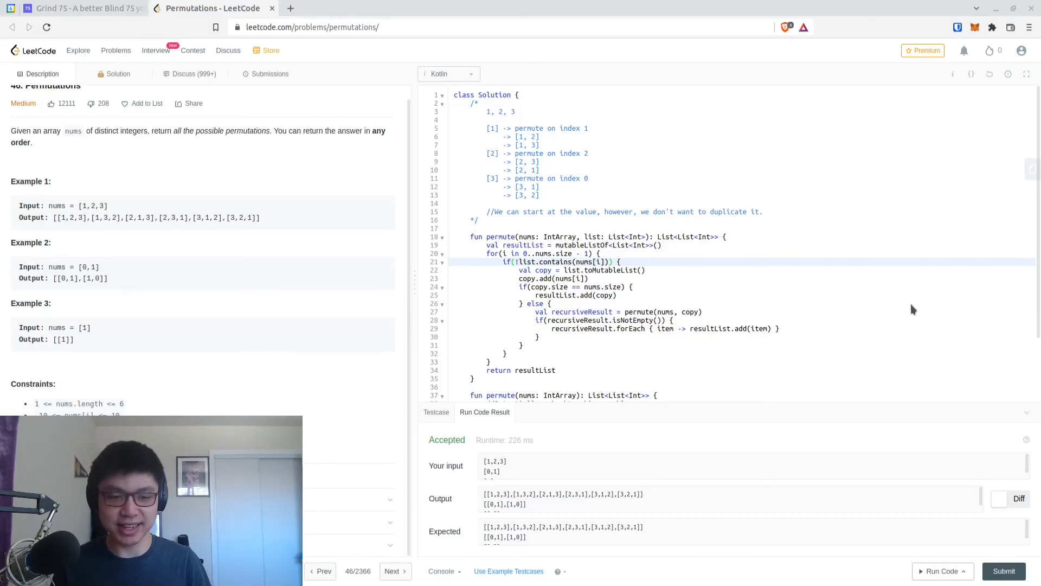
- Write the comment //O(2^n * n^2) above fun permute(nums, list)
{"action": "type", "text": "//"}
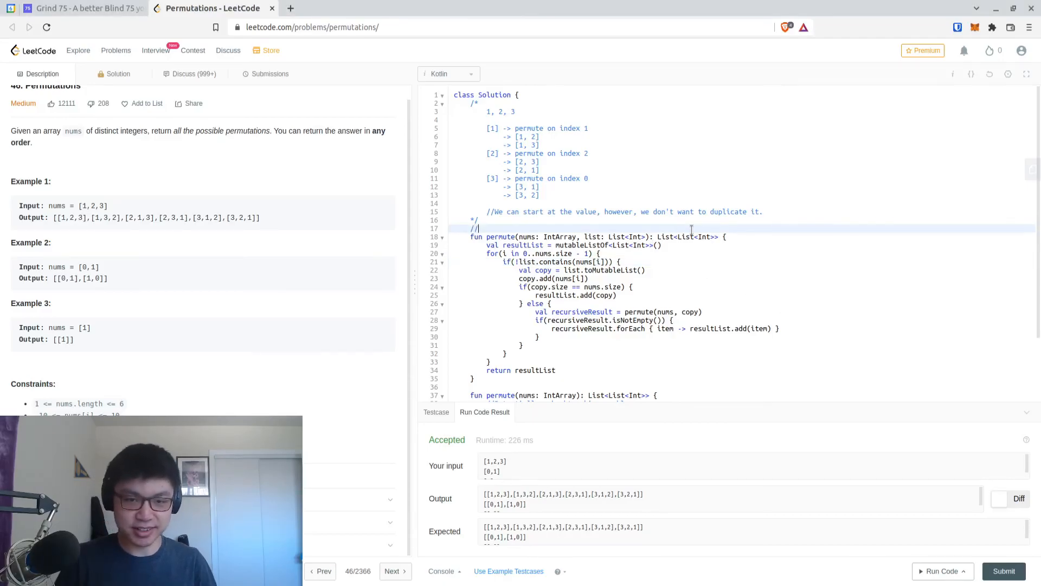
{"action": "type", "text": "O(2^n)"}
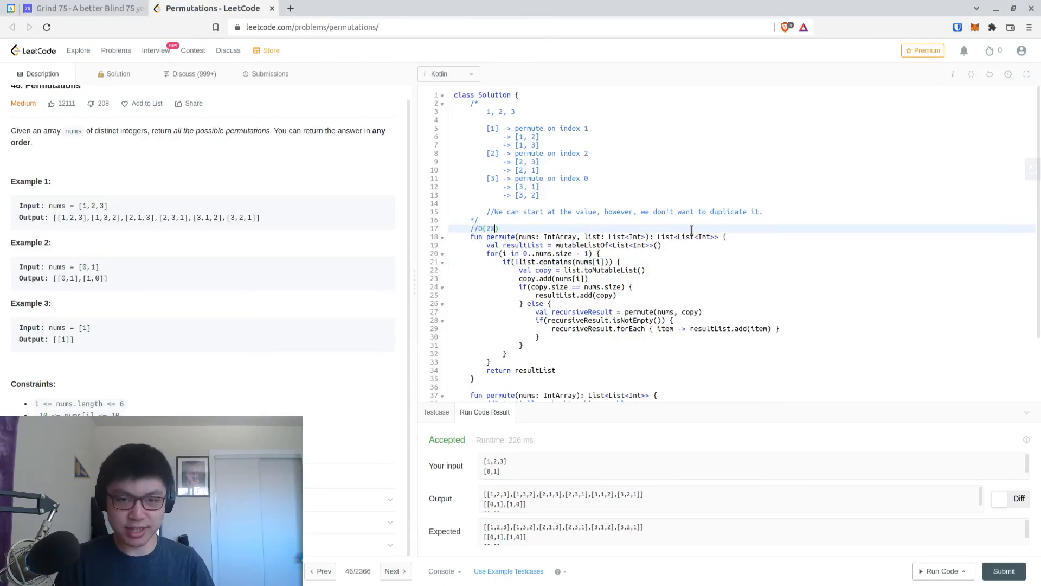
{"action": "type", "text": "^n"}
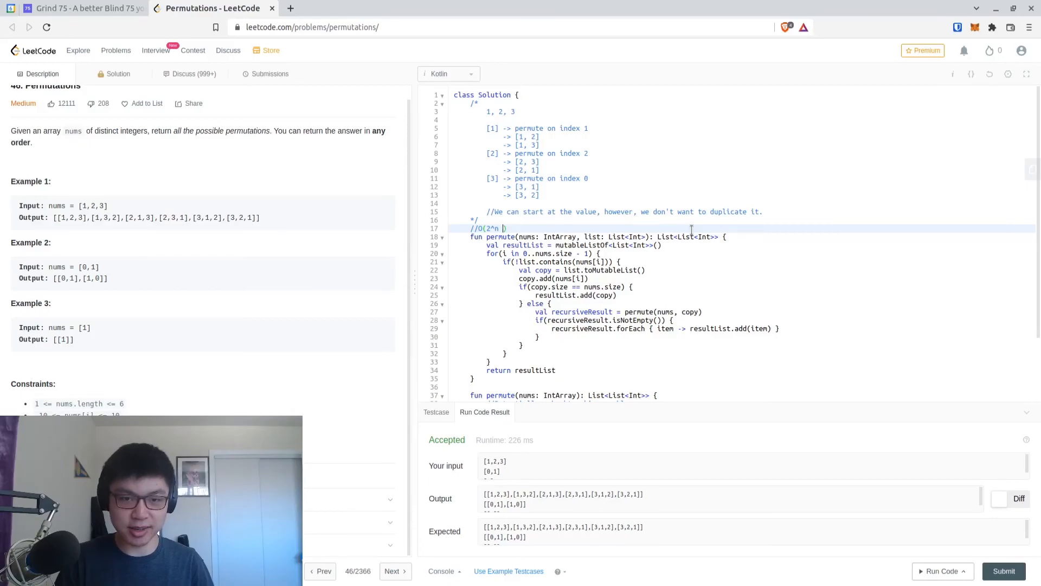
{"action": "type", "text": "* n^2"}
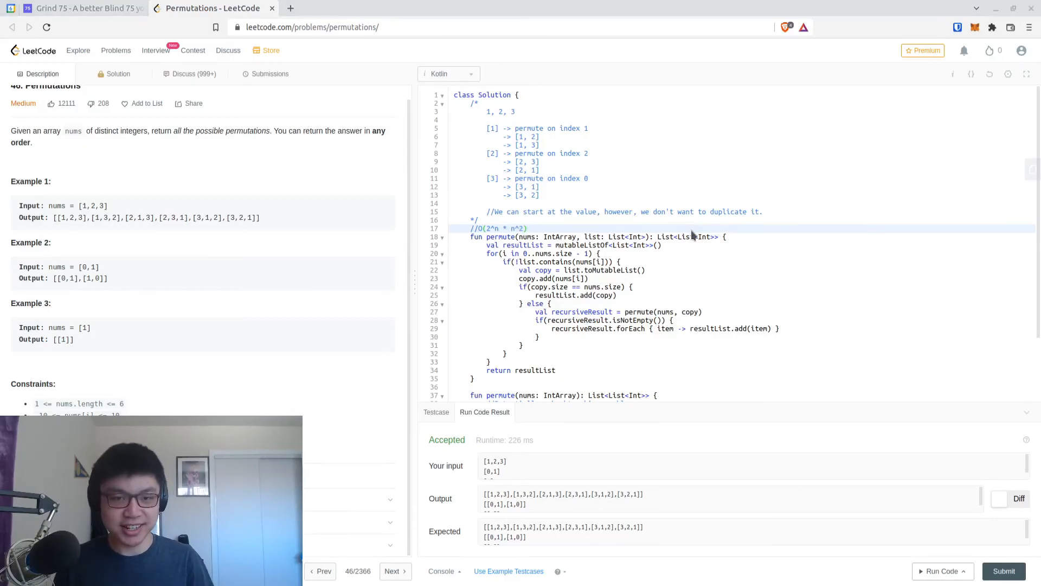
{"action": "mouse_move", "coordinate": [959, 291]}
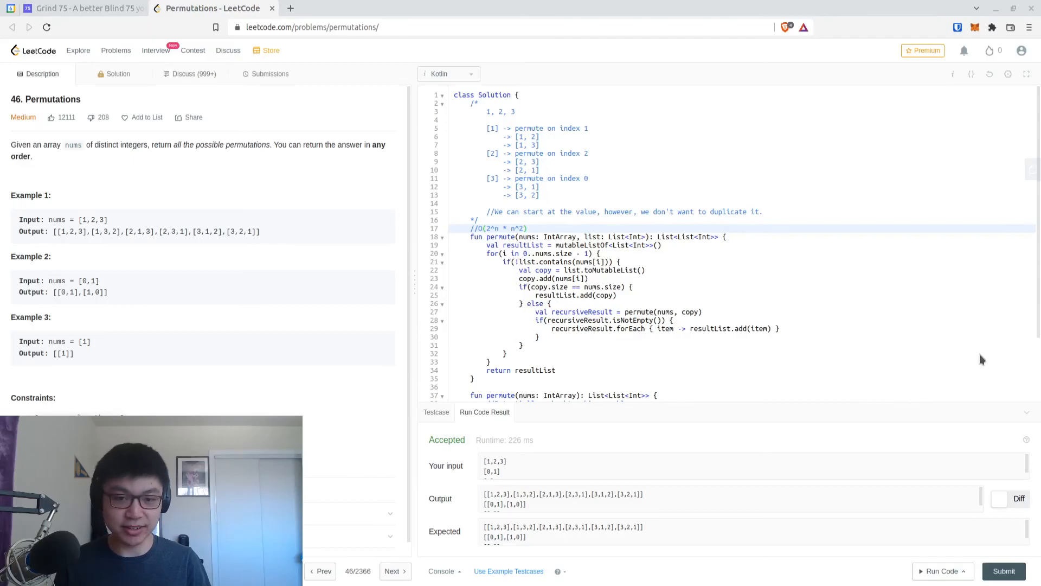
{"action": "mouse_move", "coordinate": [958, 373]}
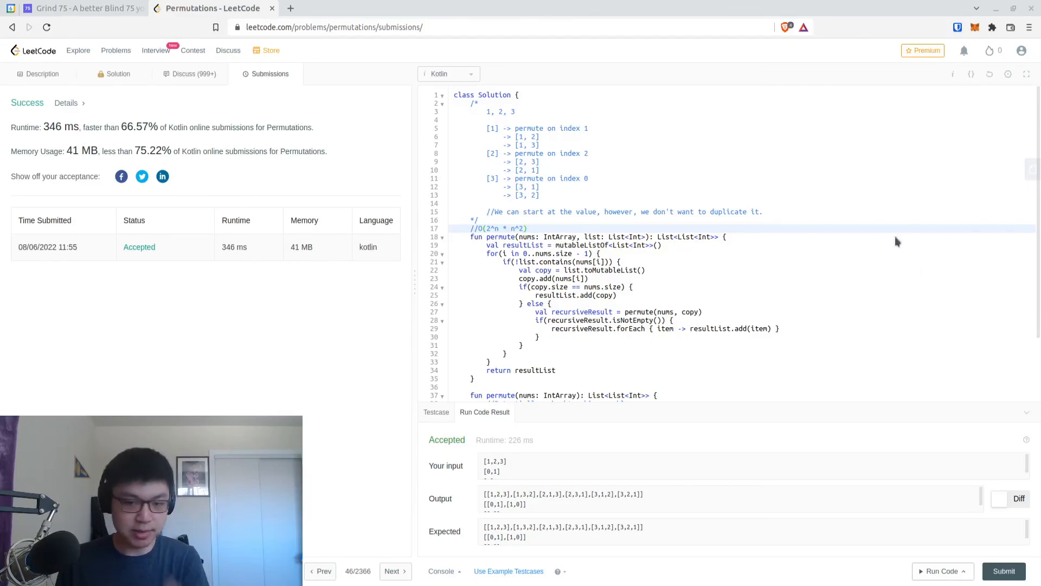
{"action": "mouse_move", "coordinate": [939, 247]}
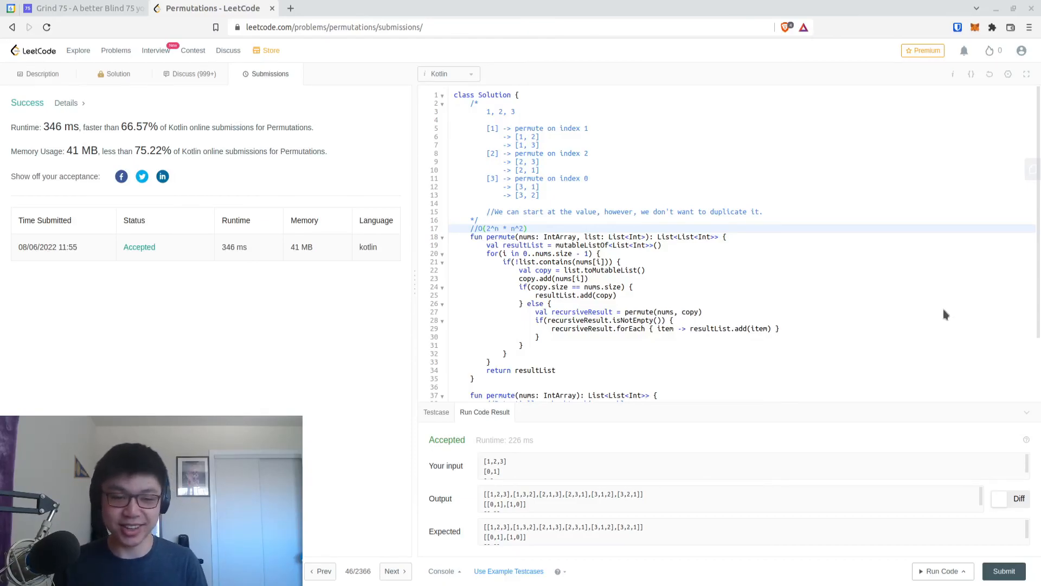
{"action": "mouse_move", "coordinate": [960, 295]}
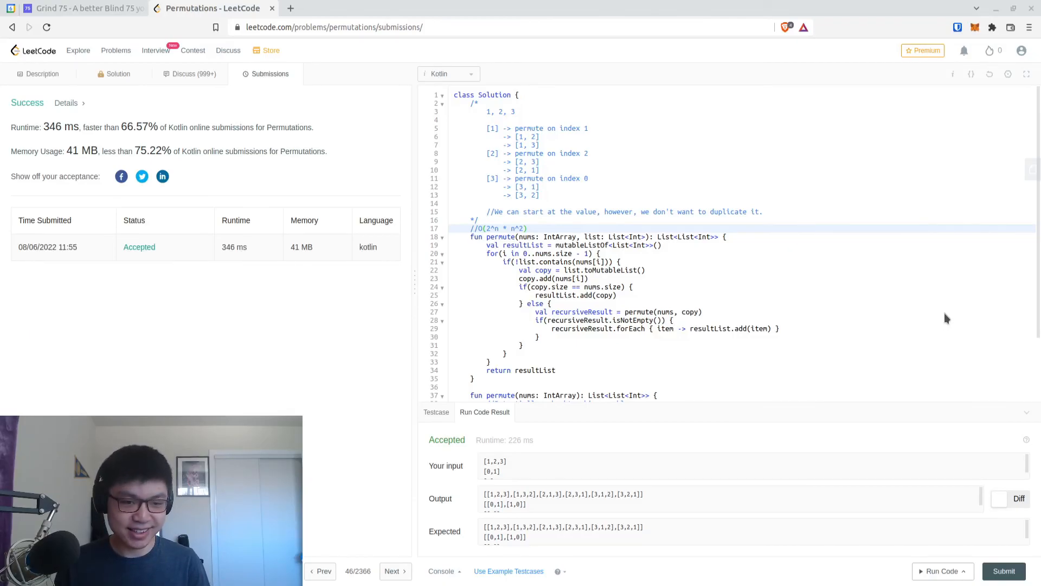
- Review the Accepted submission details: 346 ms runtime, 41 MB memory
{"action": "scroll", "scroll_direction": "down", "scroll_amount": 3}
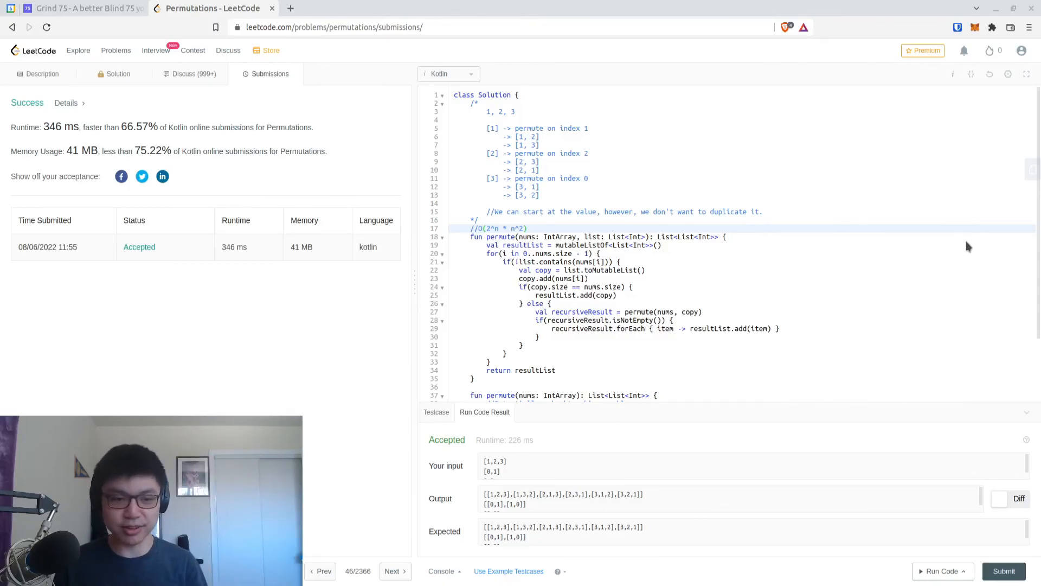
{"action": "mouse_move", "coordinate": [943, 302]}
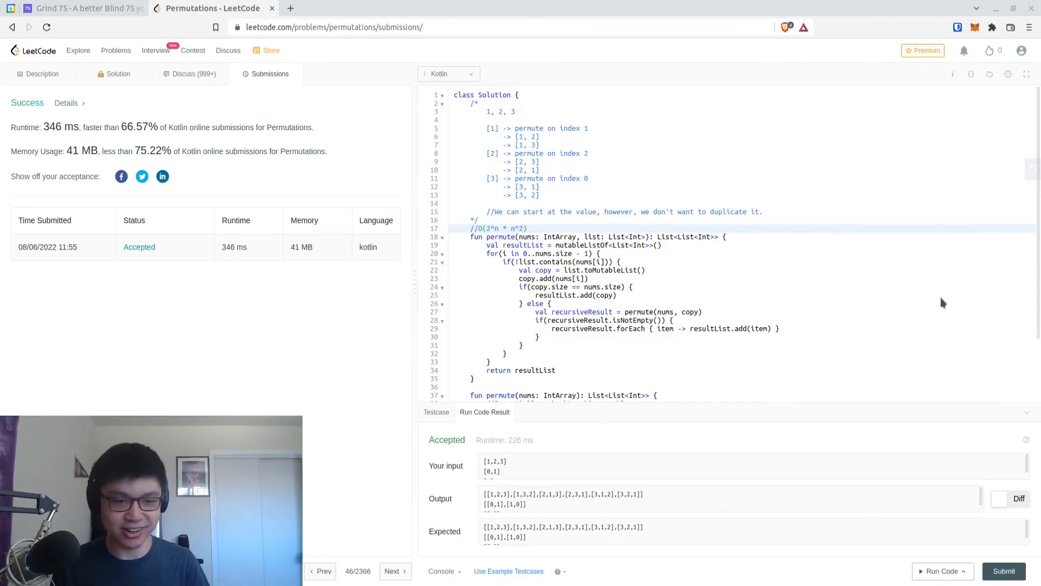
{"action": "mouse_move", "coordinate": [956, 364]}
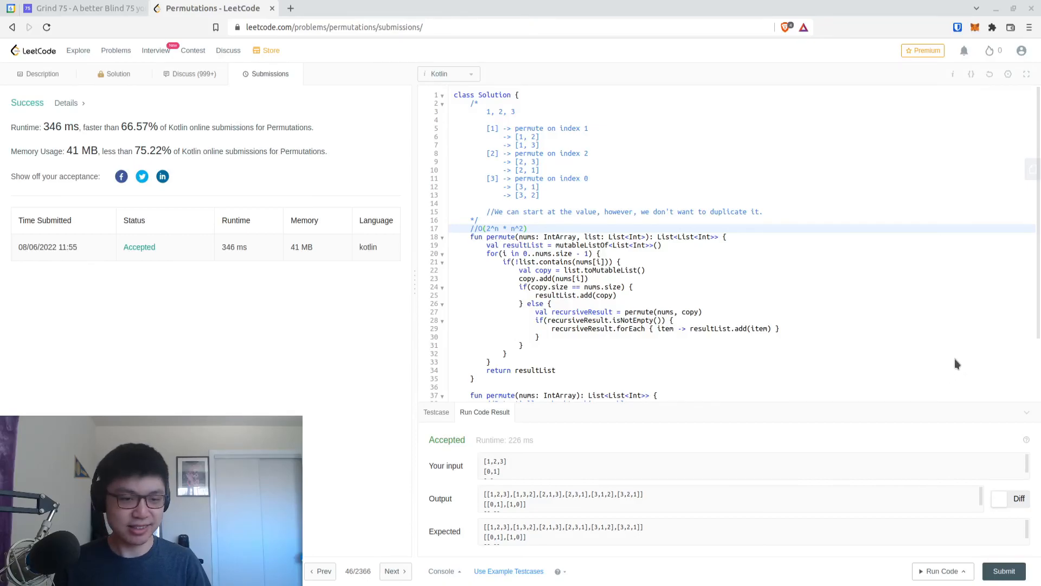